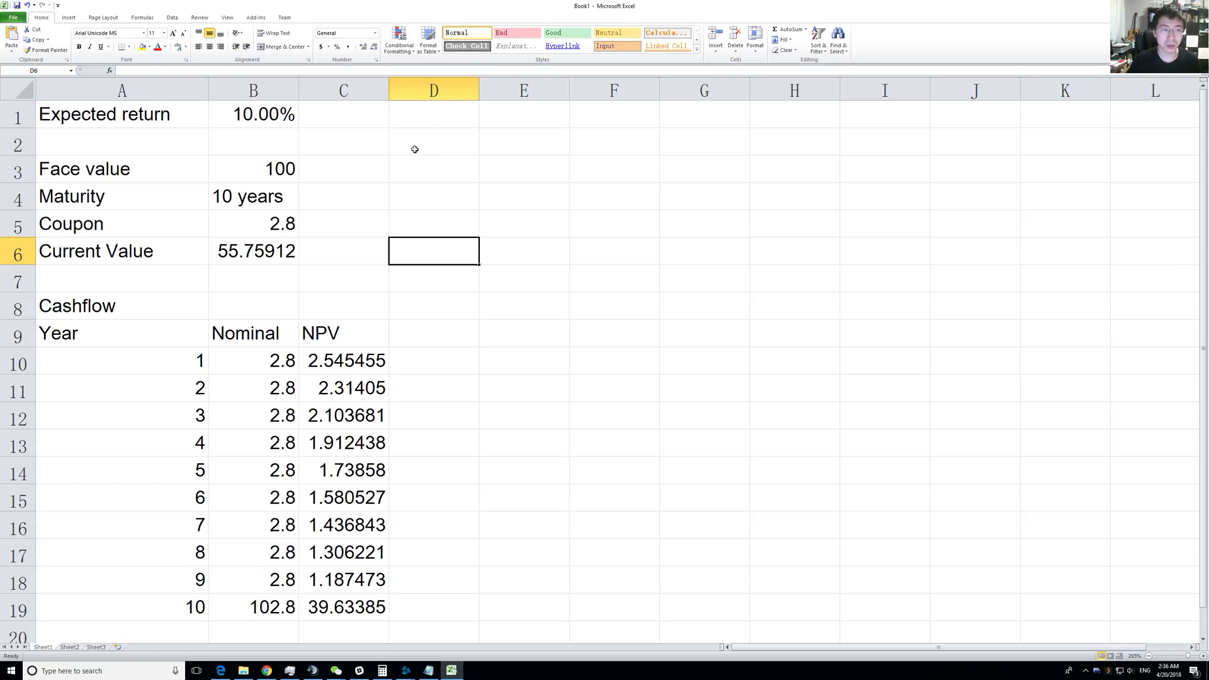
- Review the bond inputs and set the face value in B3 to 0, dropping current value to 17.20479
left_click(433, 141)
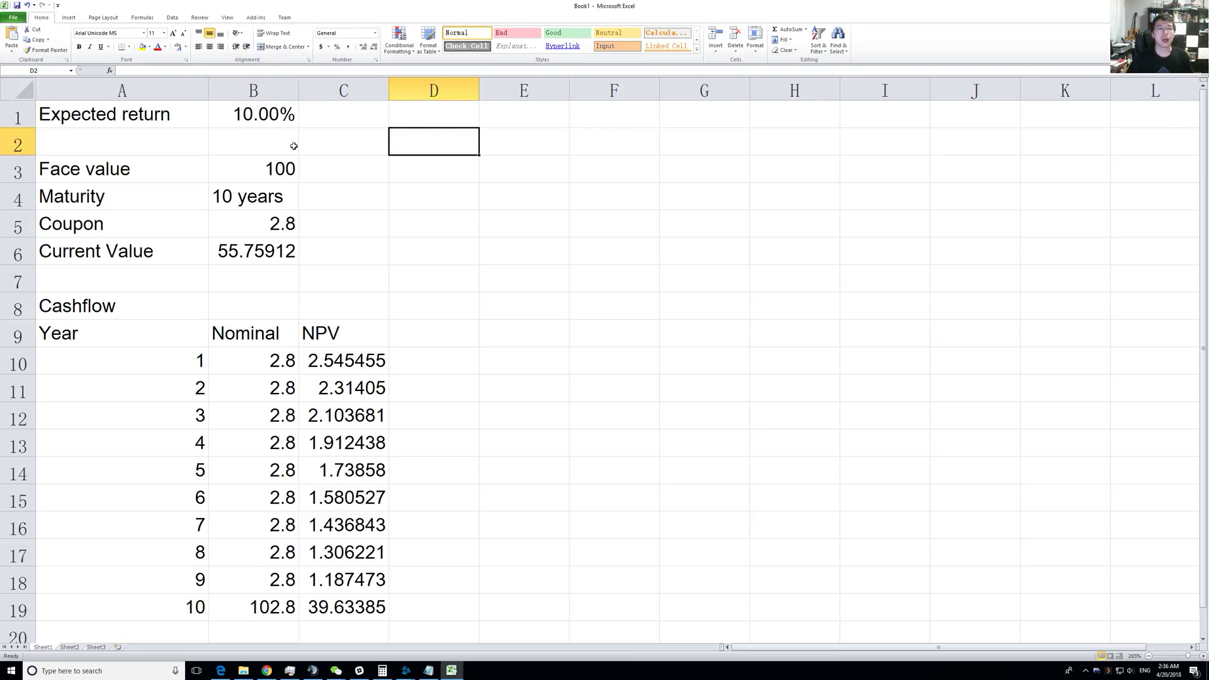
mouse_move(234, 166)
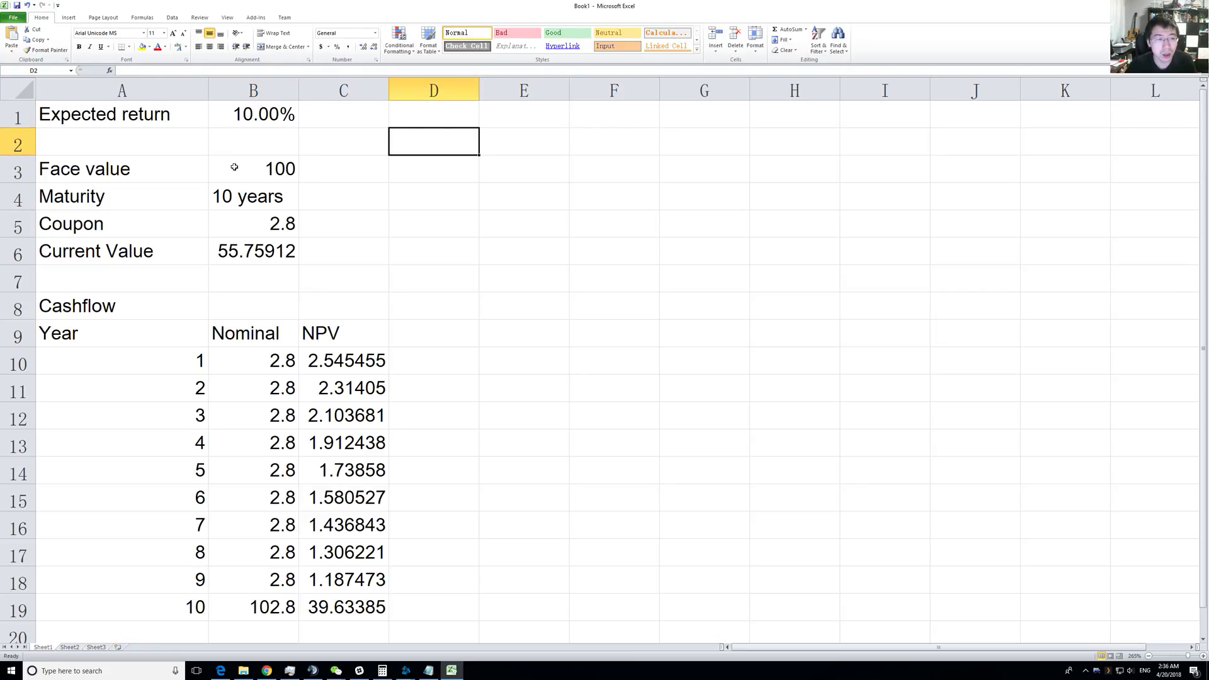
left_click(433, 168)
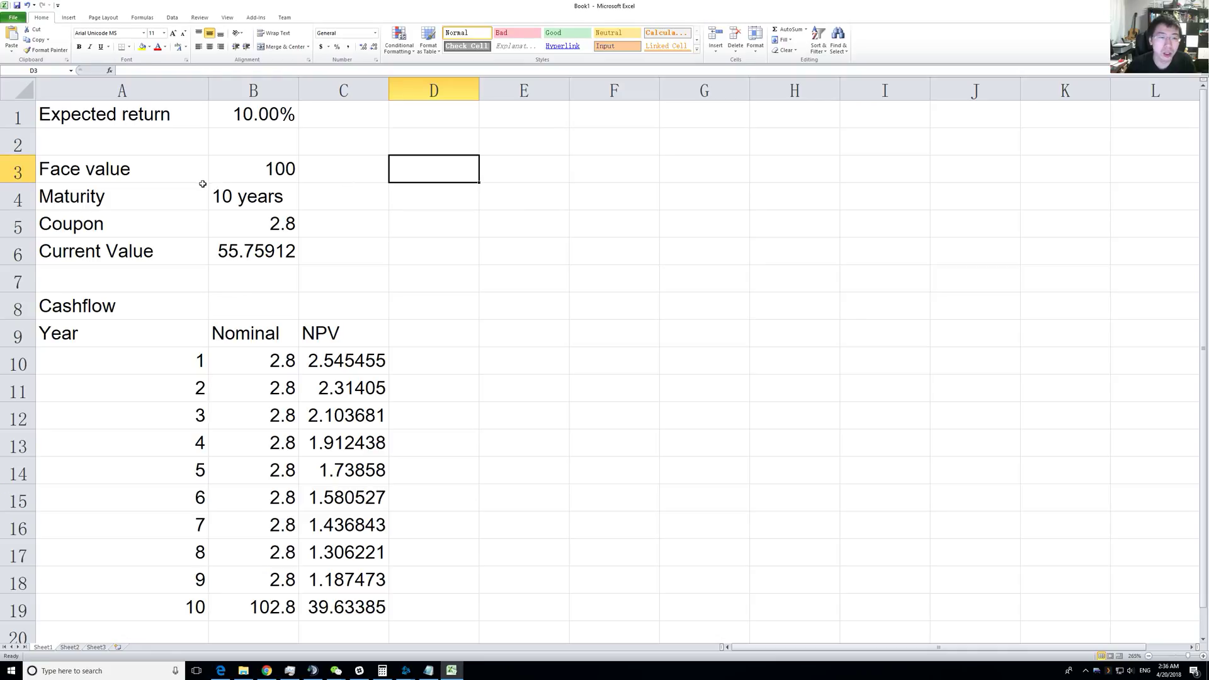
left_click(252, 169)
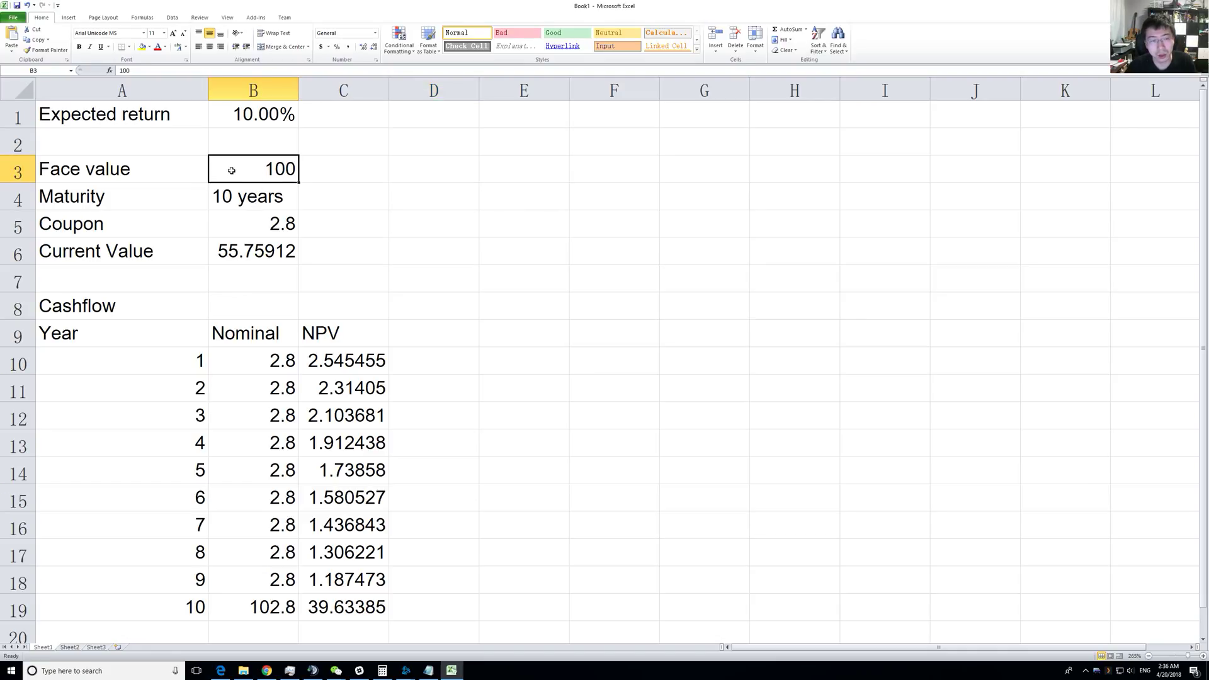
left_click(252, 195)
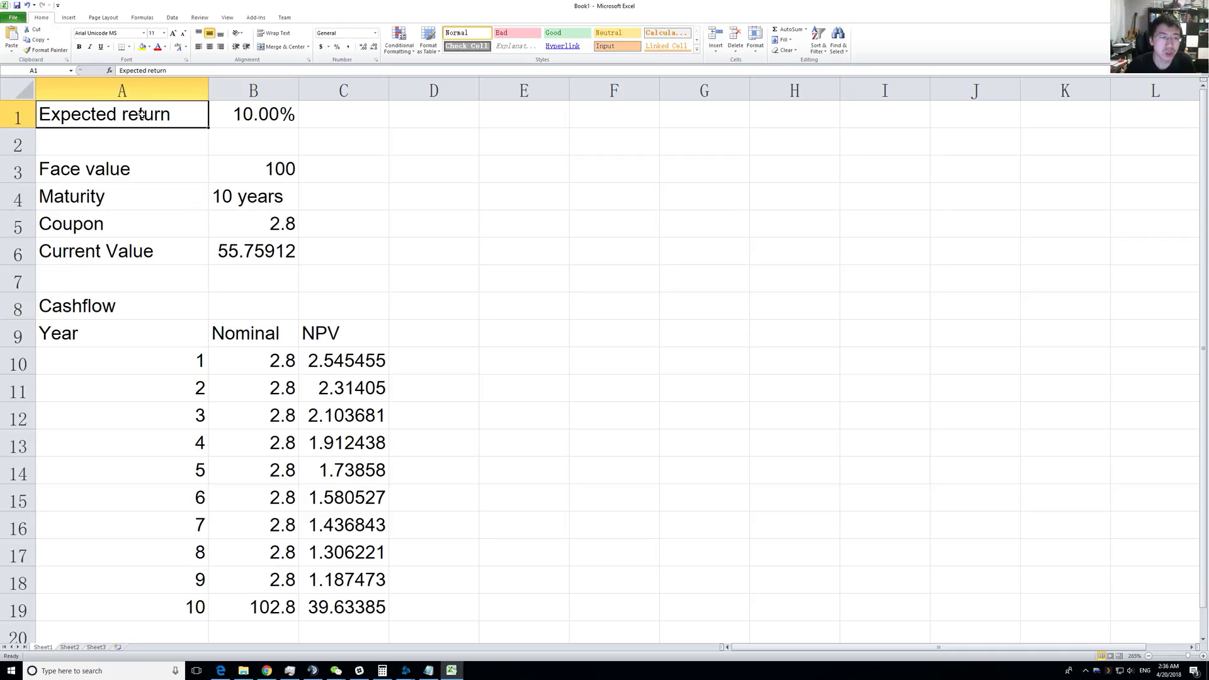
left_click(252, 115)
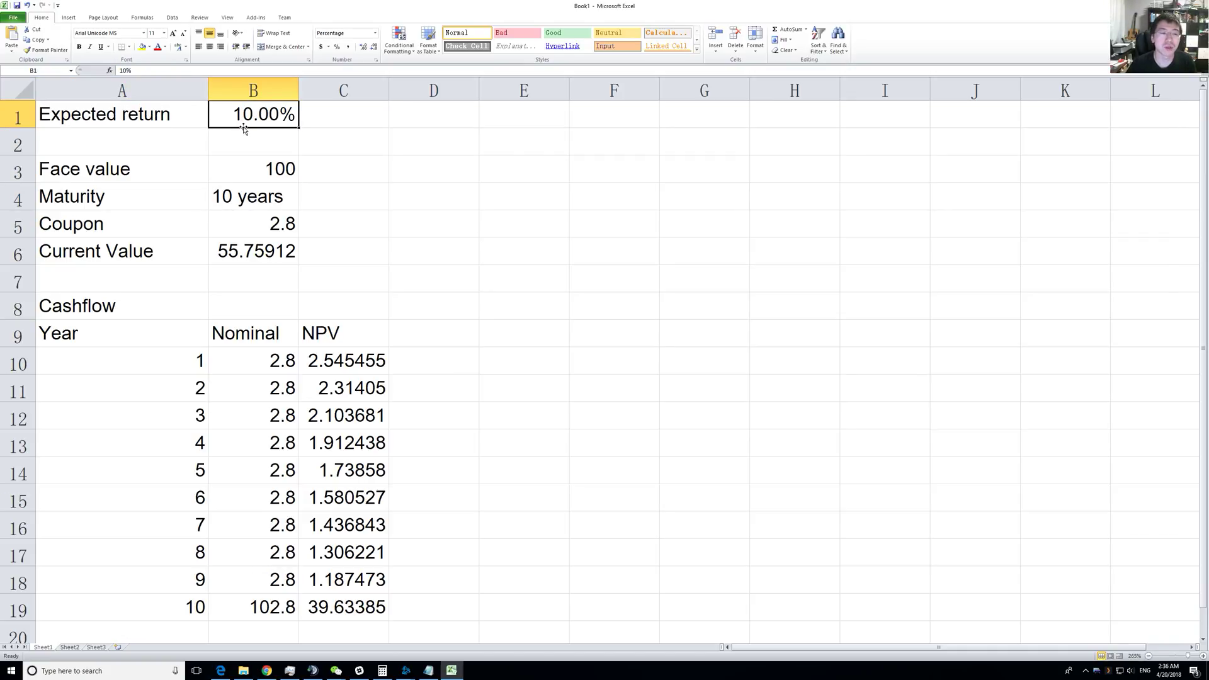
left_click(252, 195)
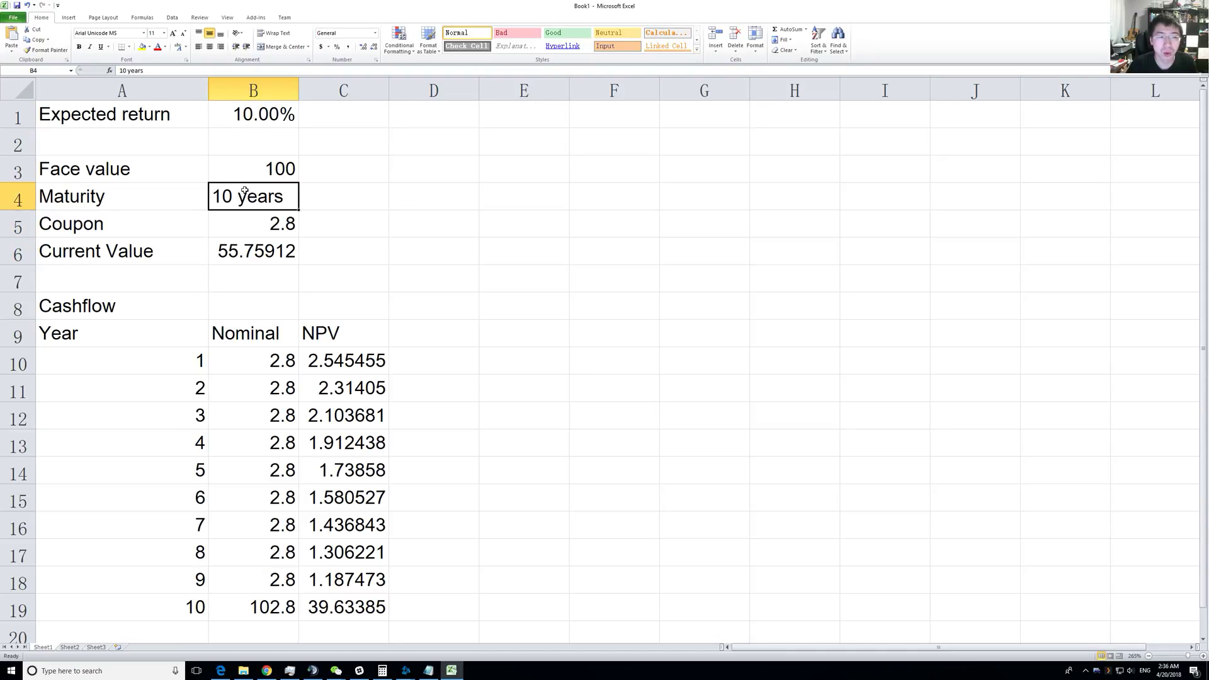
left_click(252, 169)
type("0")
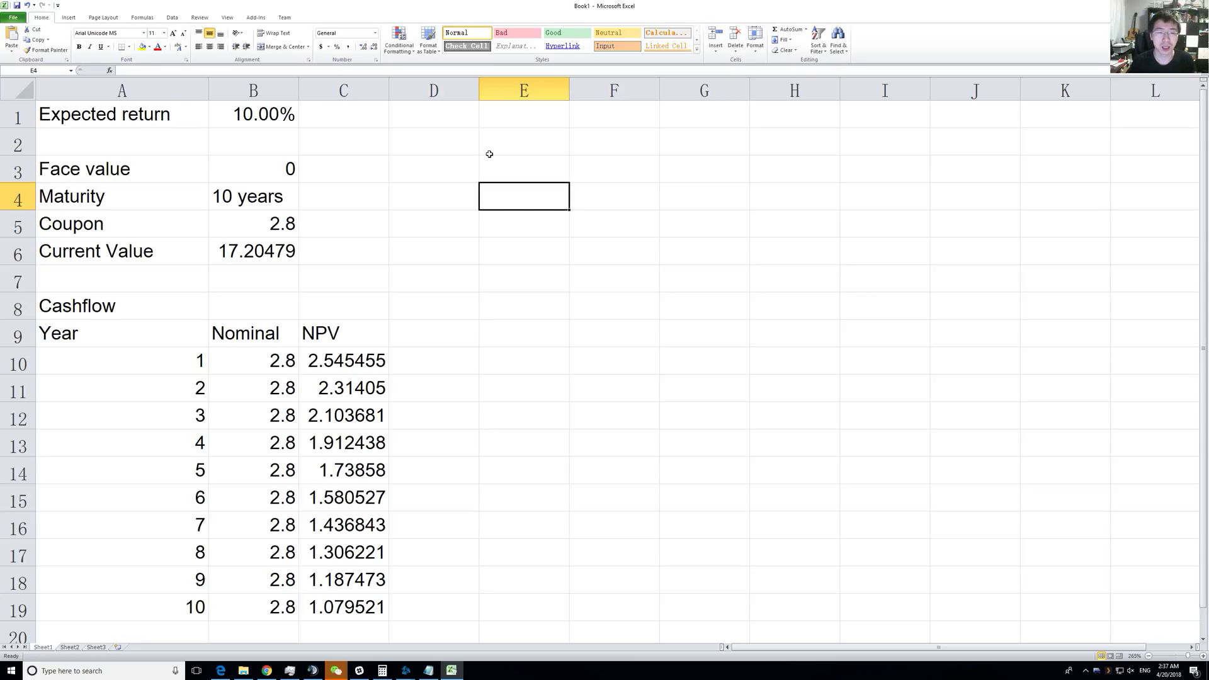
- Change the maturity in B4 to 60 years
left_click(252, 195)
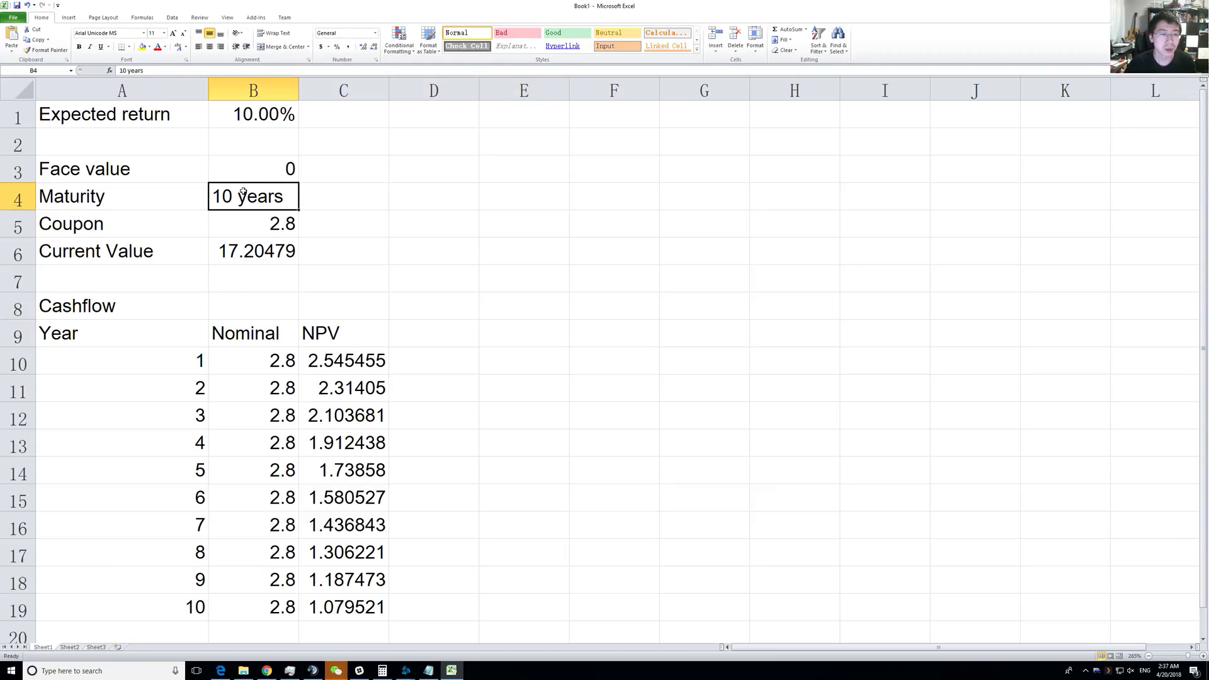
double_click(242, 195)
type("0")
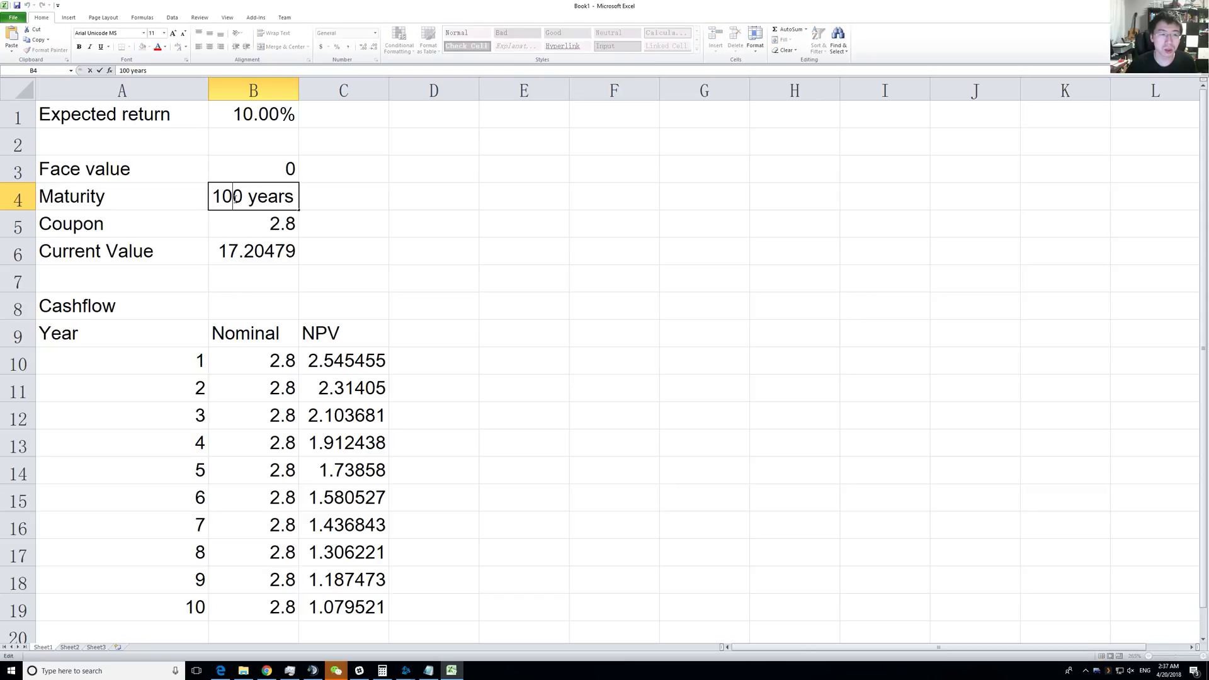
double_click(227, 195)
type("6")
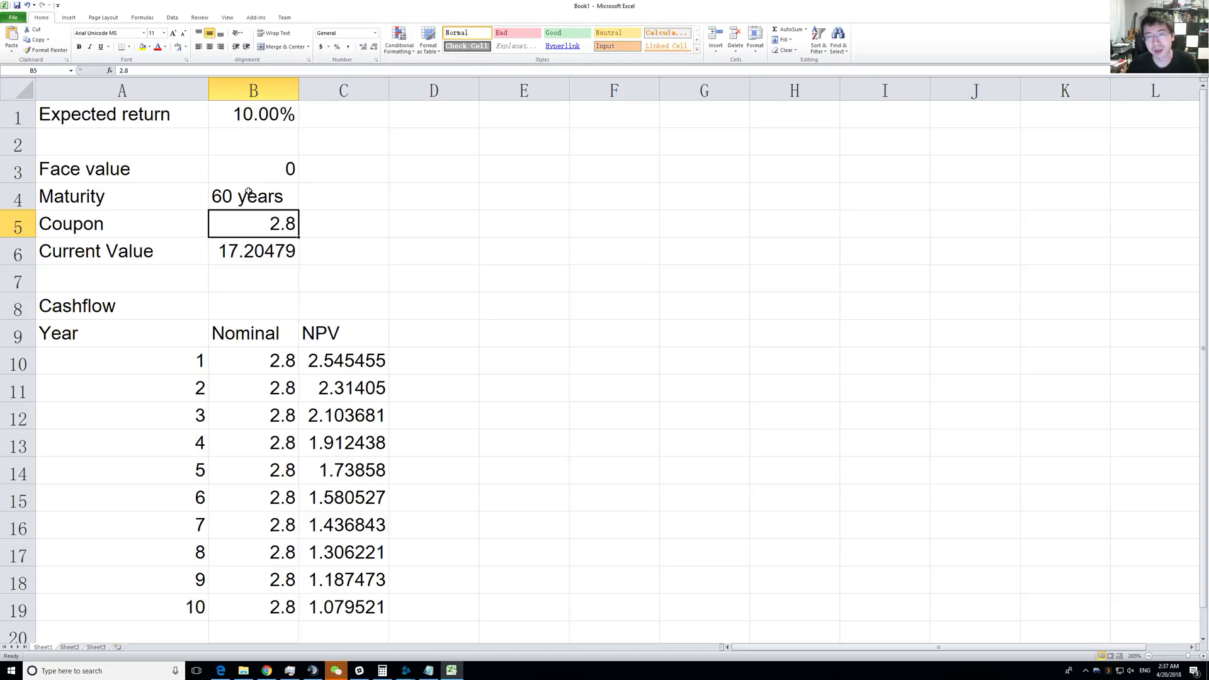
mouse_move(249, 223)
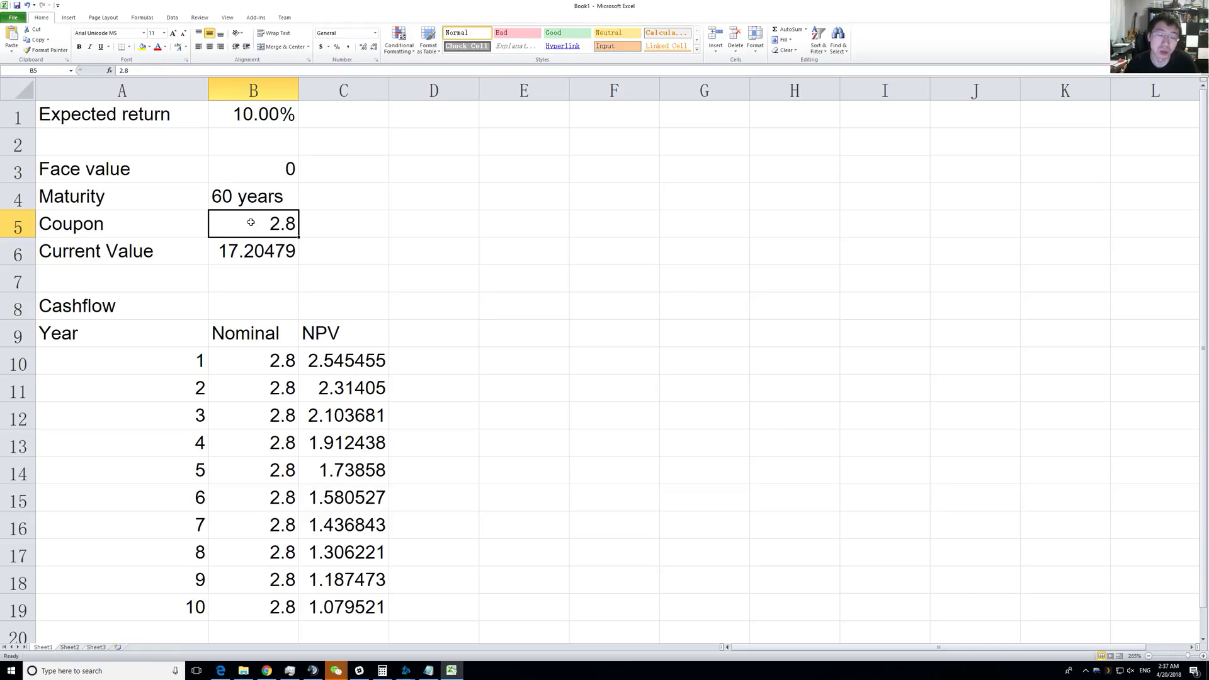
- Change the coupon in B5 from 2.8 to 4, raising current value to 24.57827
double_click(252, 224)
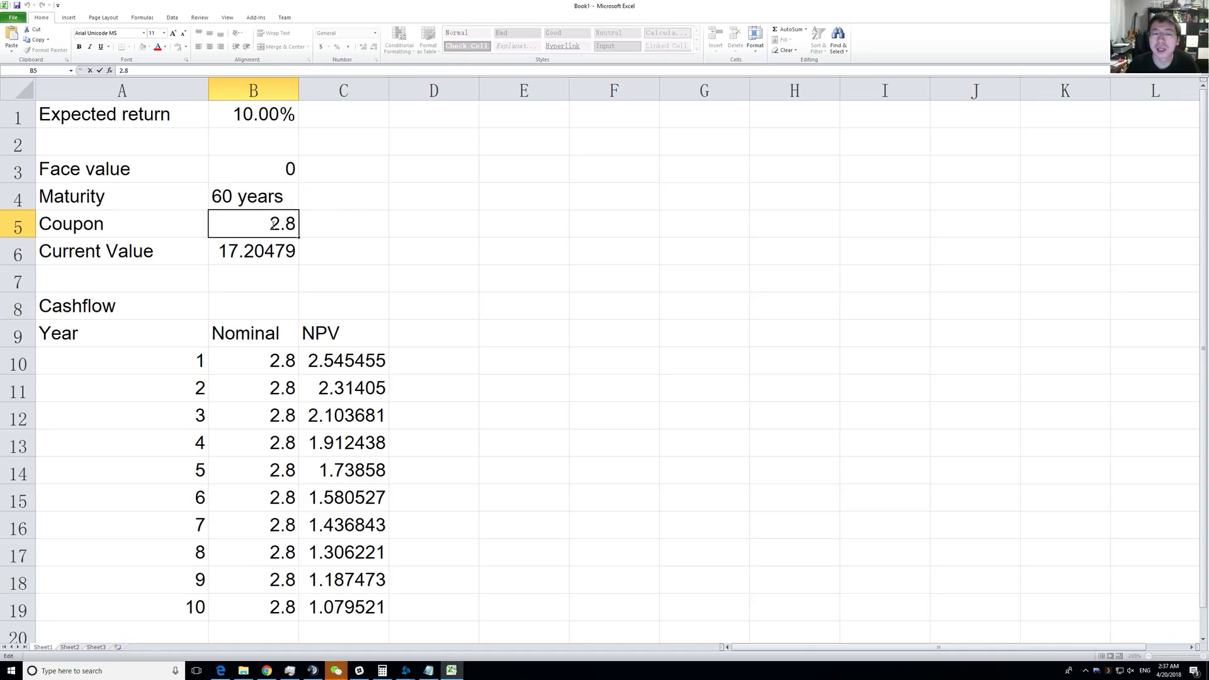
double_click(252, 224)
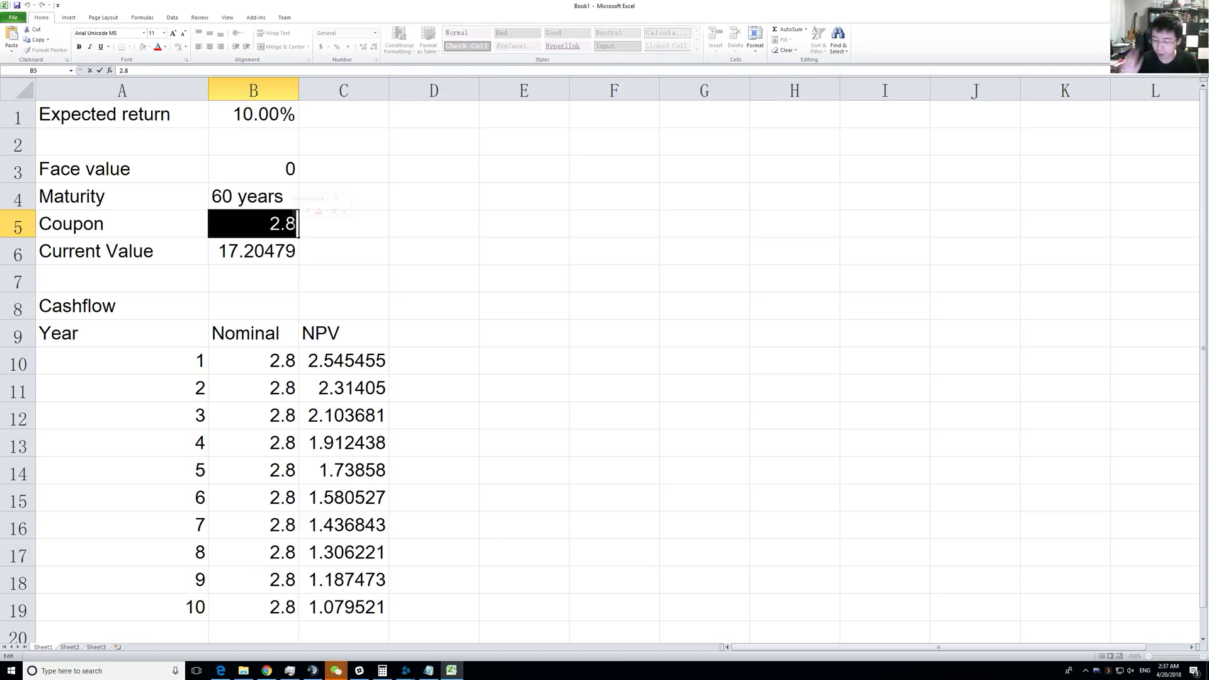
type("4")
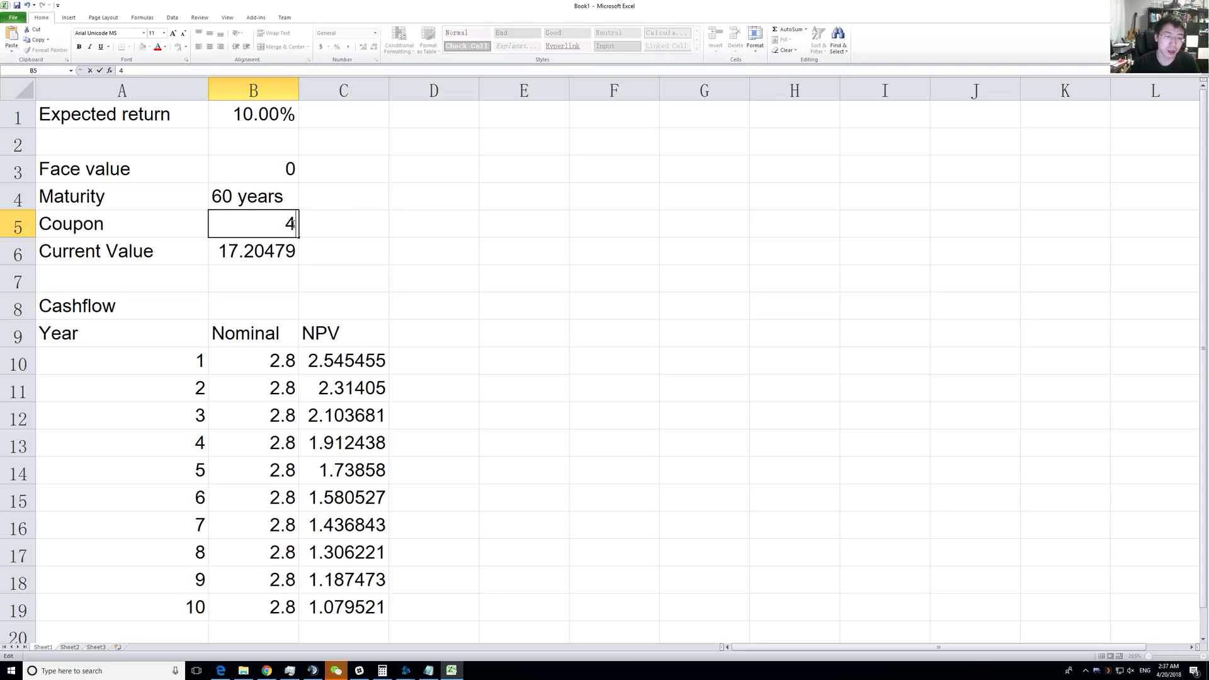
key("Enter")
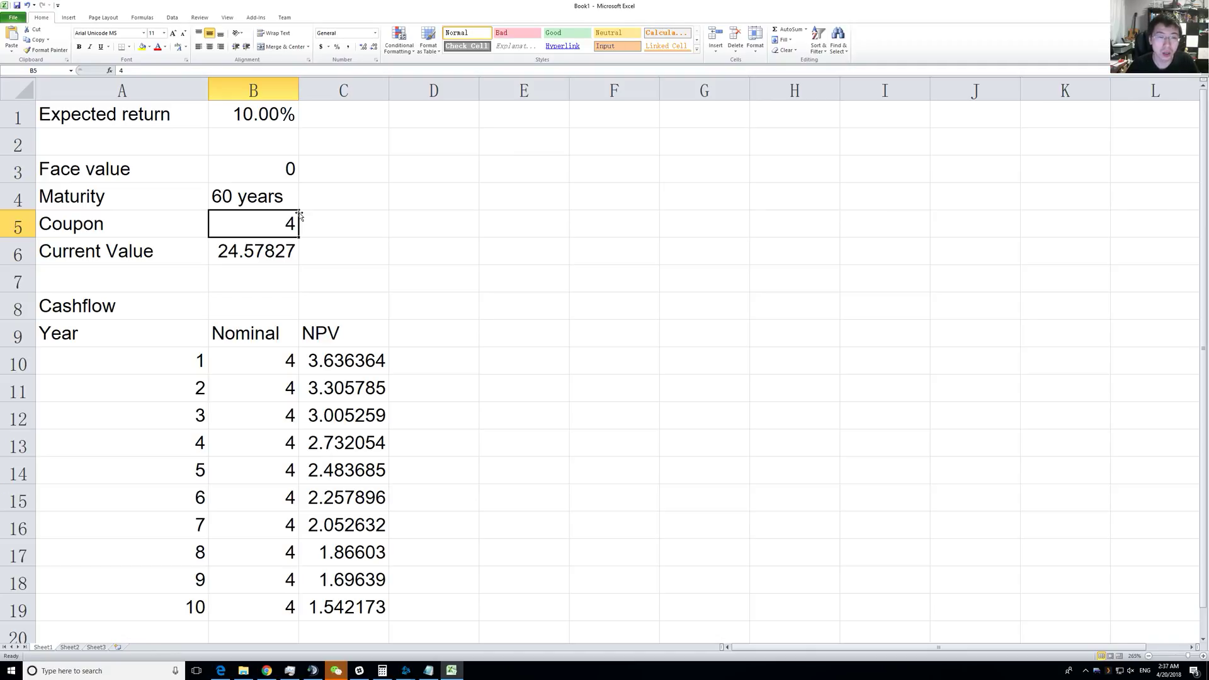
- Review the year 1 and year 10 NPV formulas and the 10% expected return
scroll("down", 3)
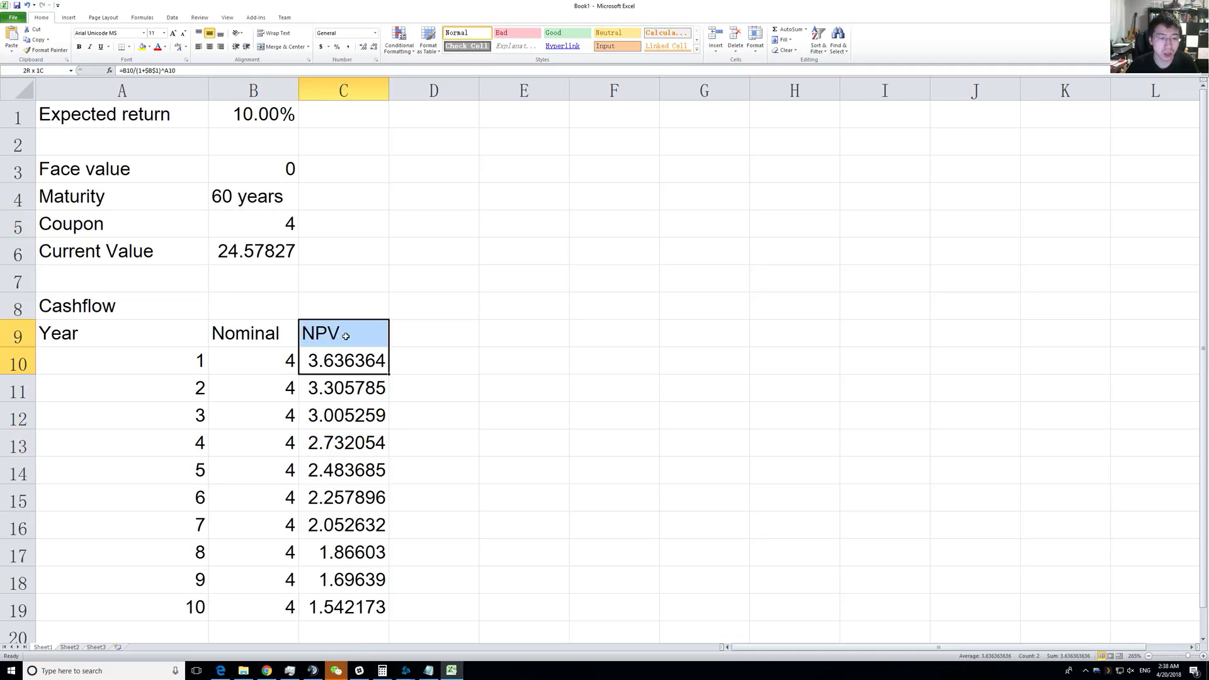
left_click(343, 361)
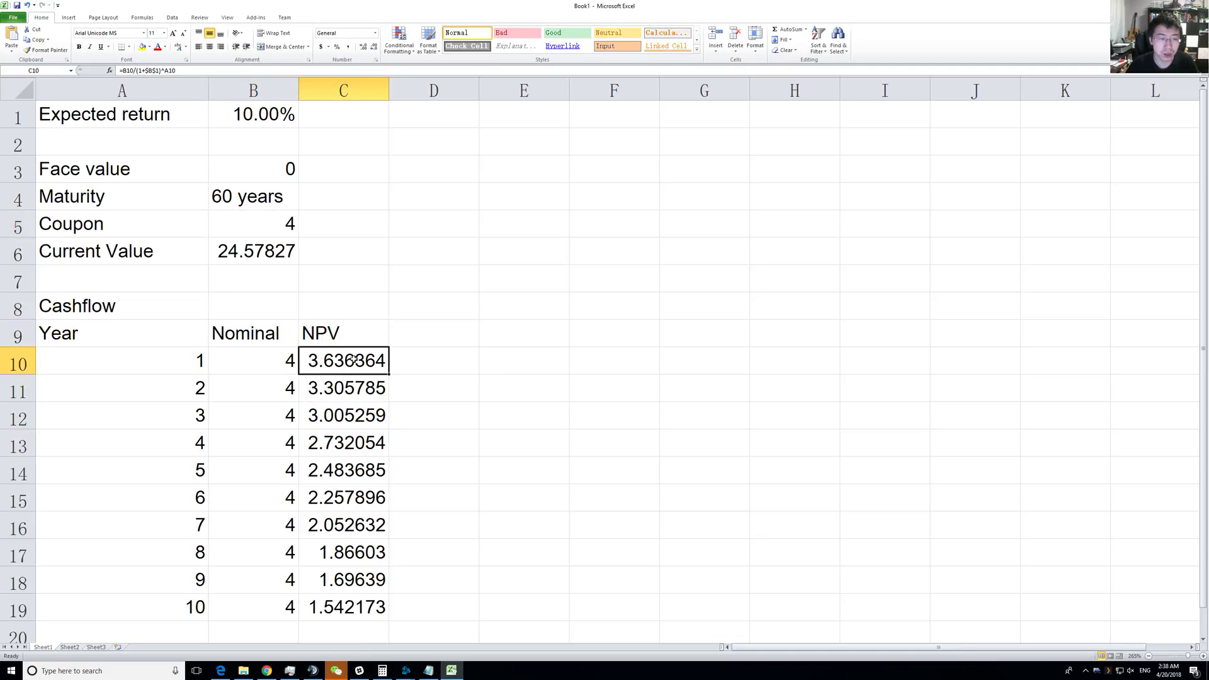
left_click(341, 606)
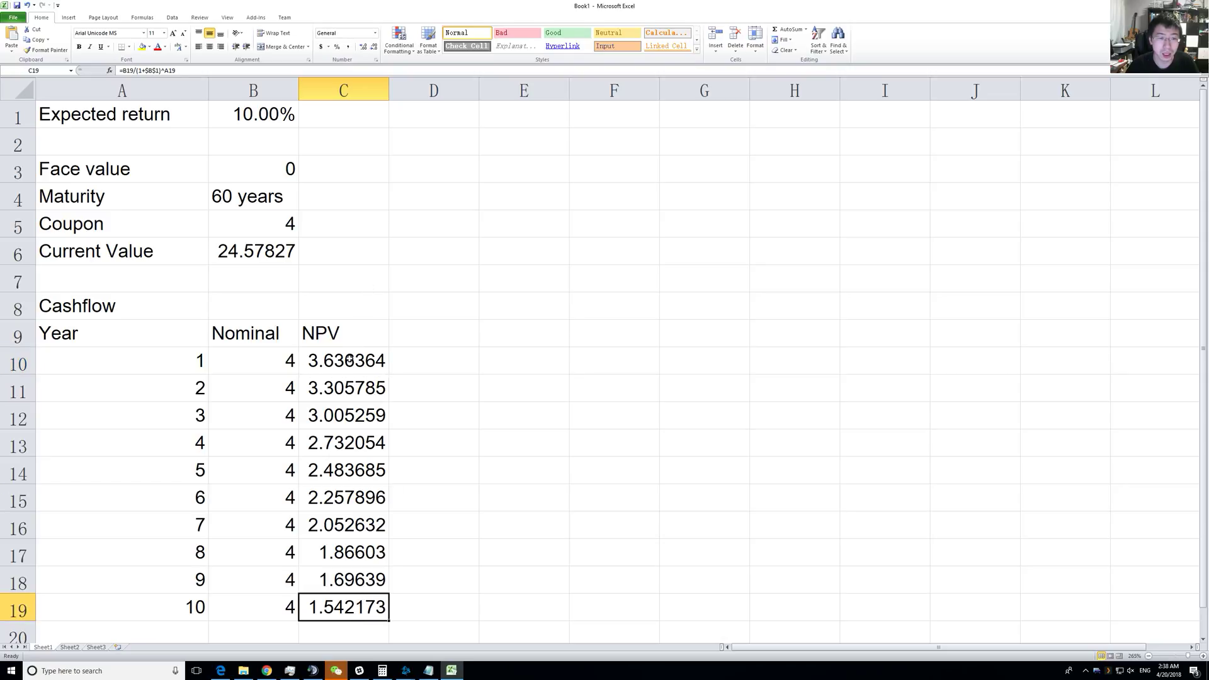
left_click(253, 114)
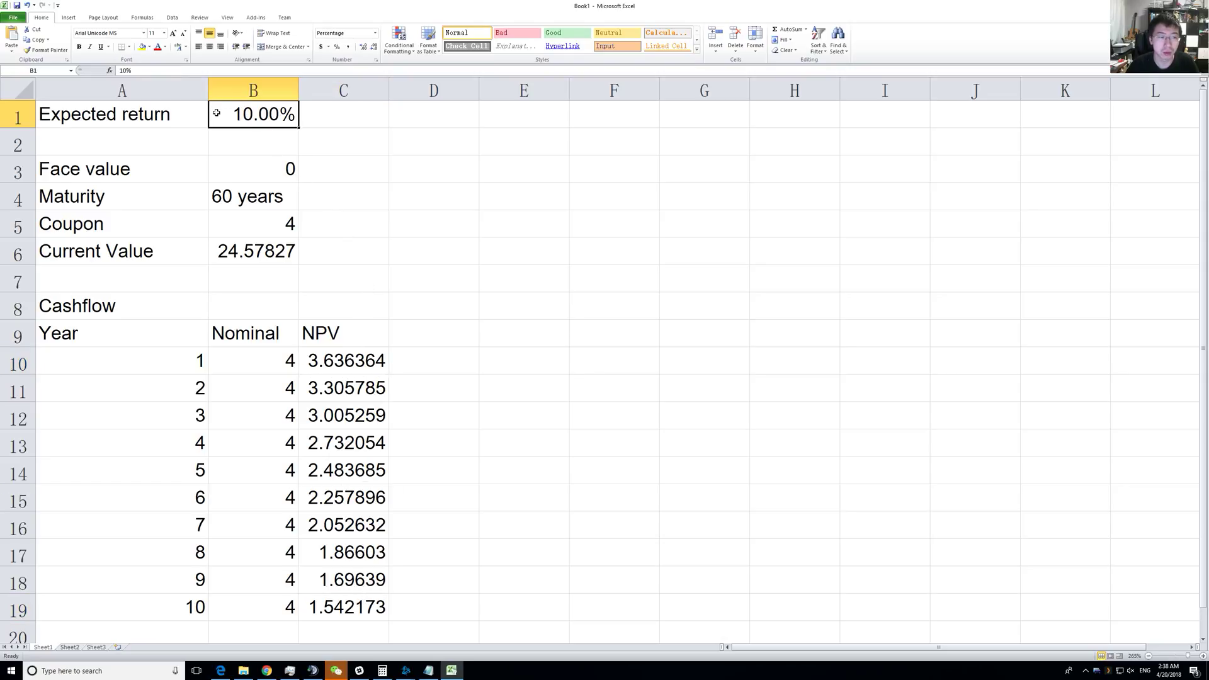
mouse_move(265, 154)
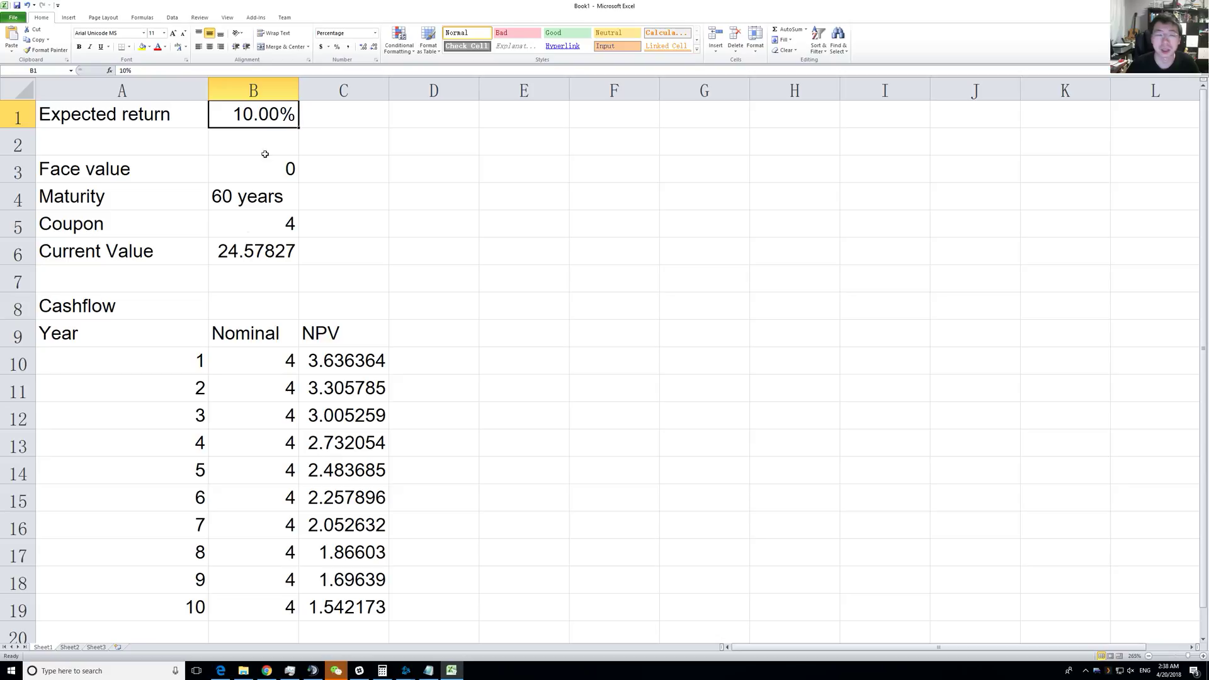
scroll("down", 3)
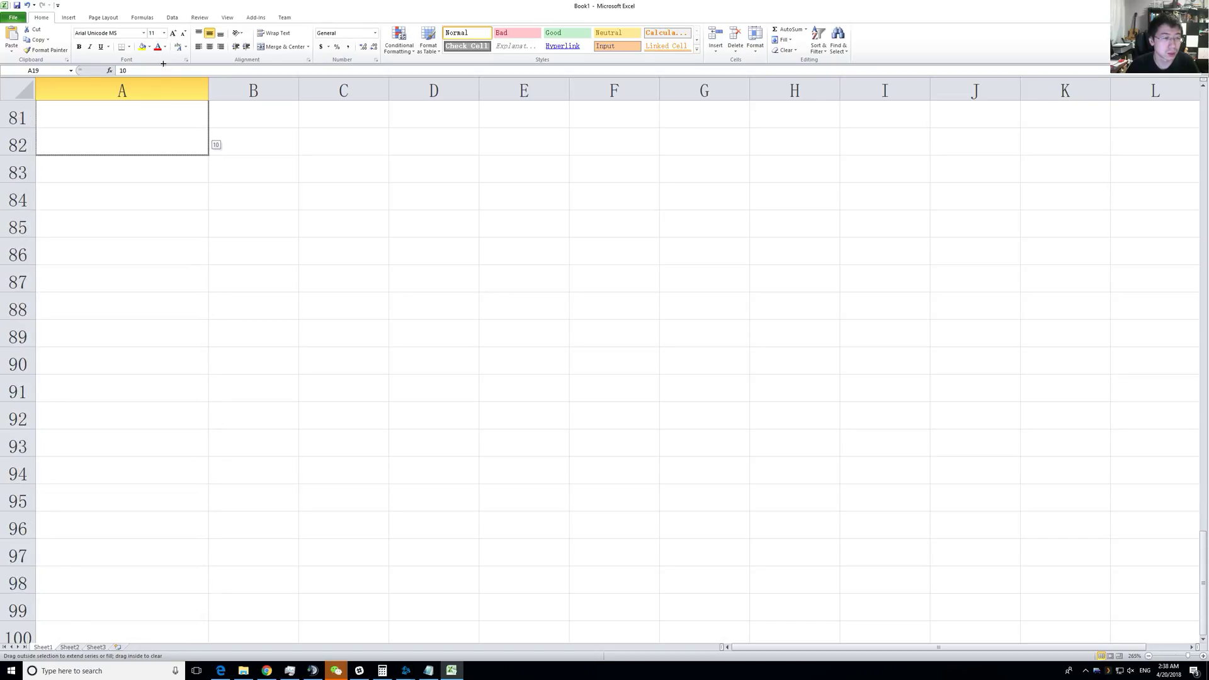
scroll("up", 3)
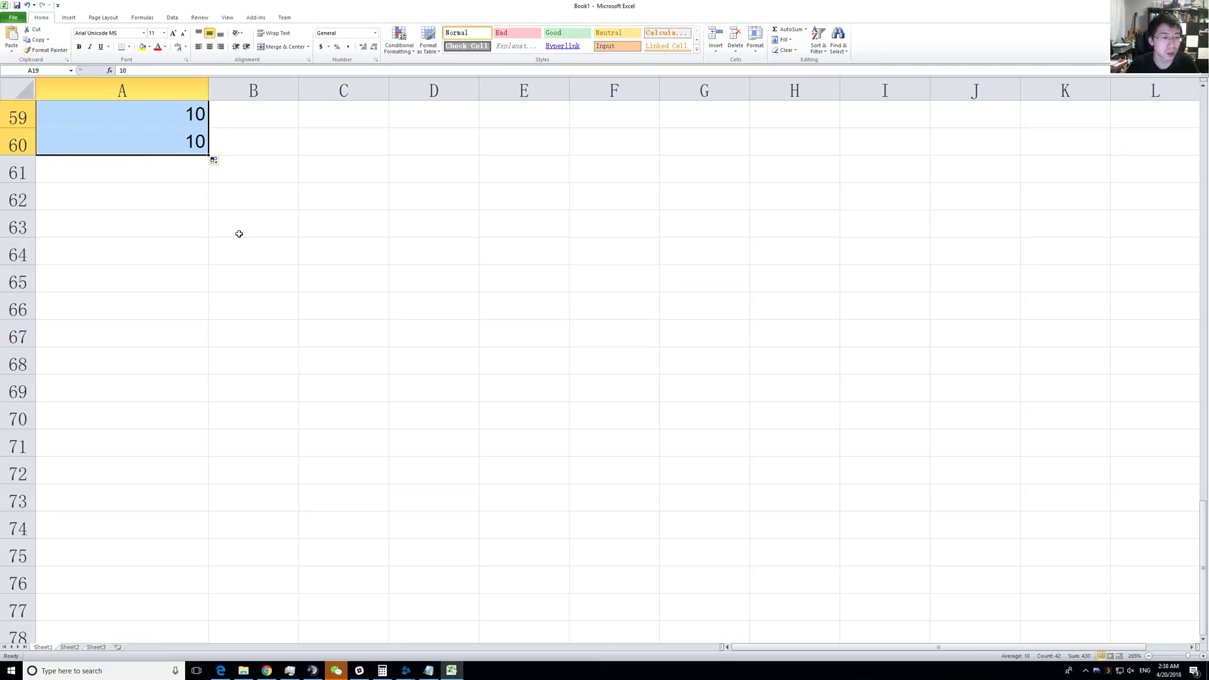
scroll("up", 3)
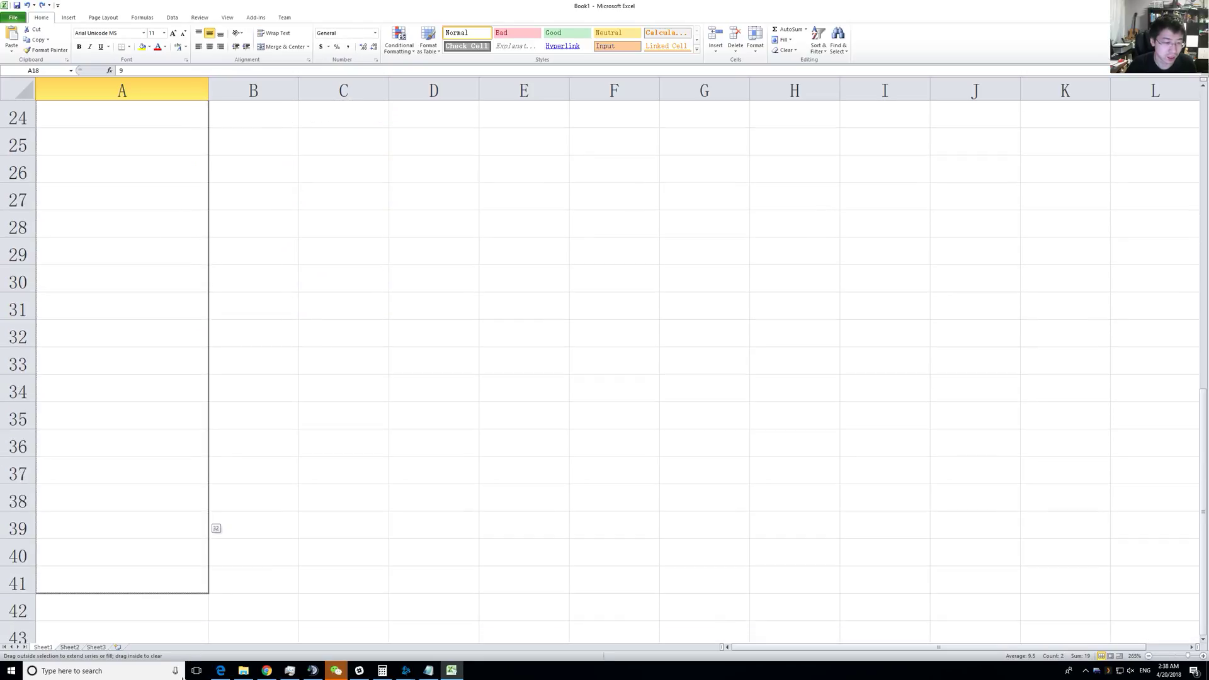
scroll("down", 3)
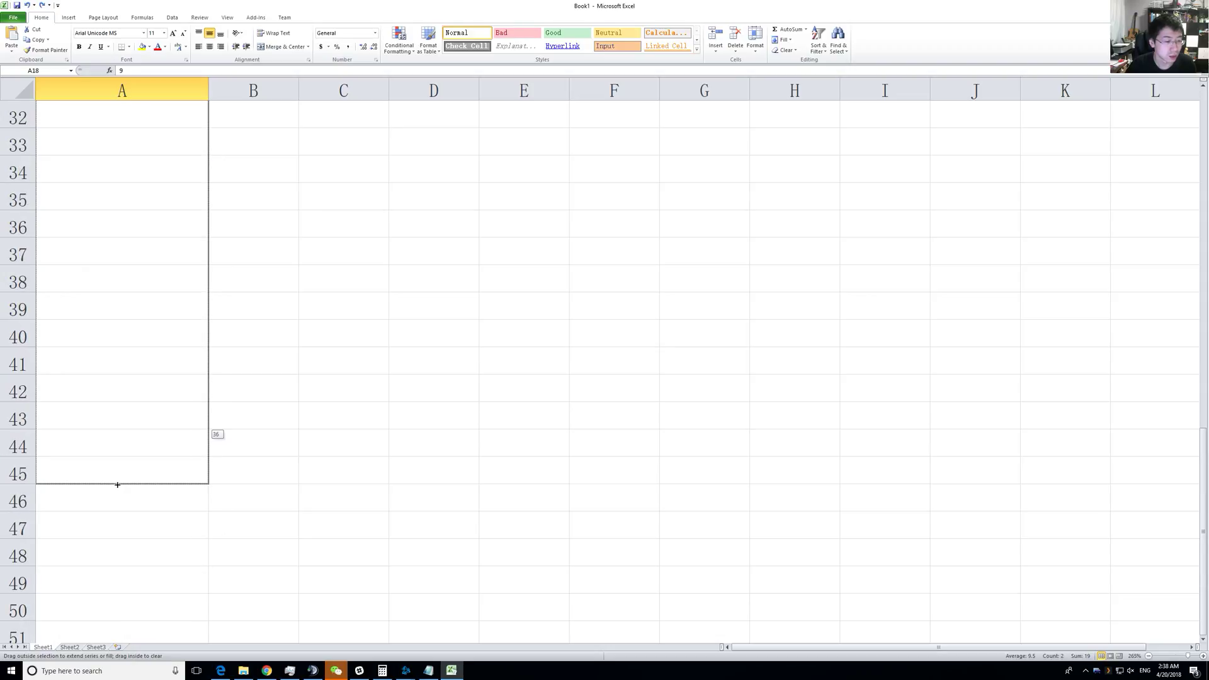
- Fill the Year column down so years continue past 10 toward row 60
left_click_drag(117, 485, 129, 621)
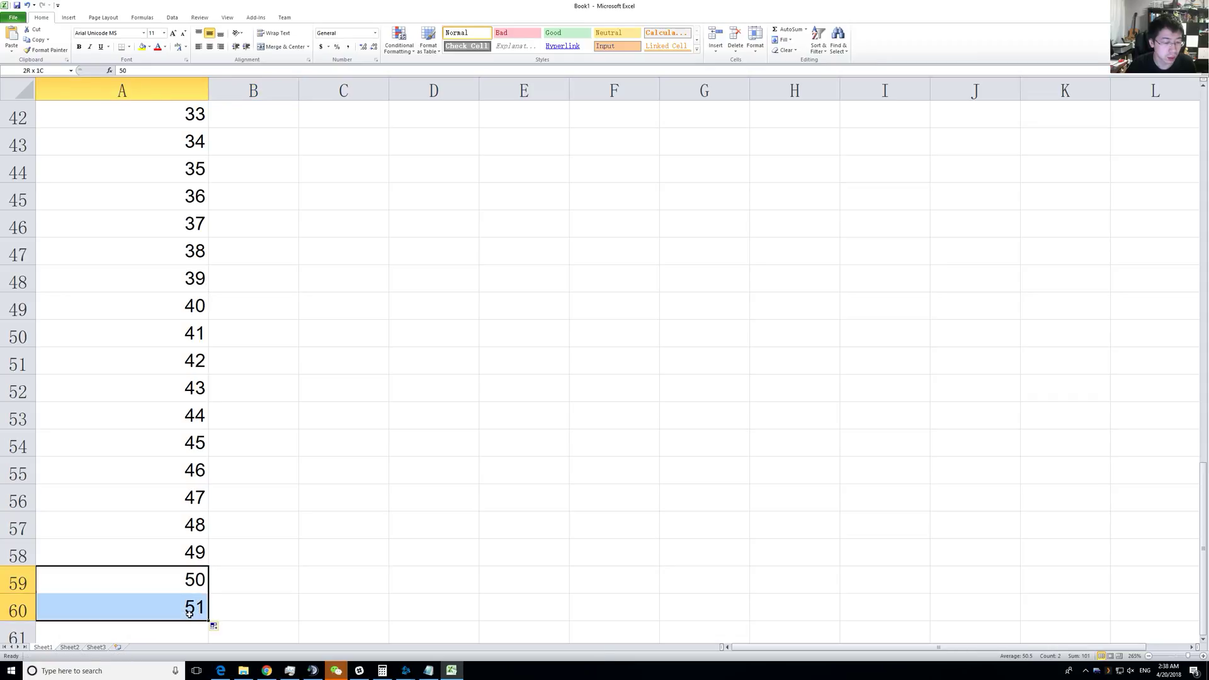
scroll("down", 3)
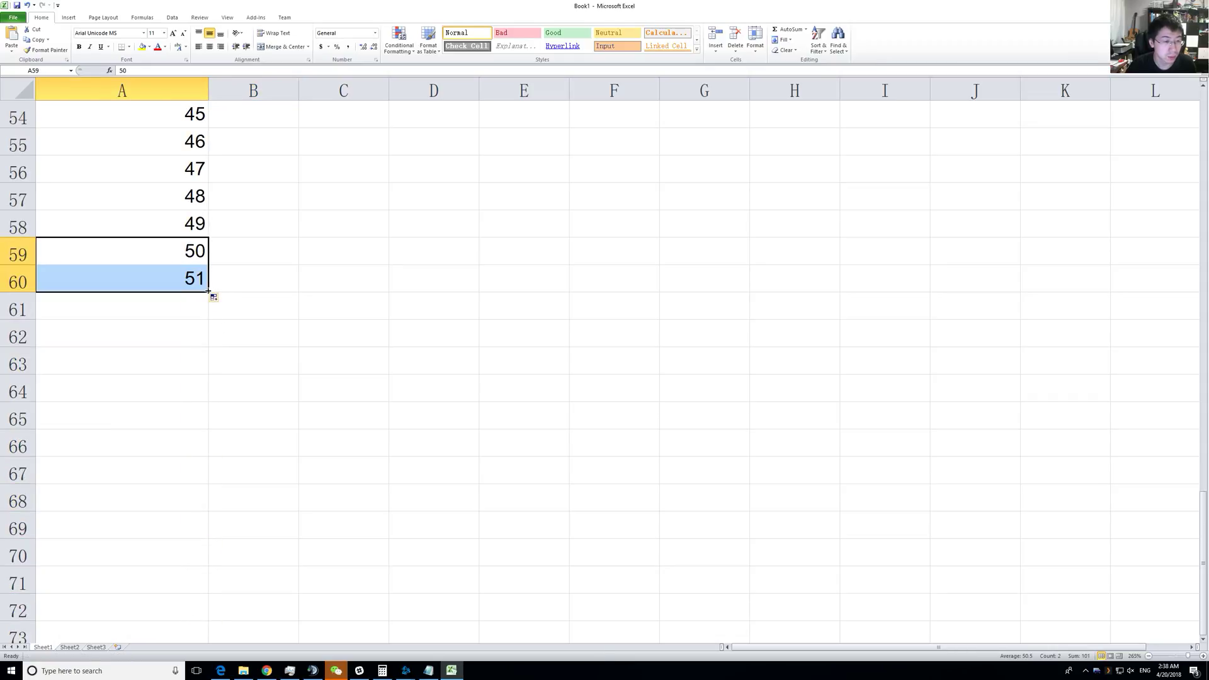
left_click_drag(206, 295, 200, 515)
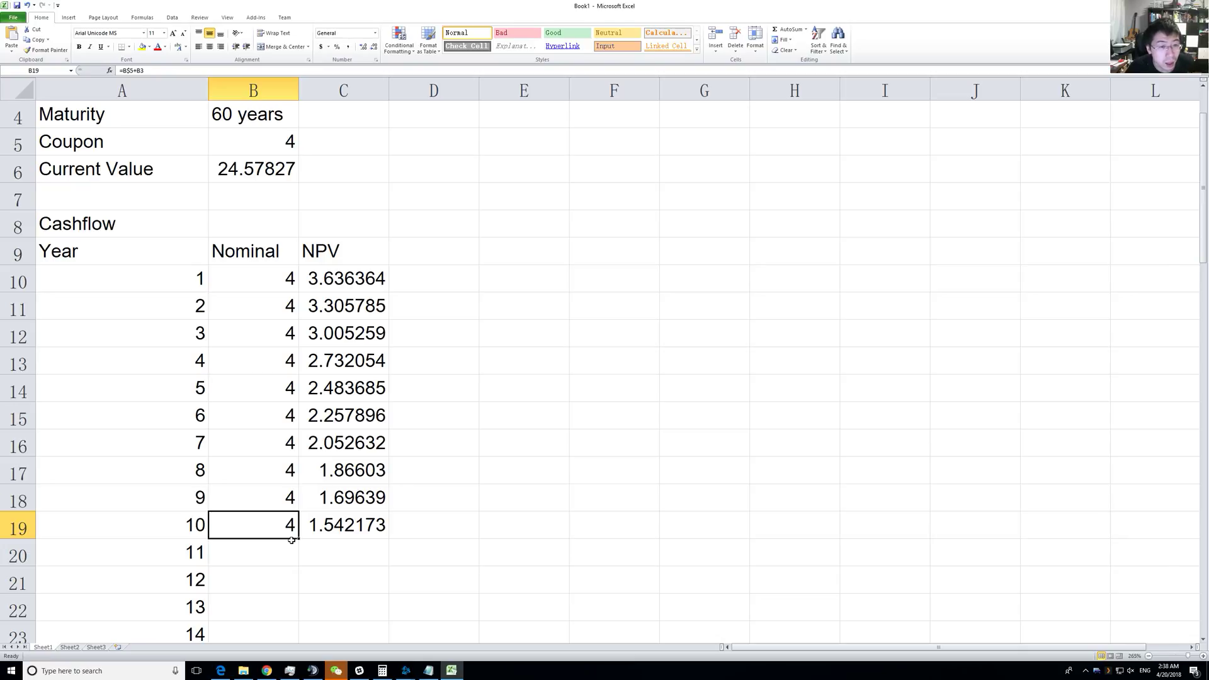
mouse_move(264, 296)
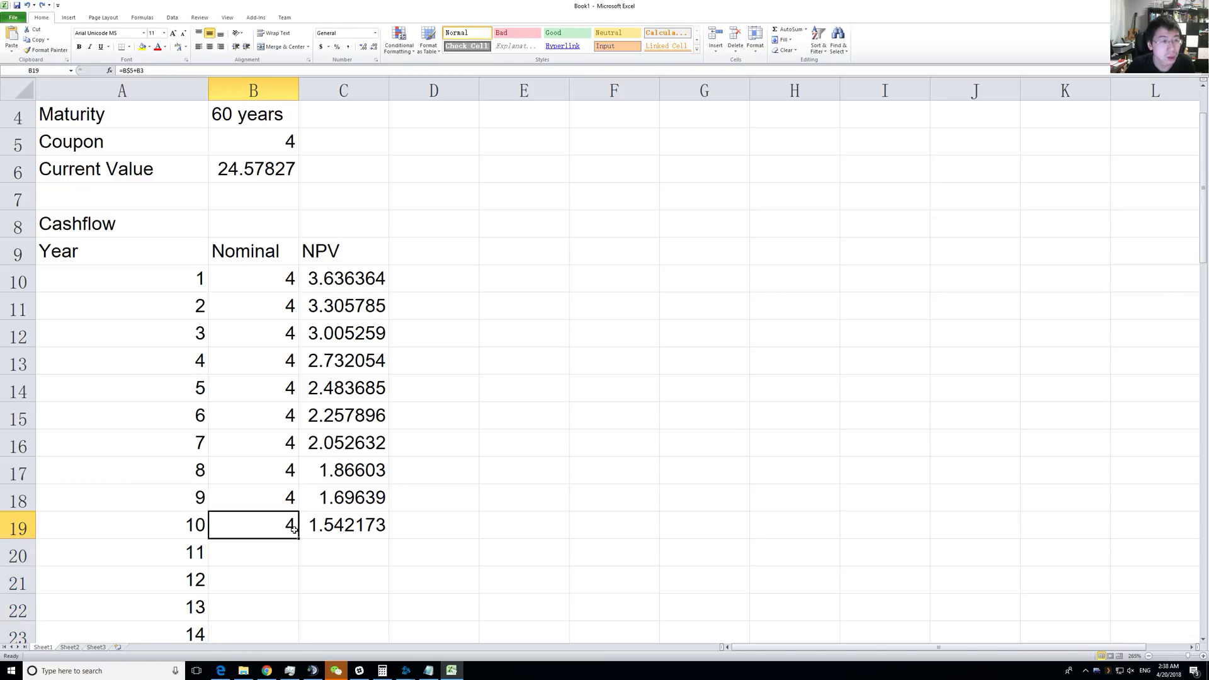
mouse_move(260, 442)
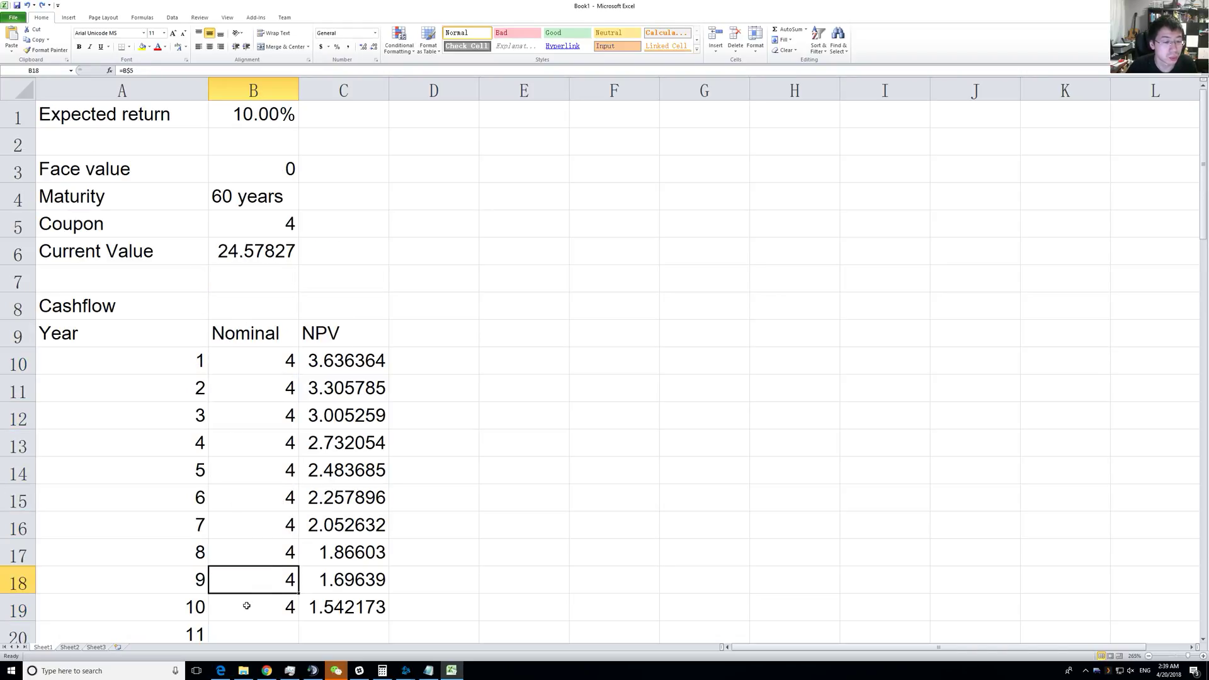
mouse_move(272, 599)
type("=B$5+B3")
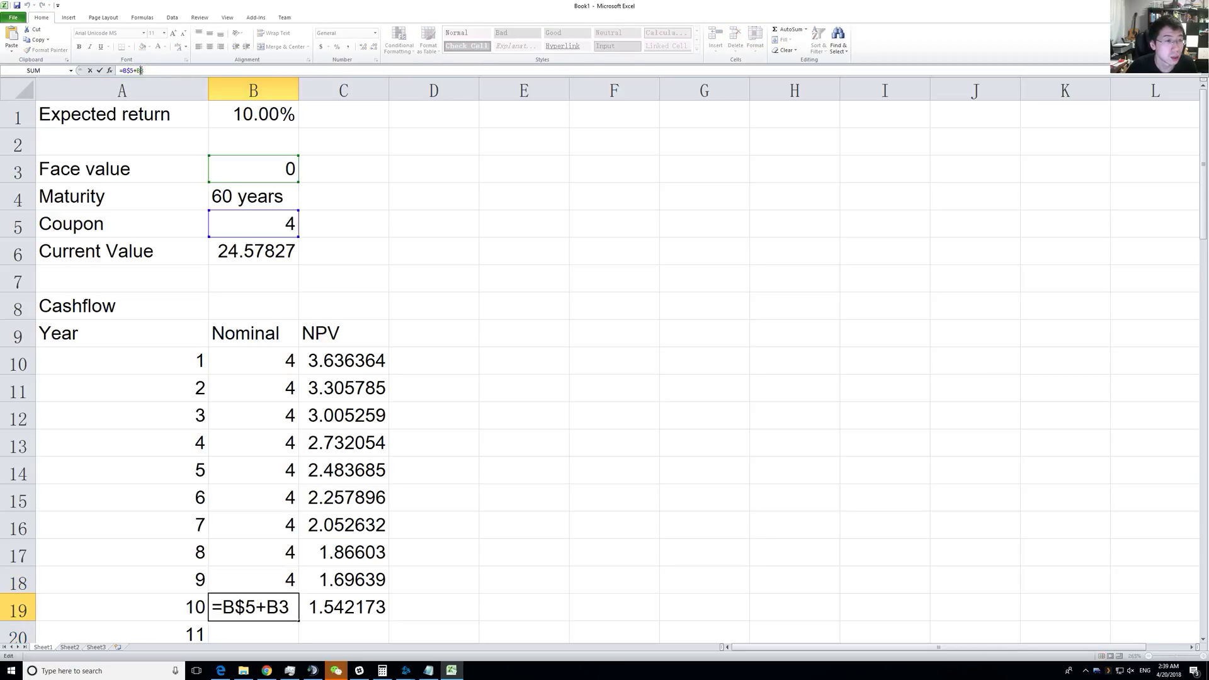
mouse_move(283, 45)
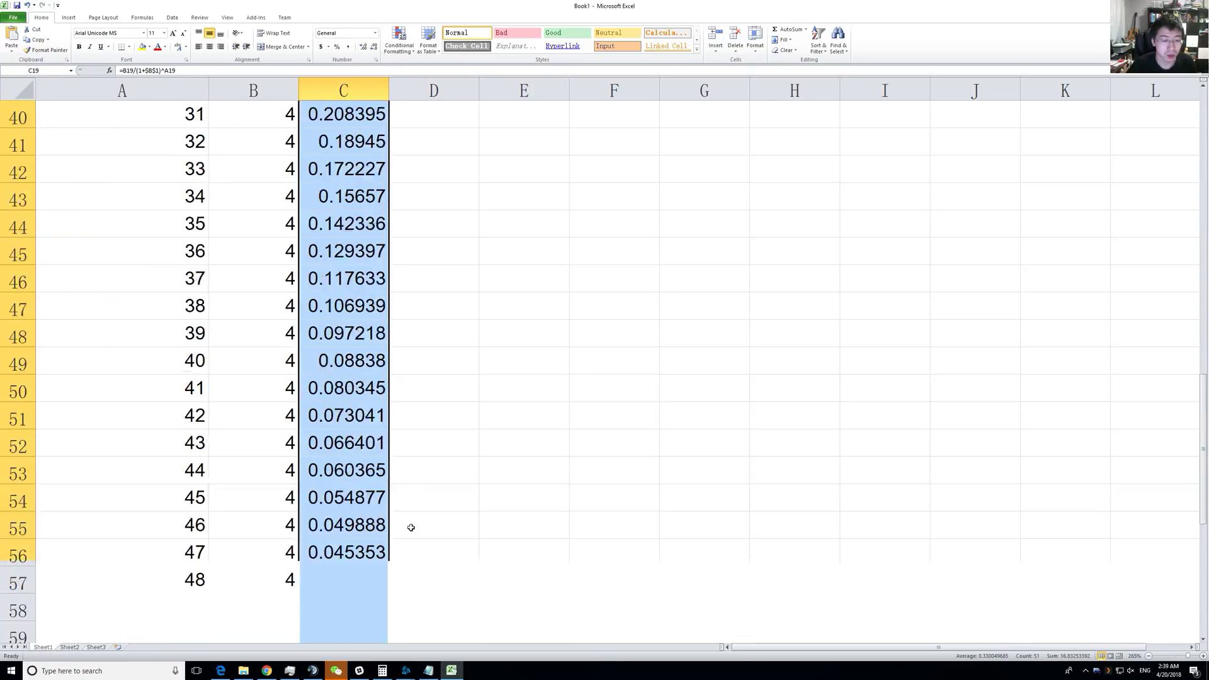
- Scroll through the extended Nominal and NPV columns to check the filled years
scroll("down", 3)
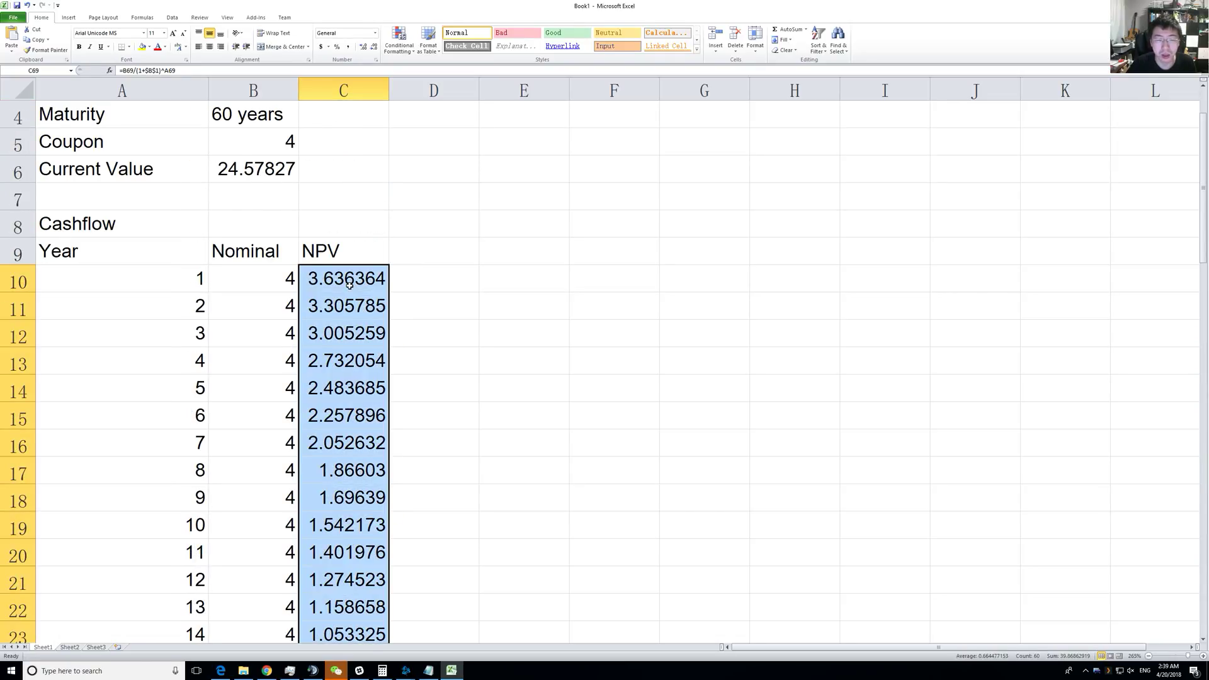
scroll("up", 3)
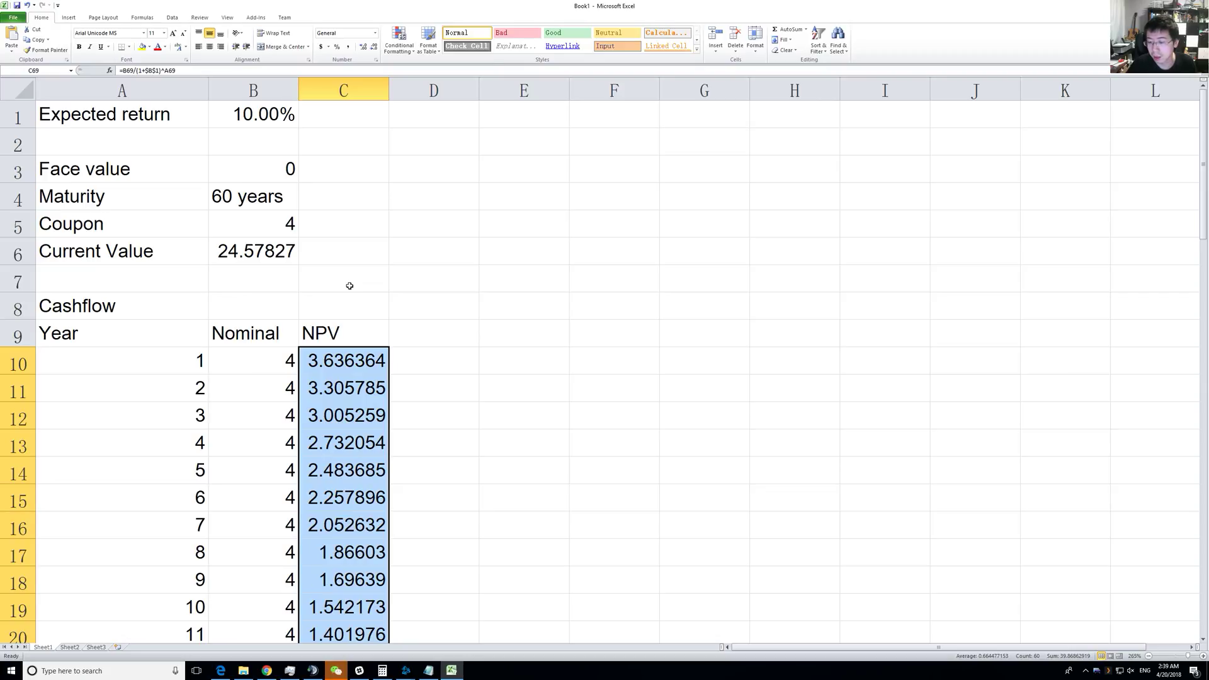
mouse_move(367, 297)
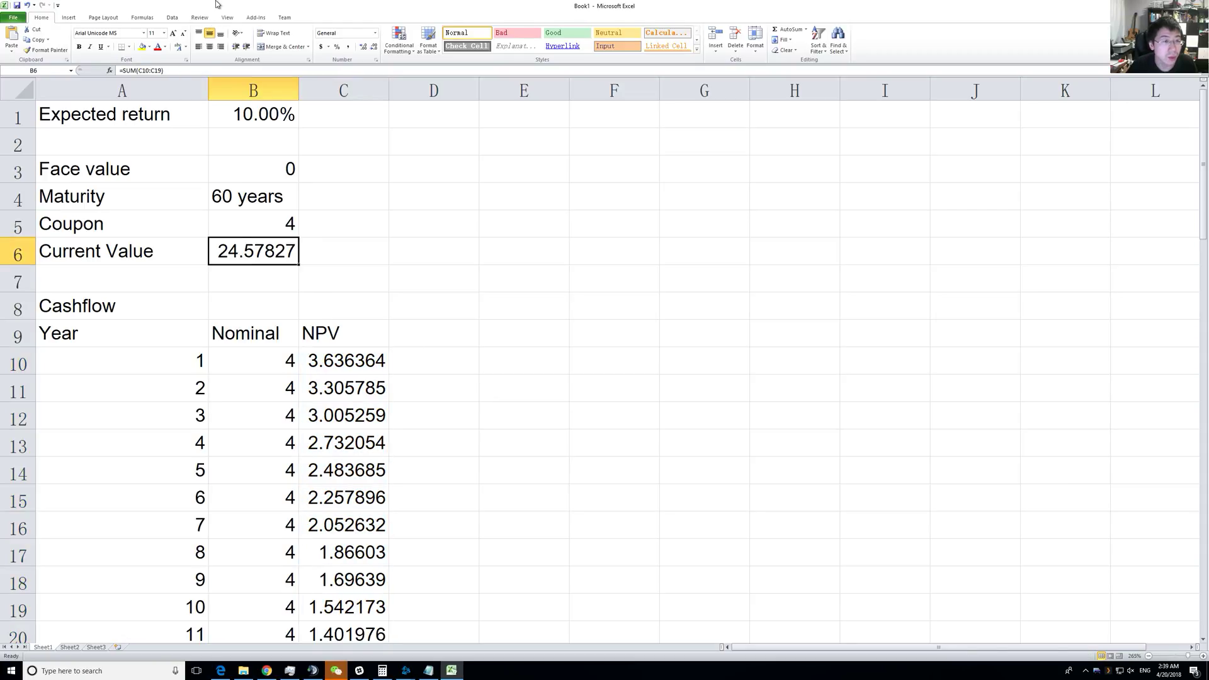
- Change Current Value in B6 to =SUM(C:C), raising it to 39.86863
double_click(253, 251)
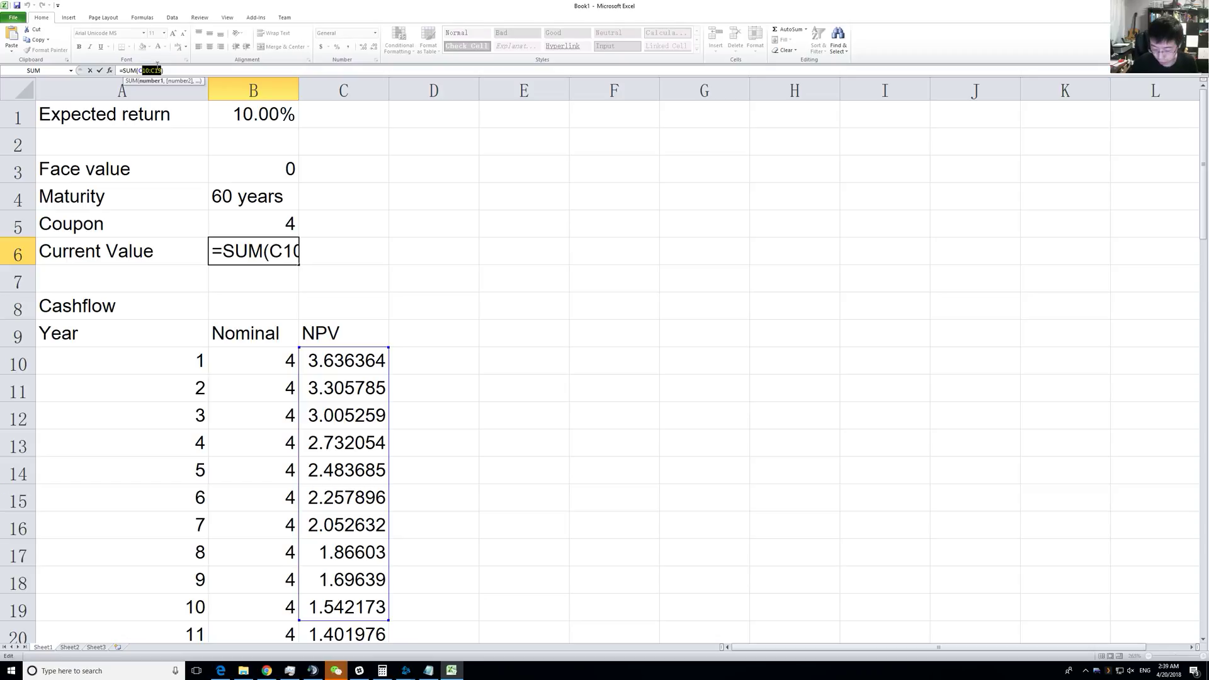
key("Enter")
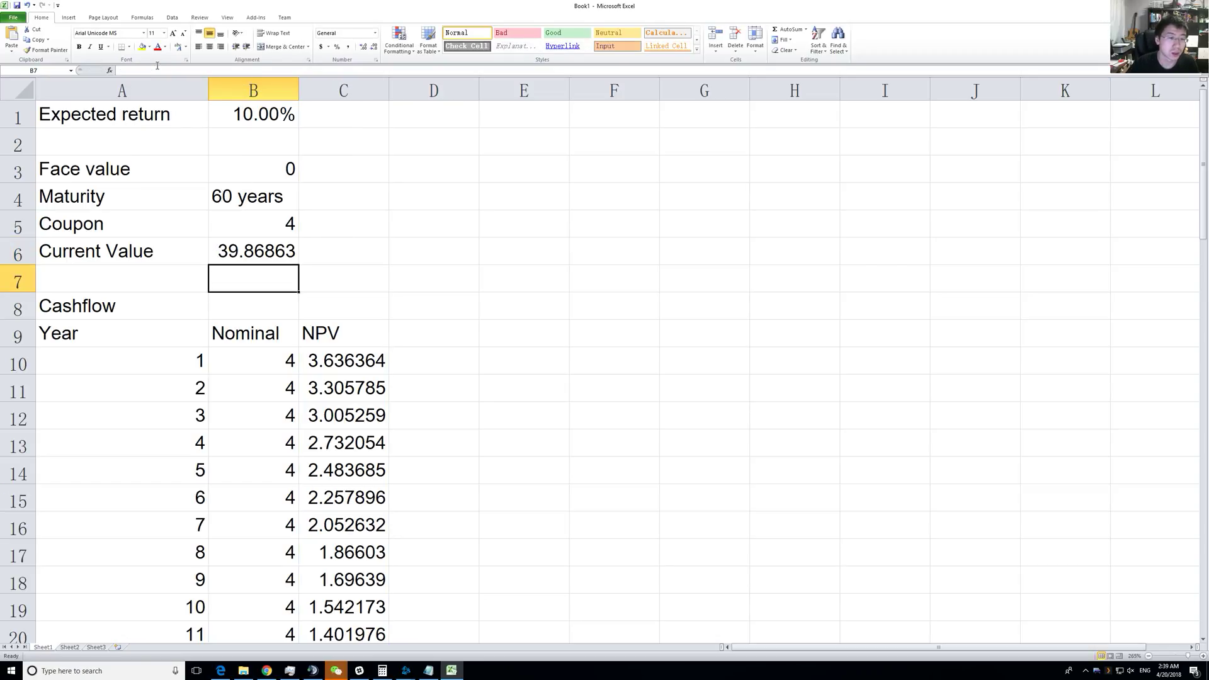
left_click(253, 250)
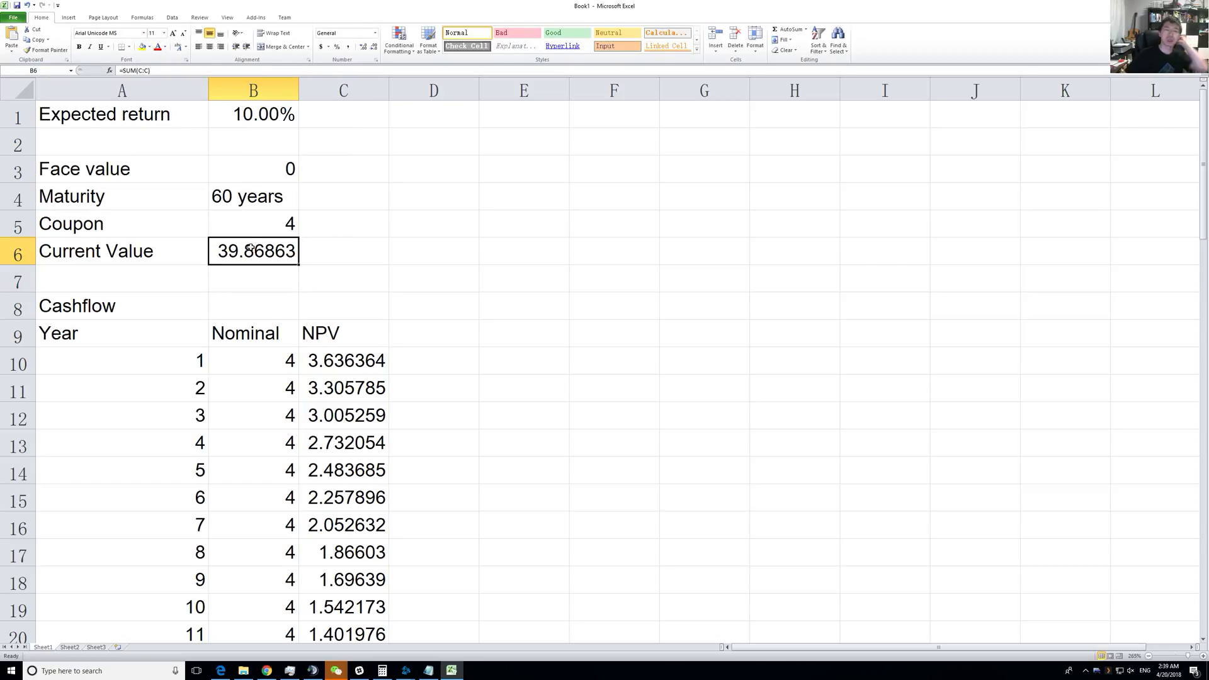
mouse_move(251, 285)
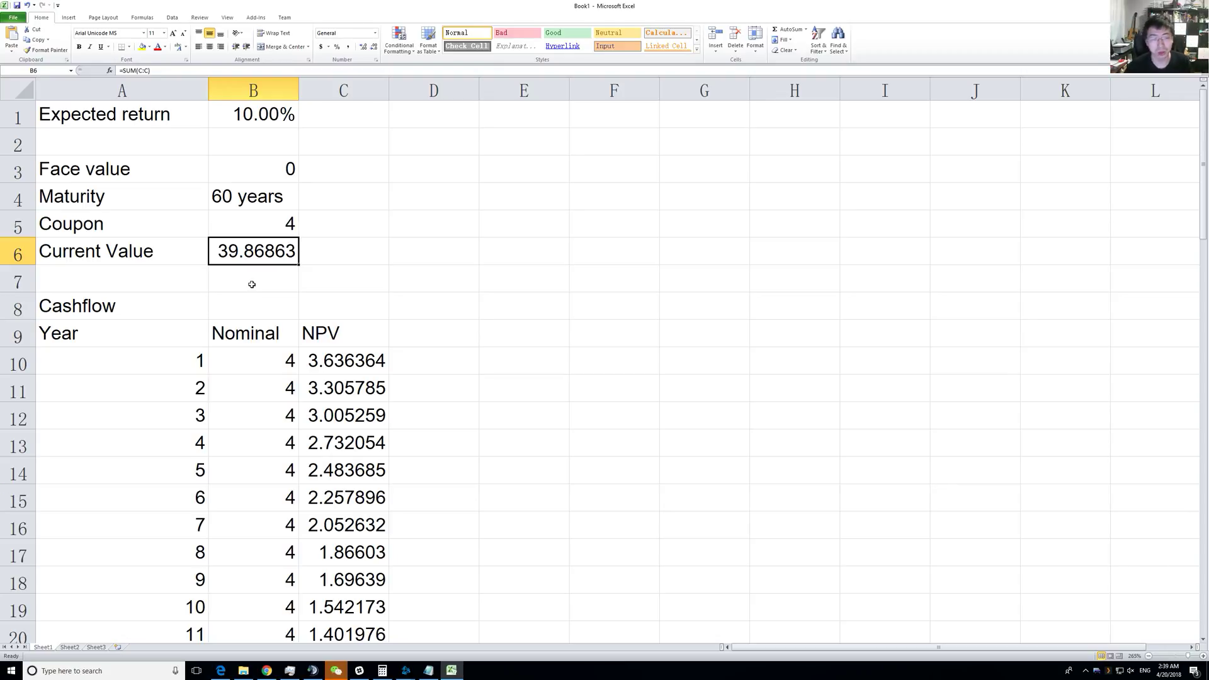
- Review the coupon, the Current Value sum and the year 1 NPV formula
left_click(270, 224)
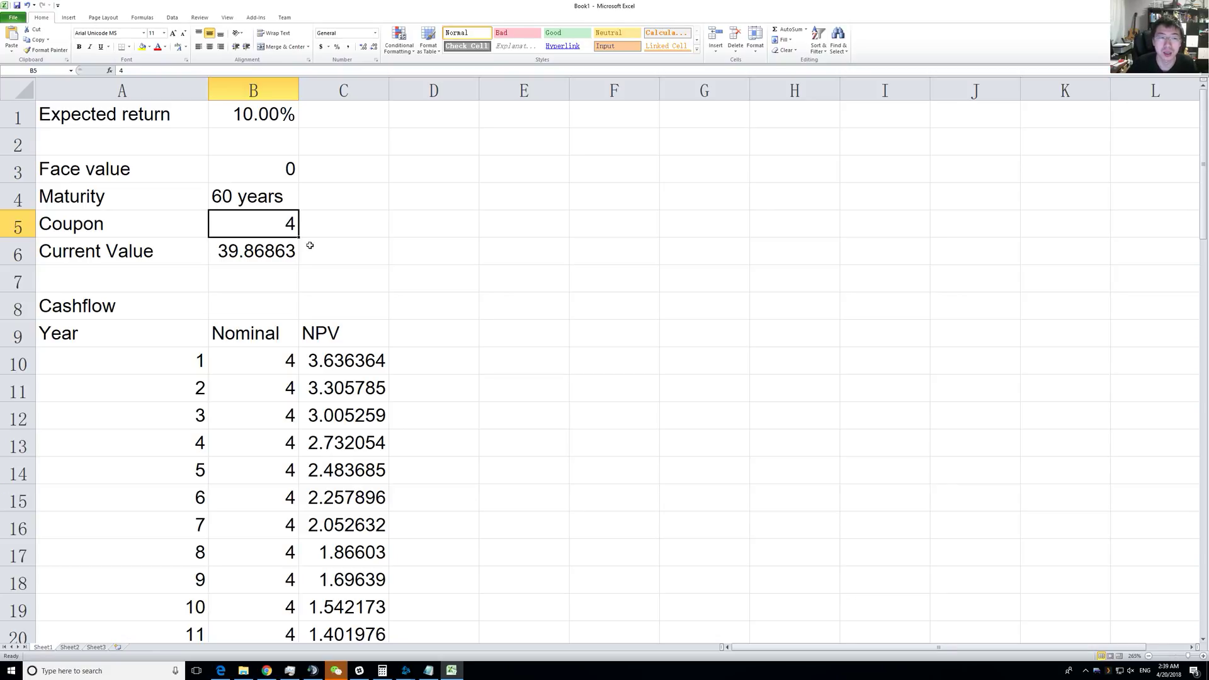
left_click(253, 251)
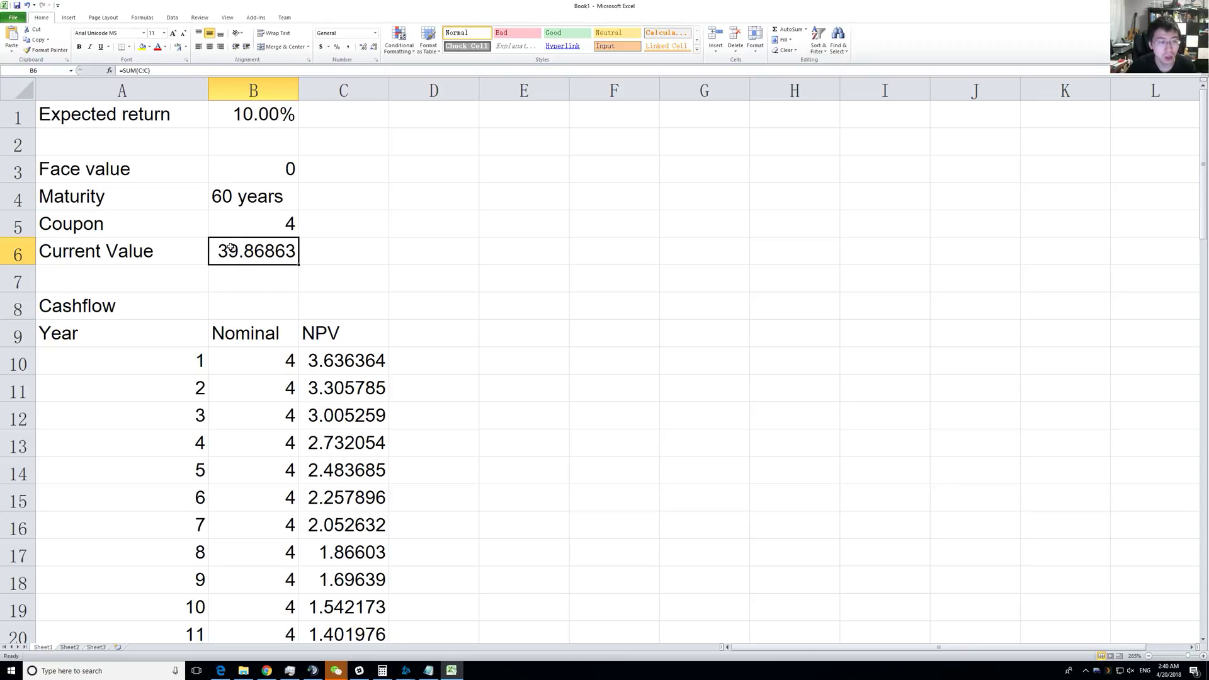
mouse_move(285, 255)
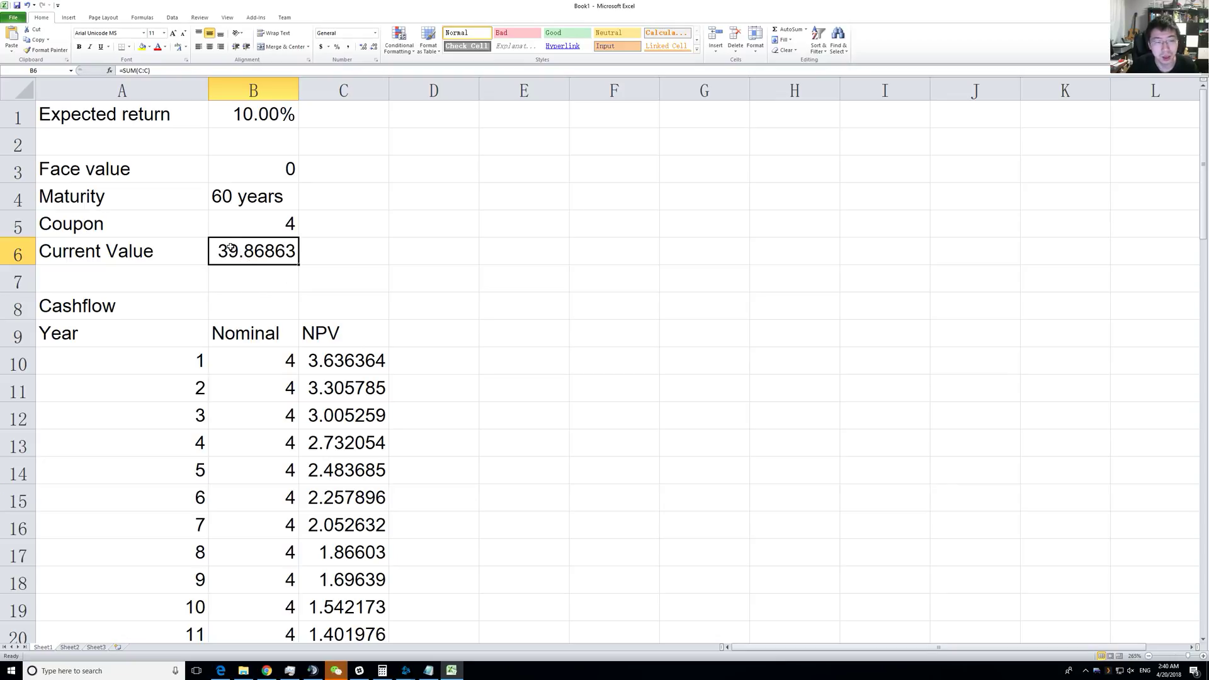
mouse_move(321, 236)
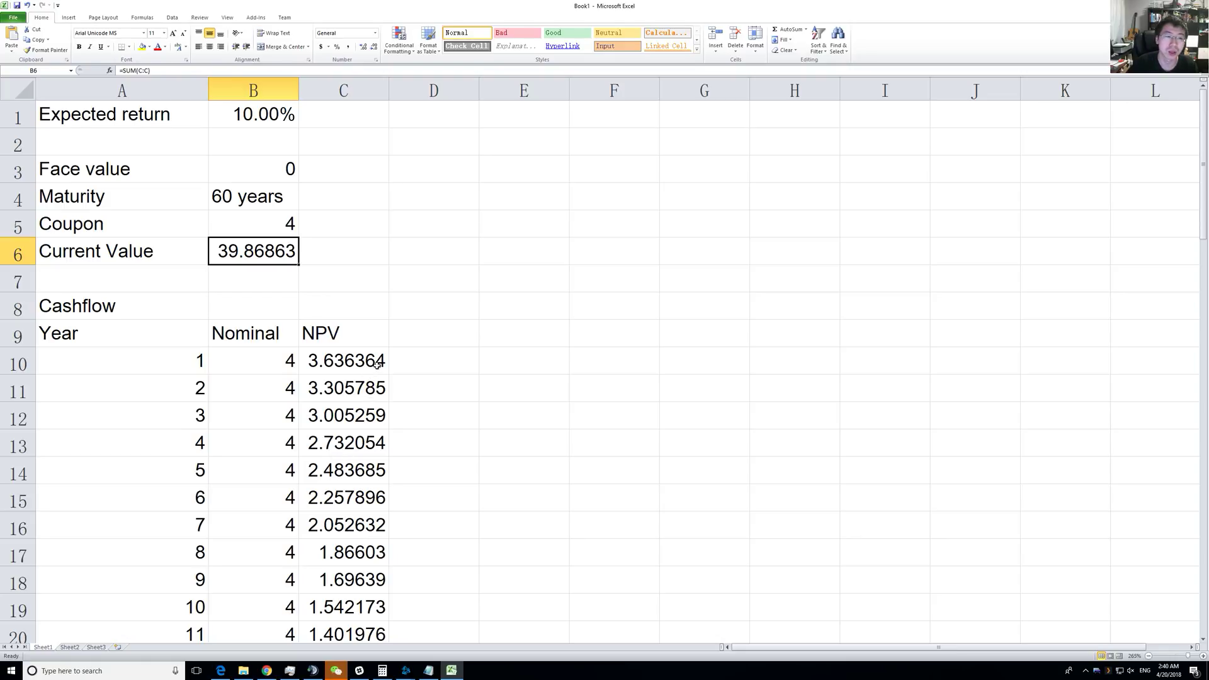
scroll("down", 3)
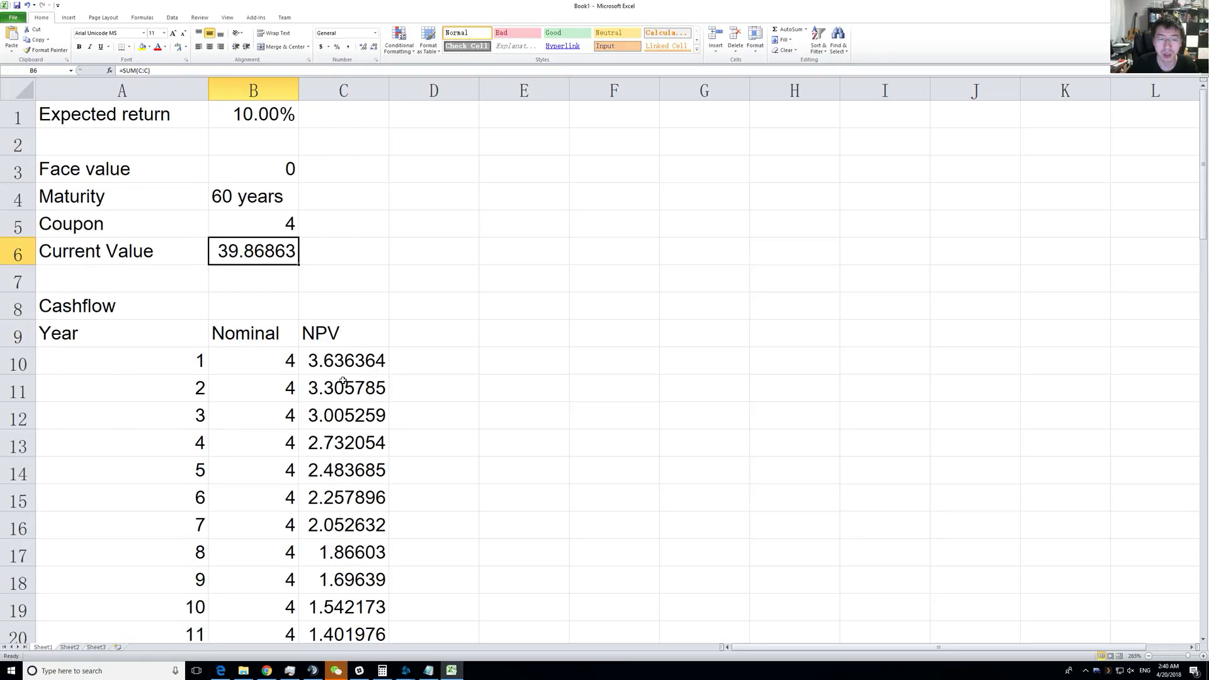
left_click(345, 387)
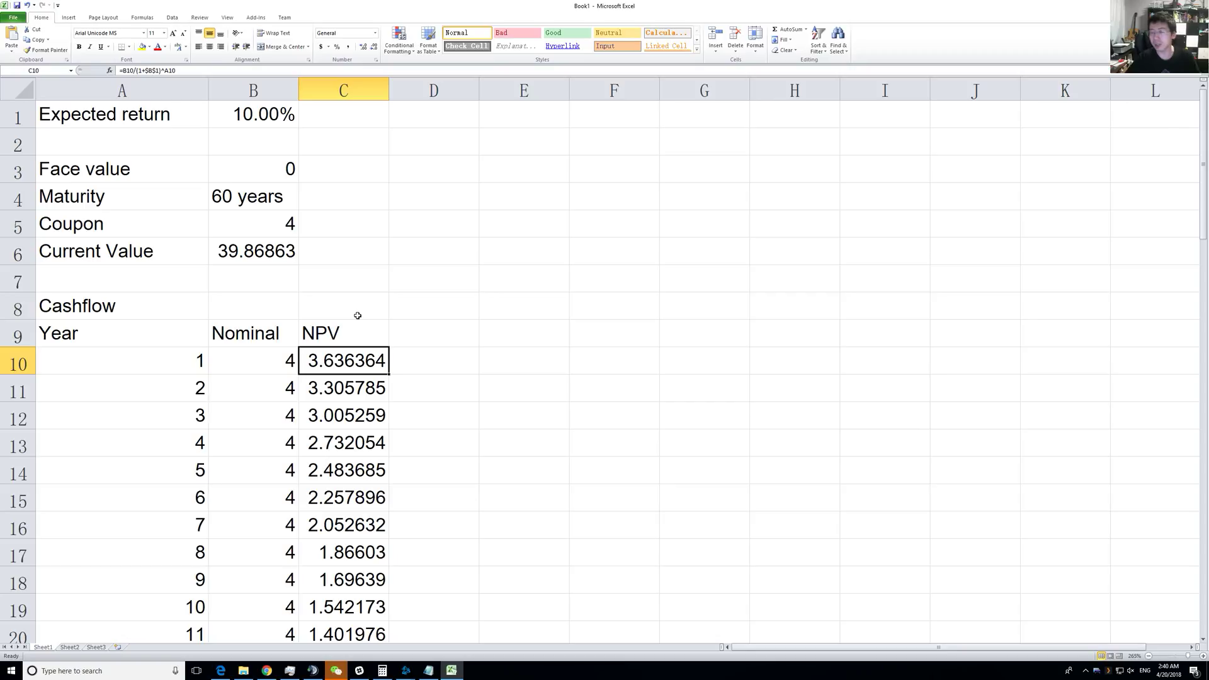
mouse_move(394, 559)
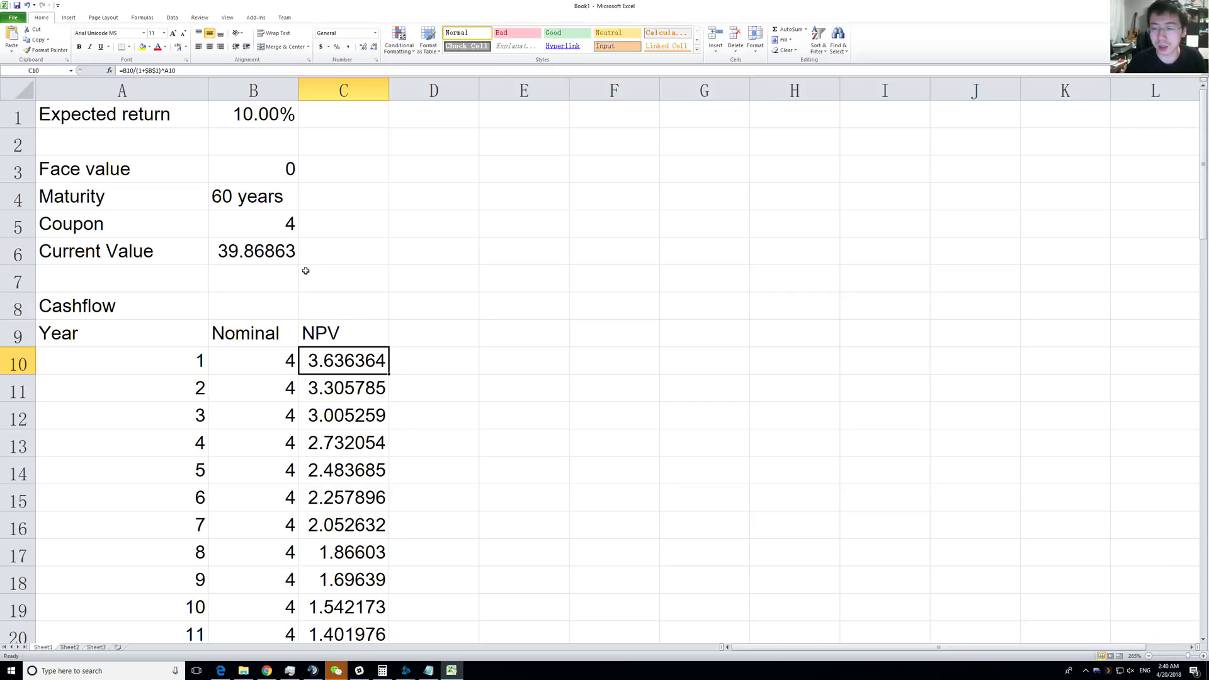
left_click(253, 251)
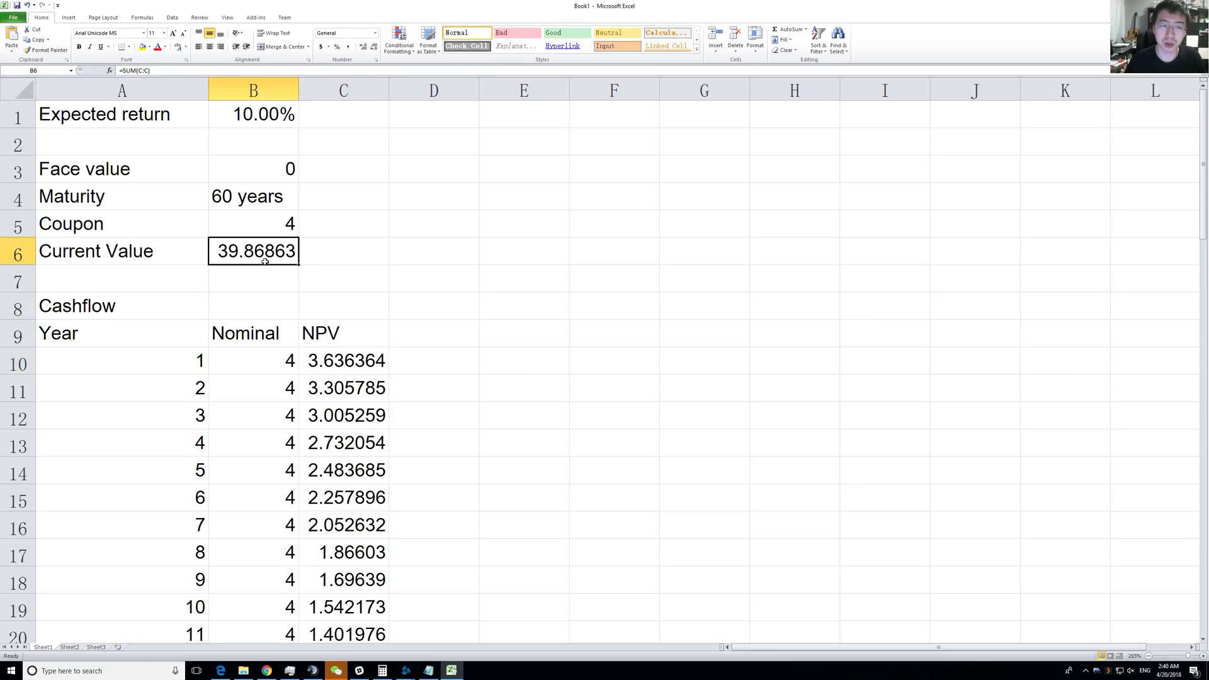
left_click(342, 360)
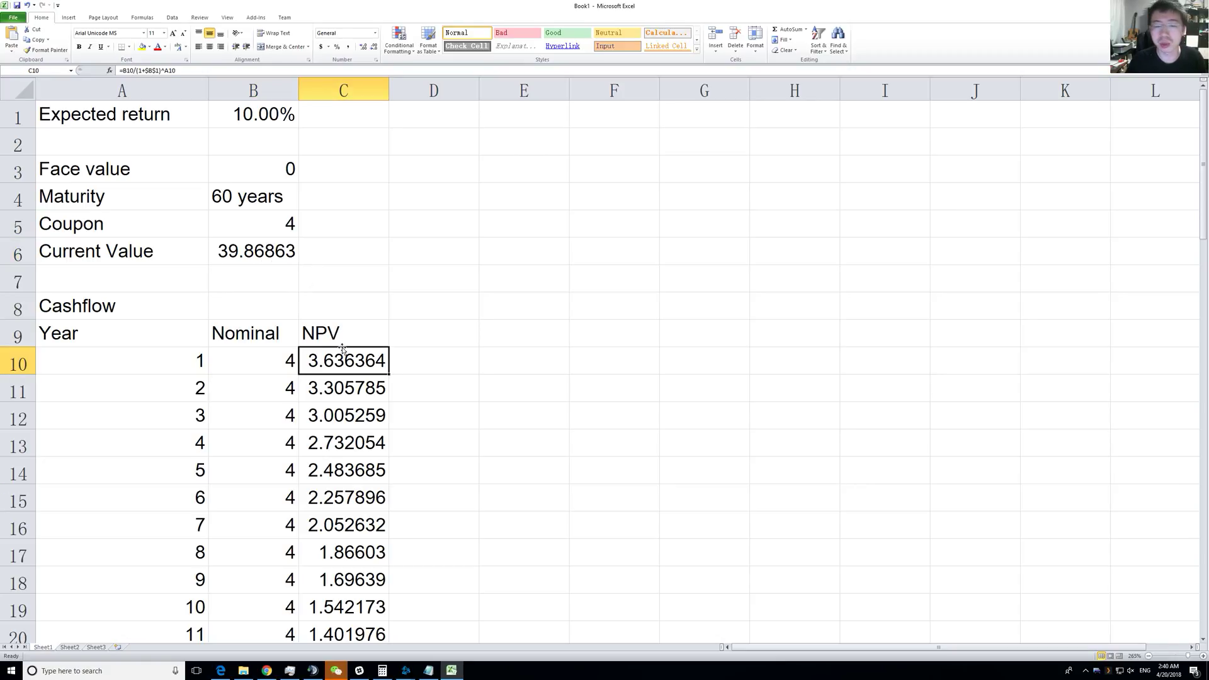
mouse_move(344, 393)
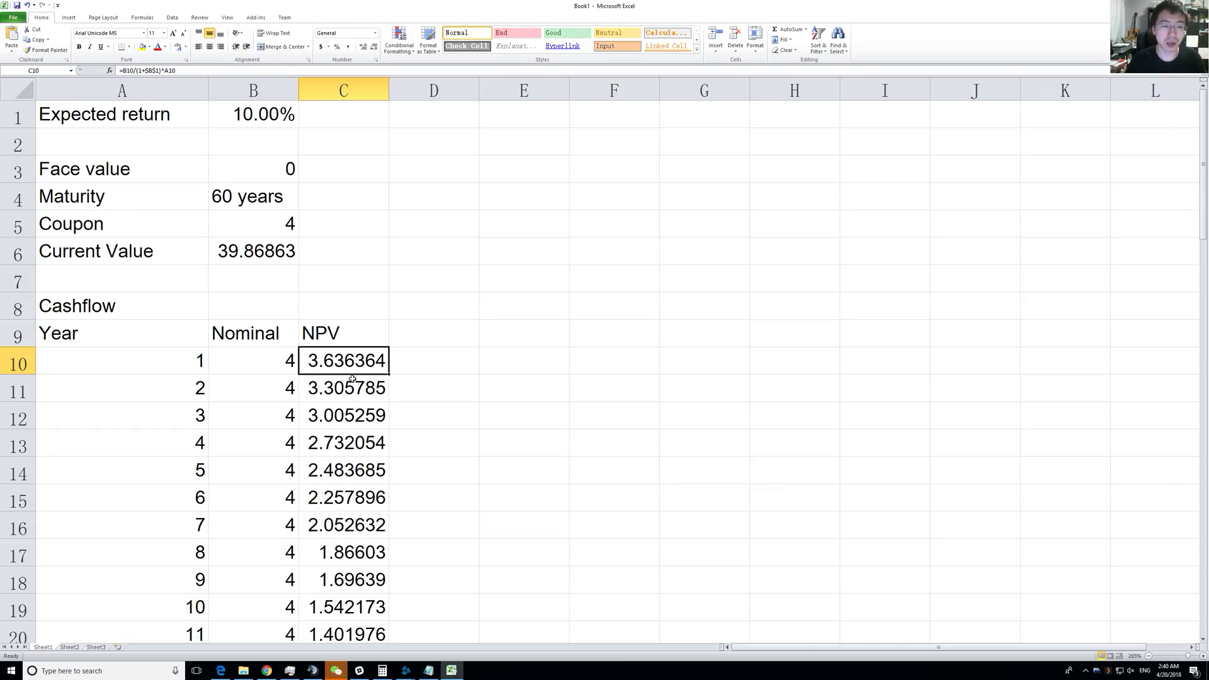
- Check the year 3 Nominal and NPV formulas against the coupon and the 39.86863 total
left_click(342, 388)
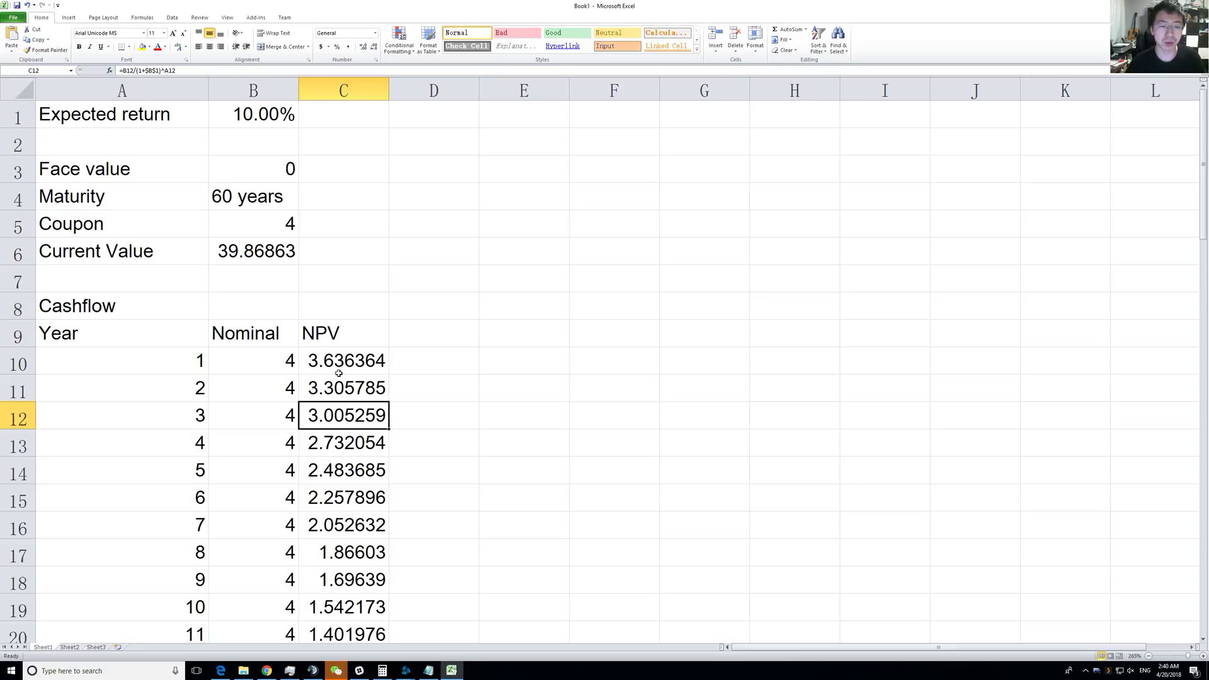
left_click(252, 415)
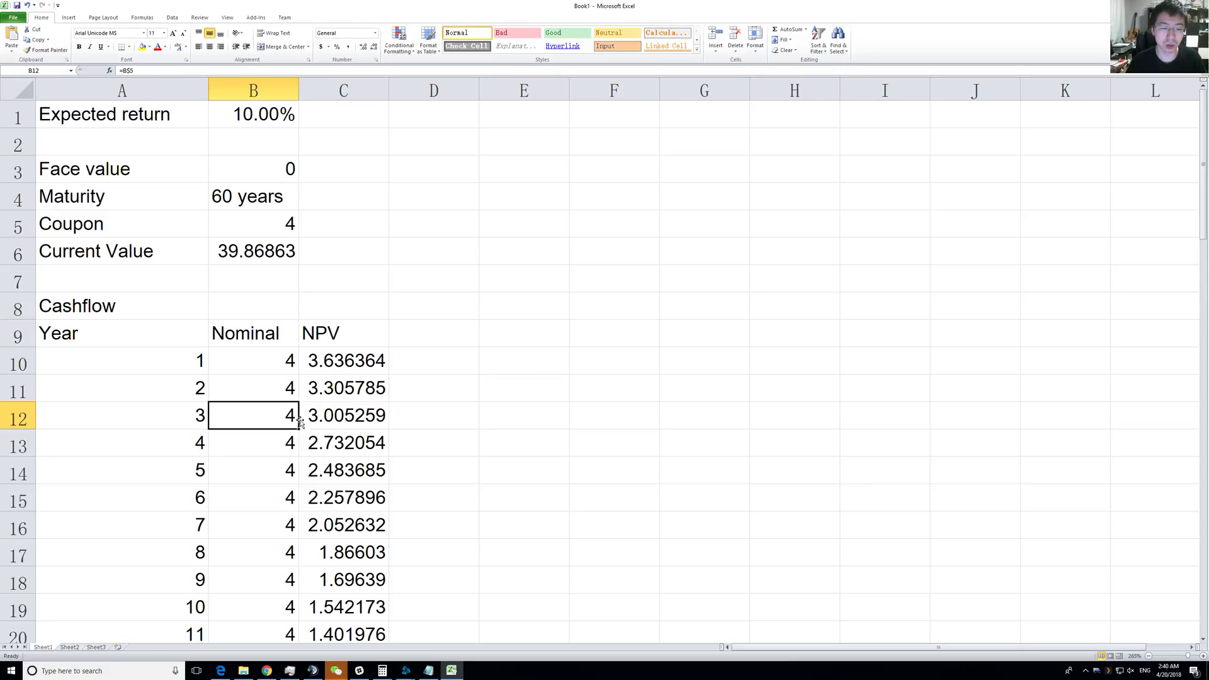
left_click(343, 415)
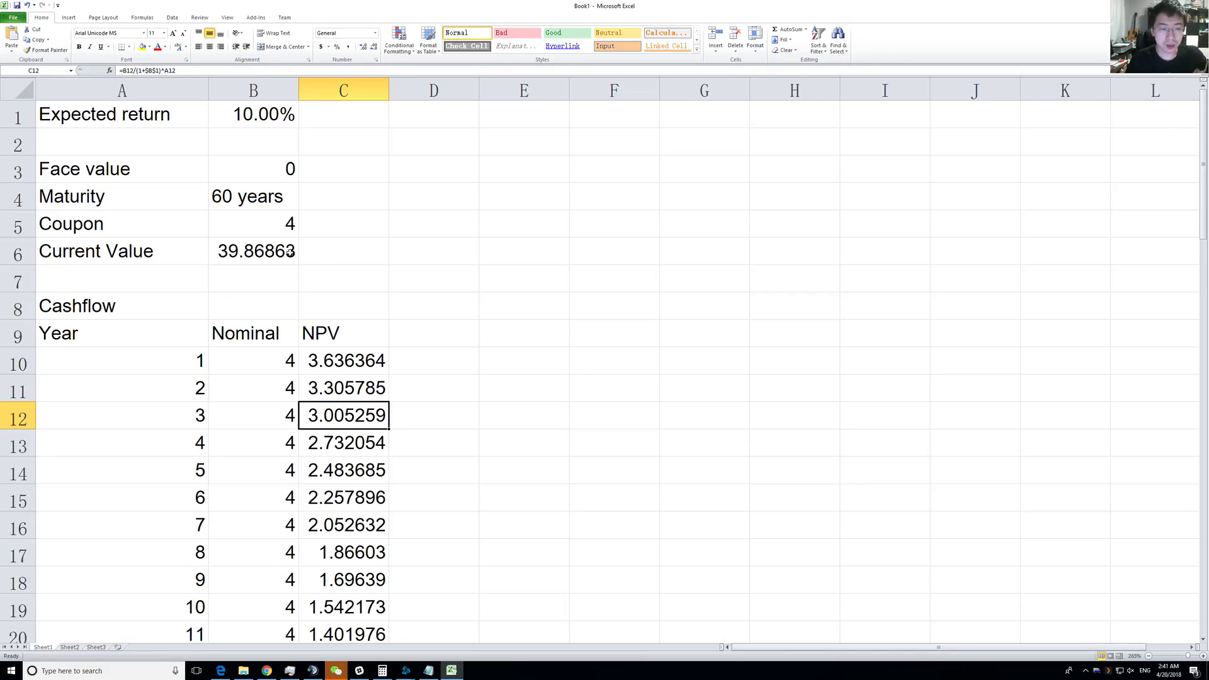
left_click(253, 251)
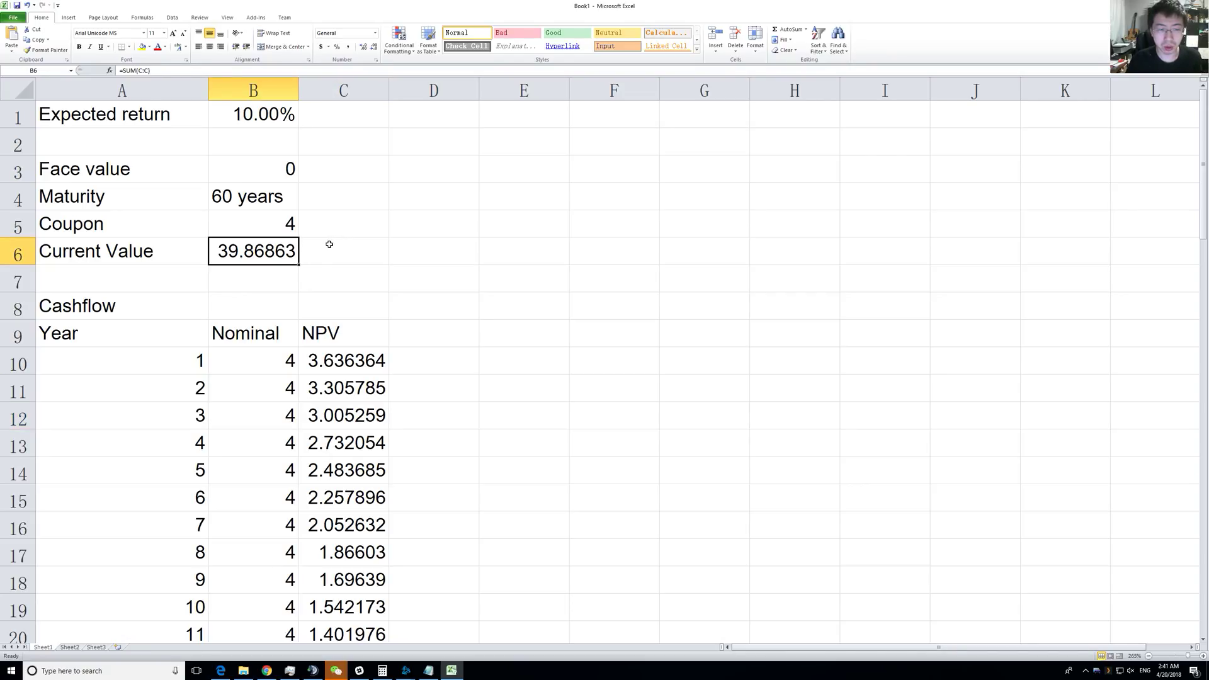
left_click(254, 224)
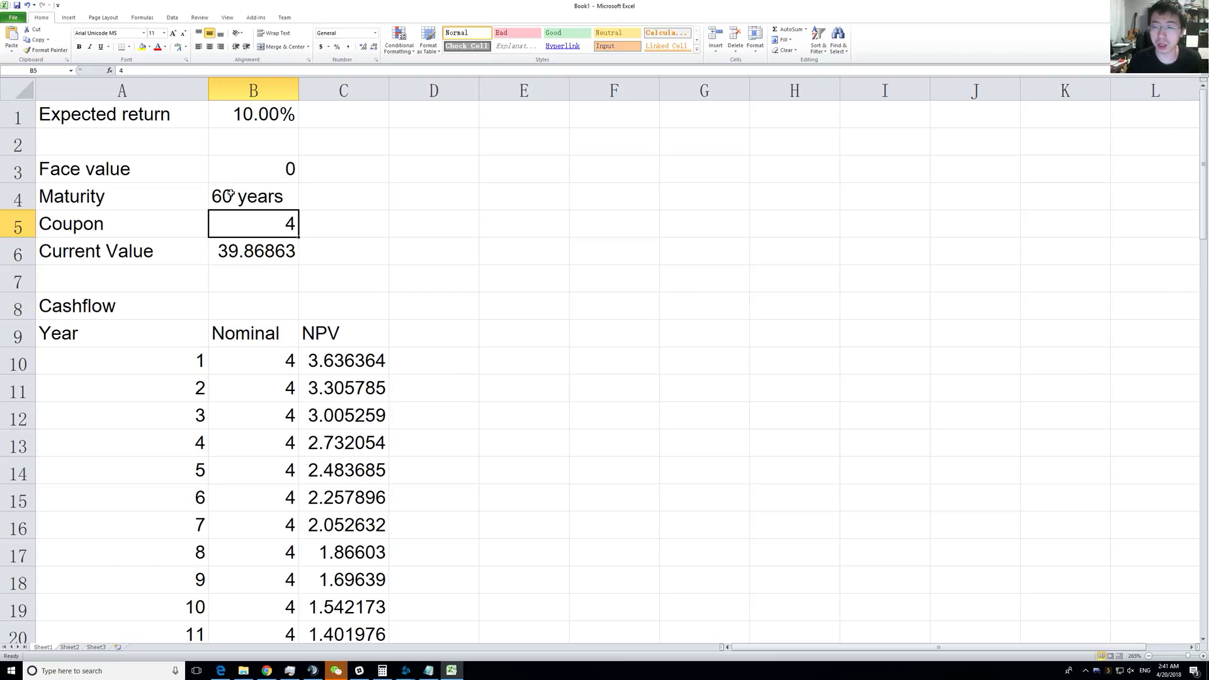
mouse_move(258, 217)
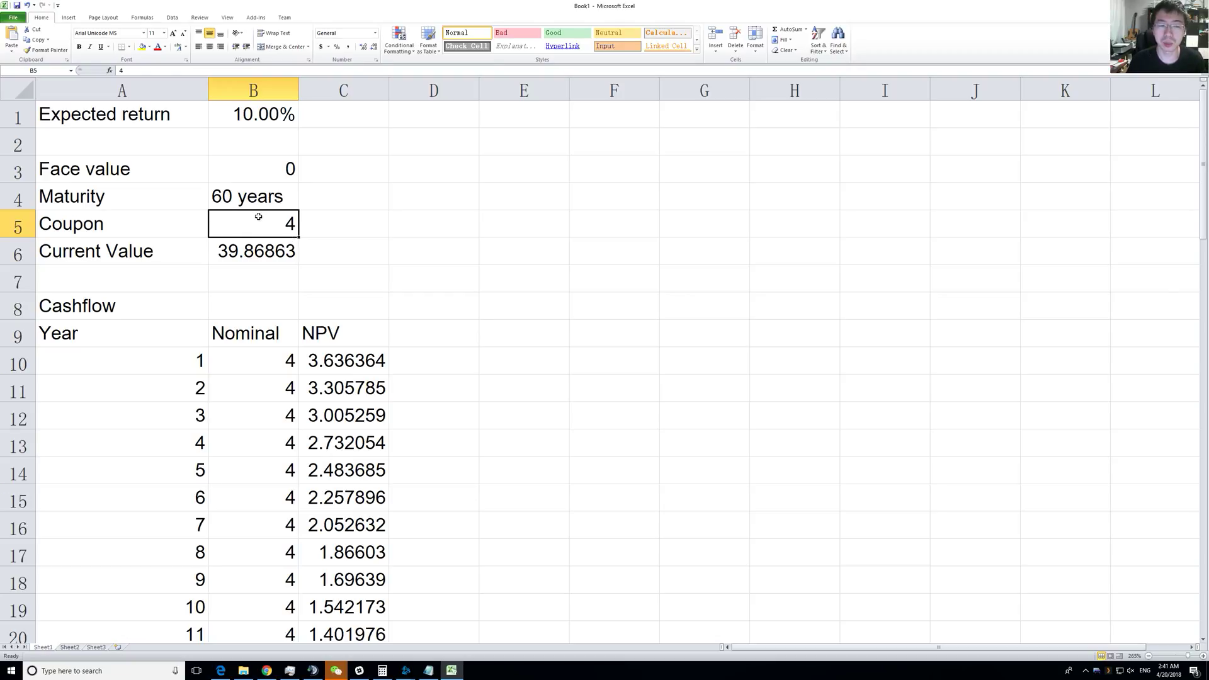
mouse_move(267, 214)
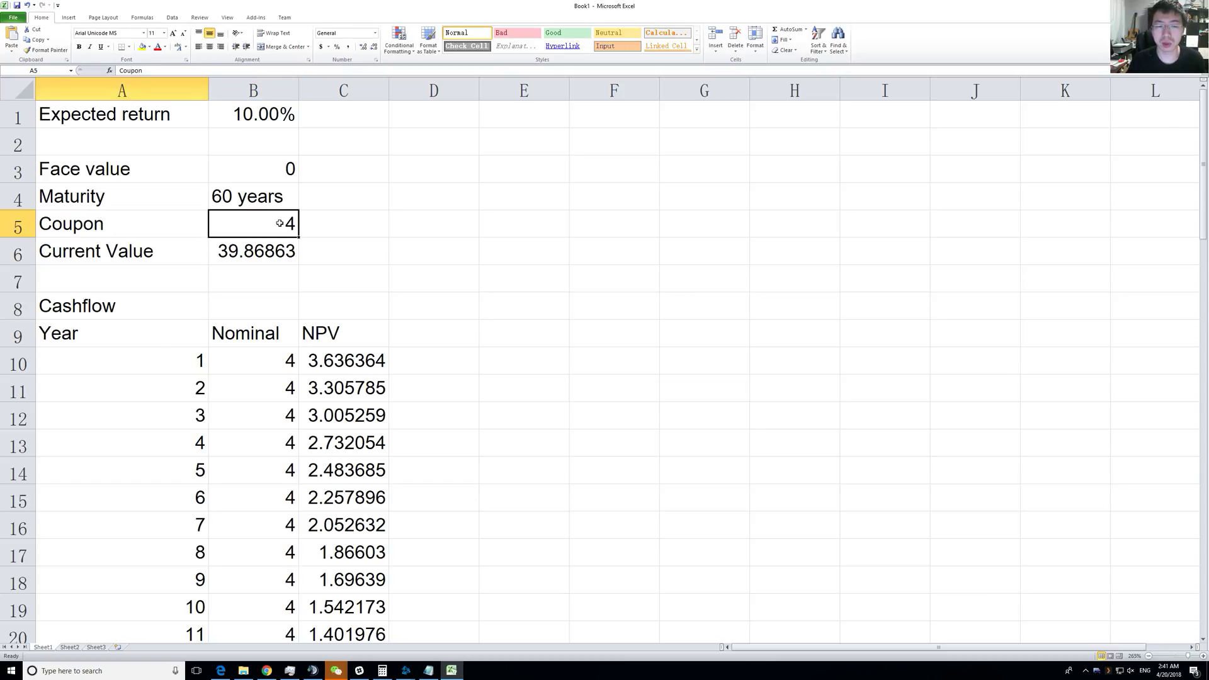
left_click(253, 251)
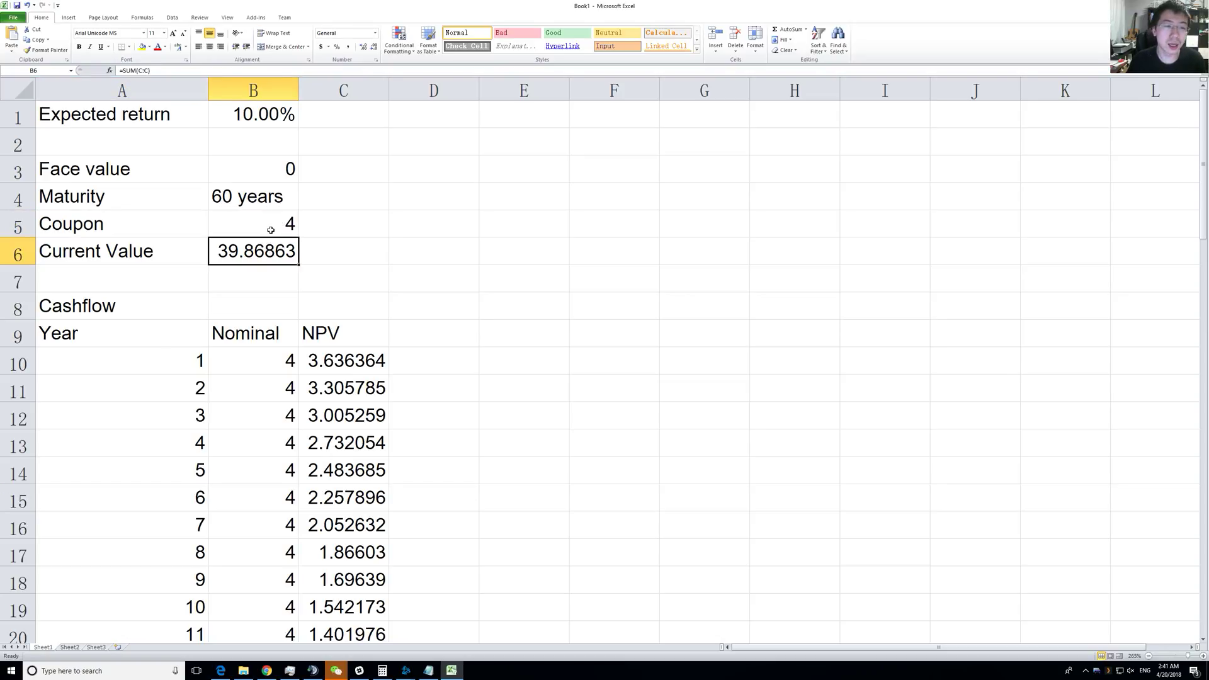
left_click(252, 224)
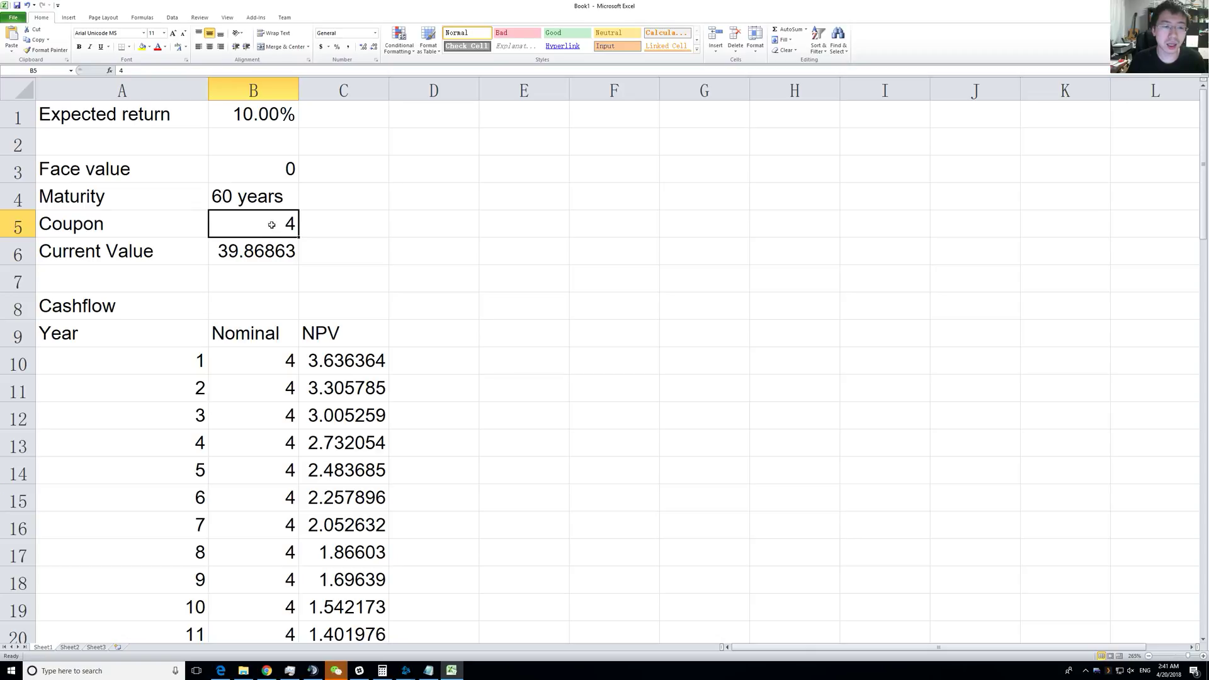
scroll("down", 3)
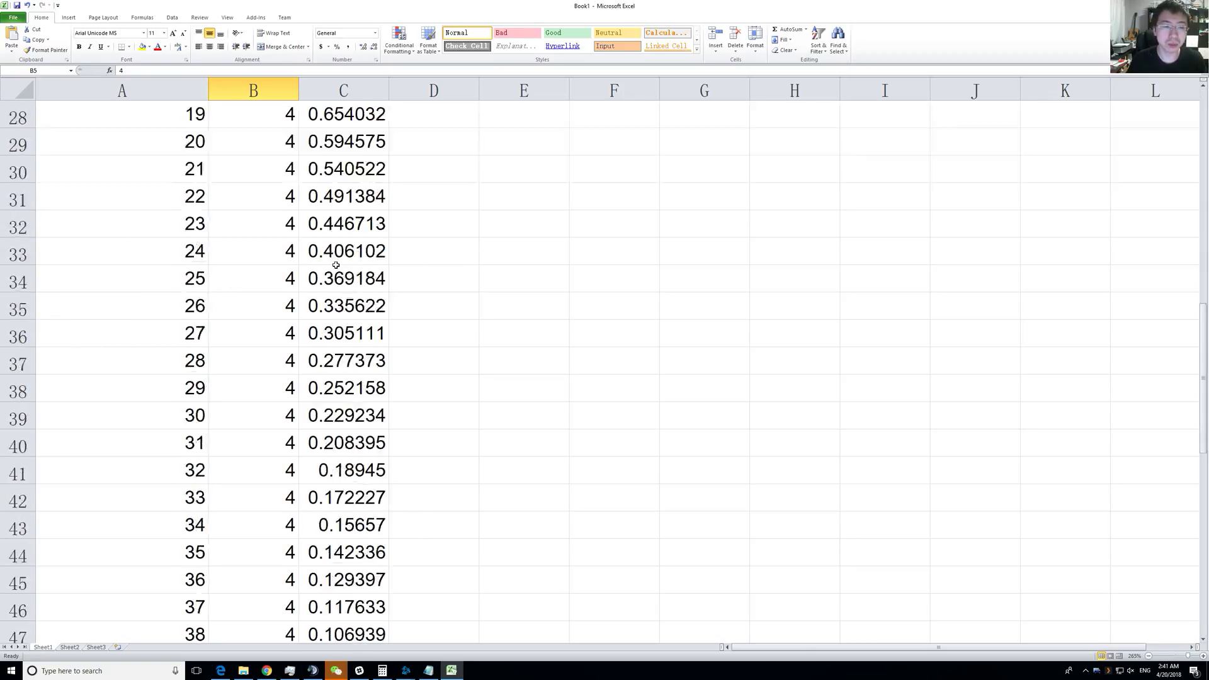
scroll("up", 3)
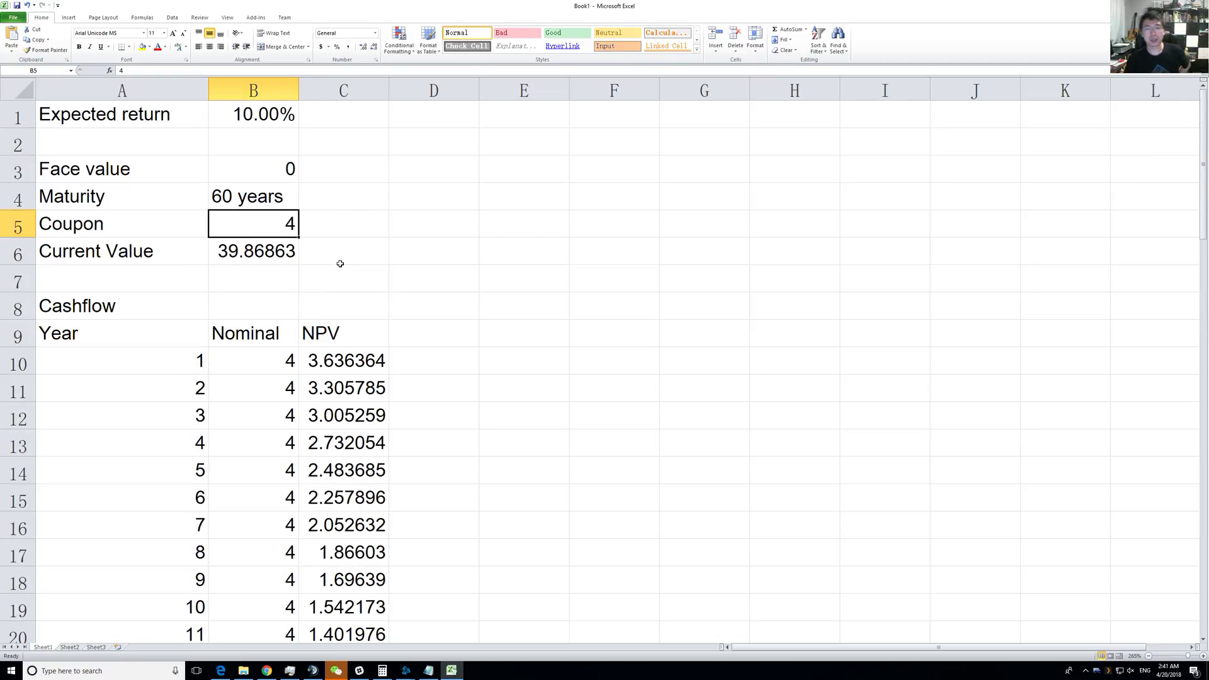
mouse_move(372, 232)
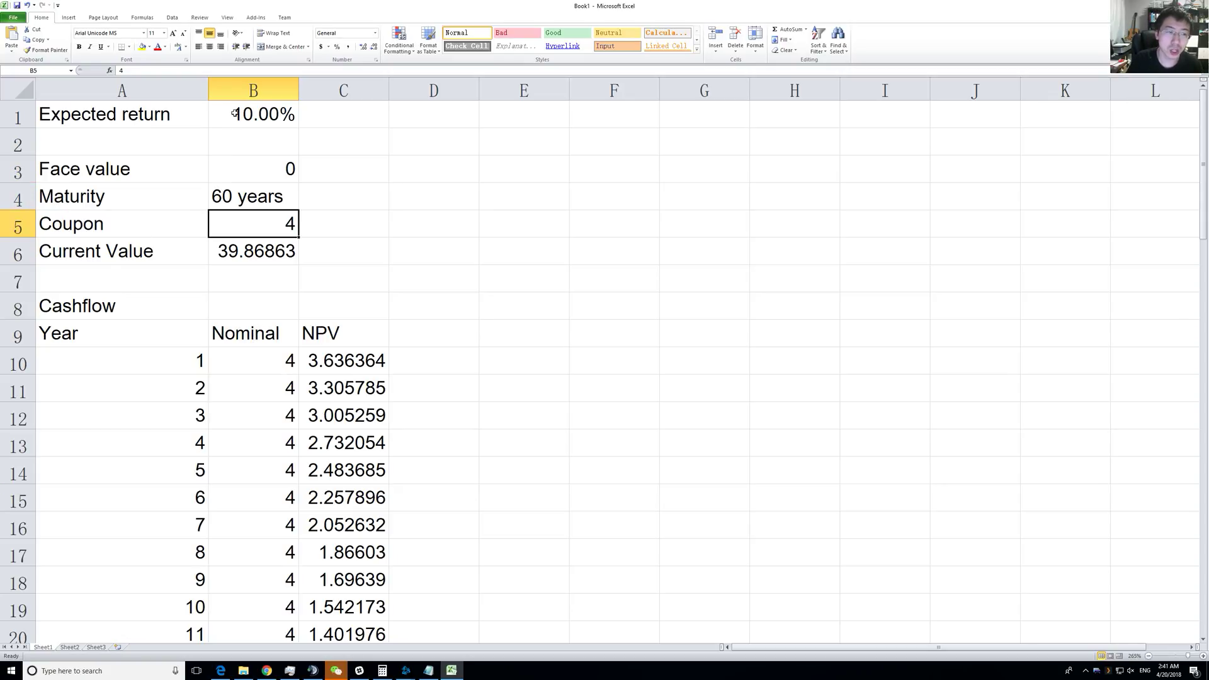
mouse_move(344, 388)
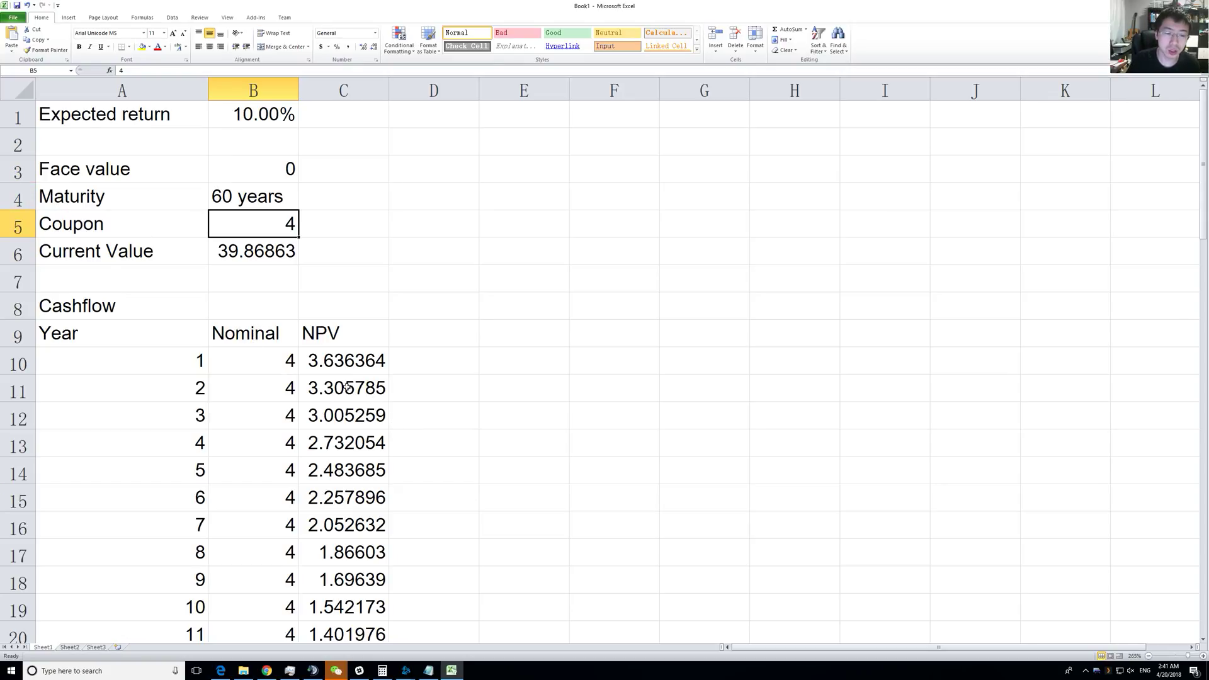
mouse_move(367, 366)
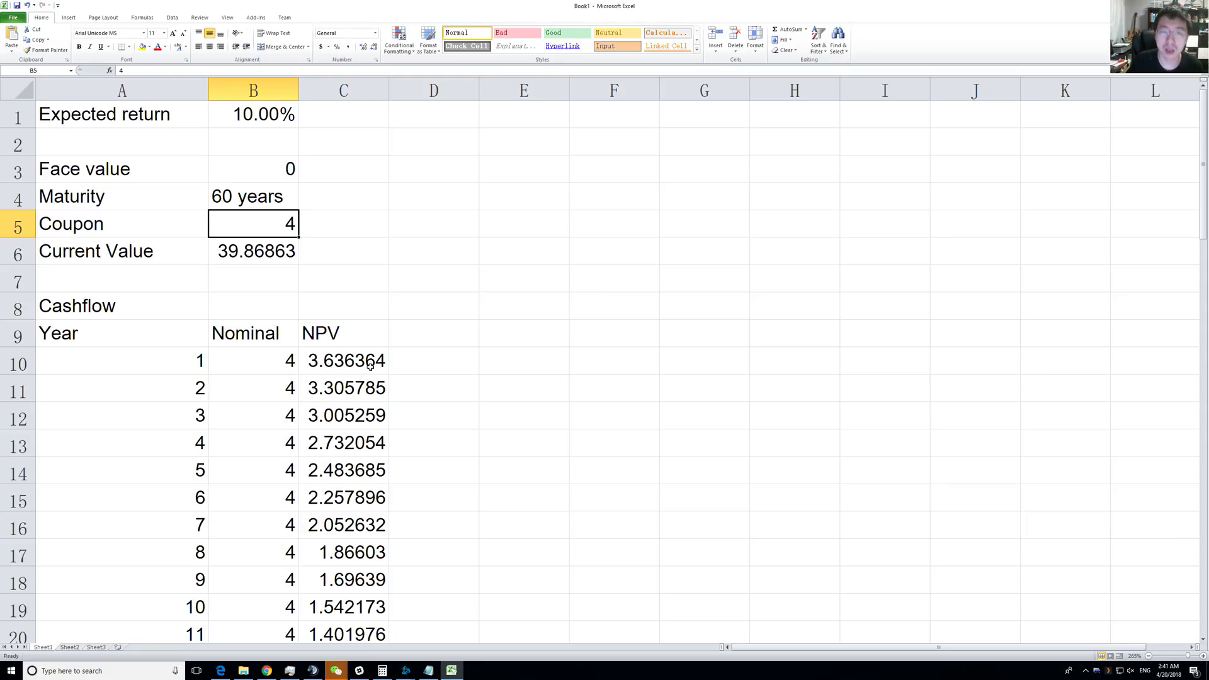
mouse_move(377, 372)
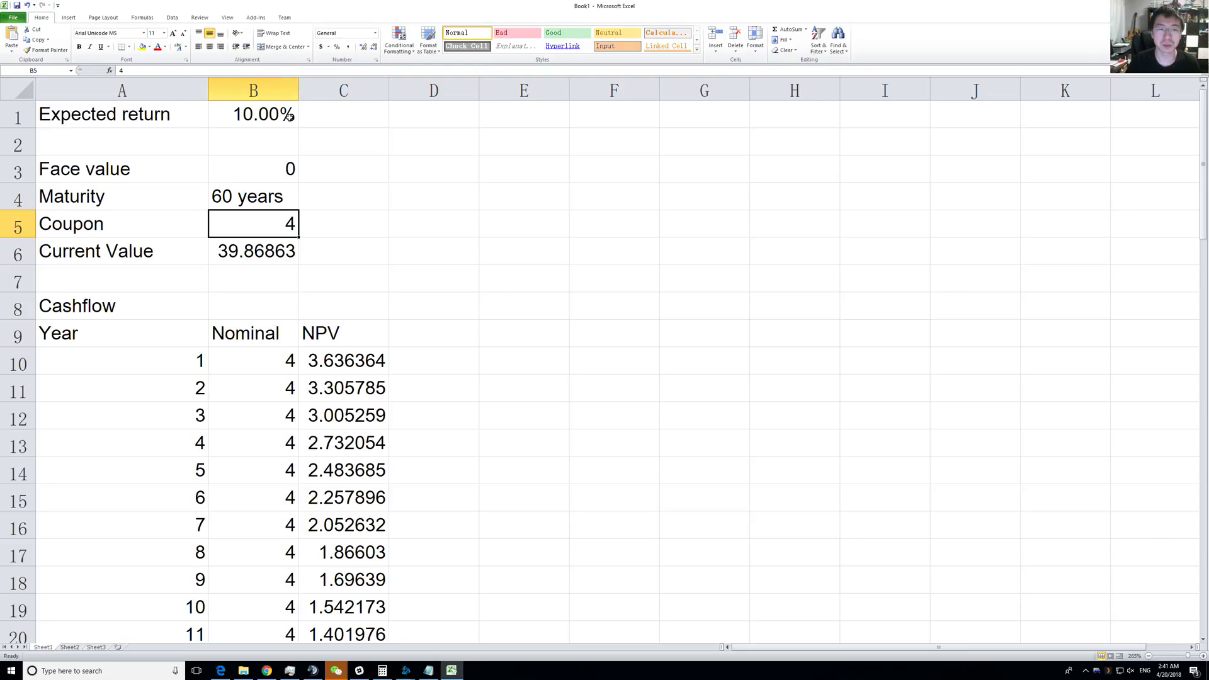
- Copy the bond inputs B1:B6 into column F, where the copied current value shows 0
left_click(524, 114)
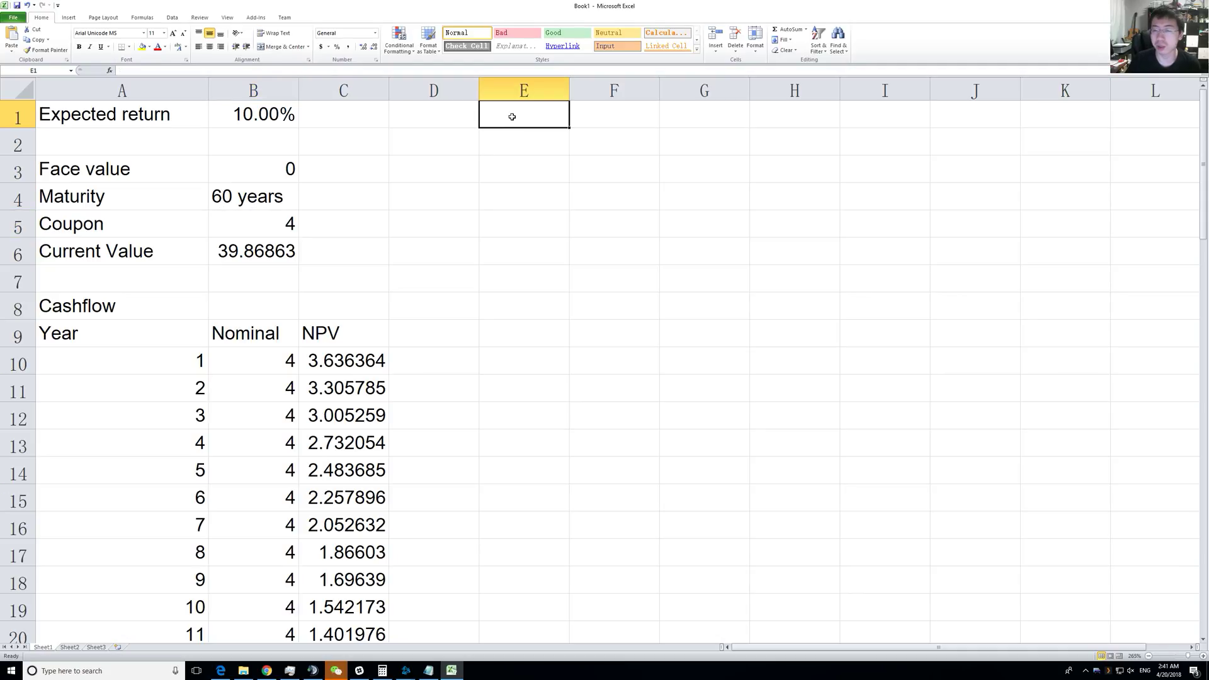
left_click(253, 250)
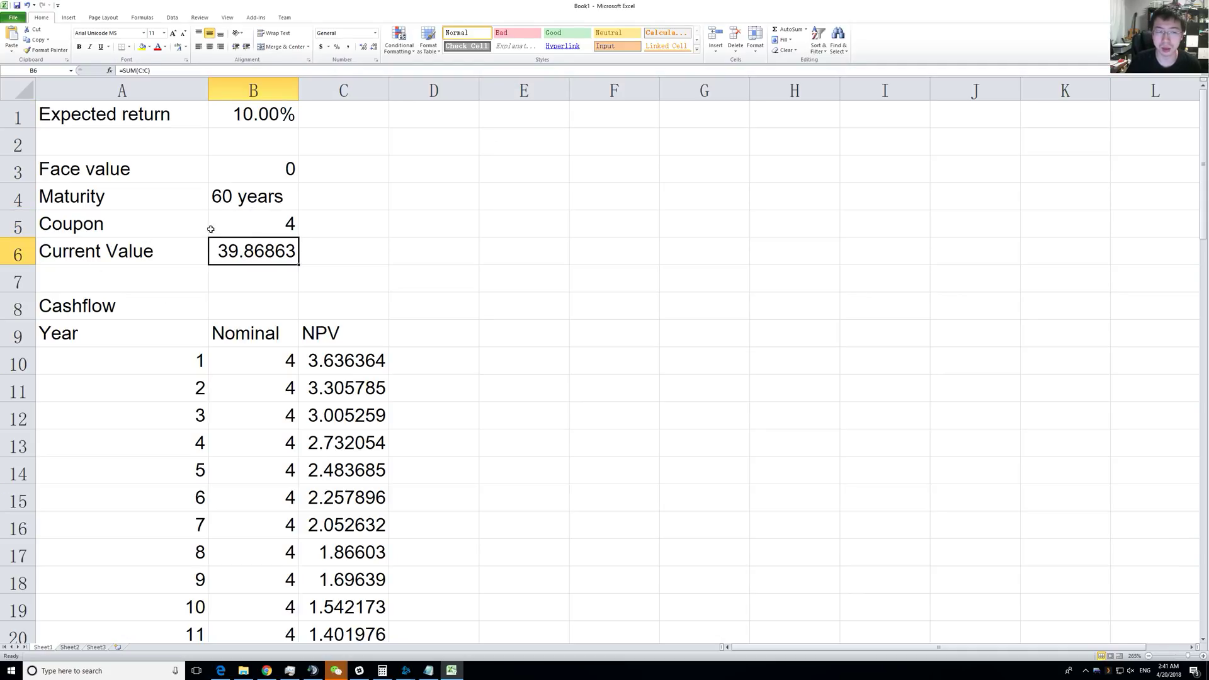
left_click(253, 114)
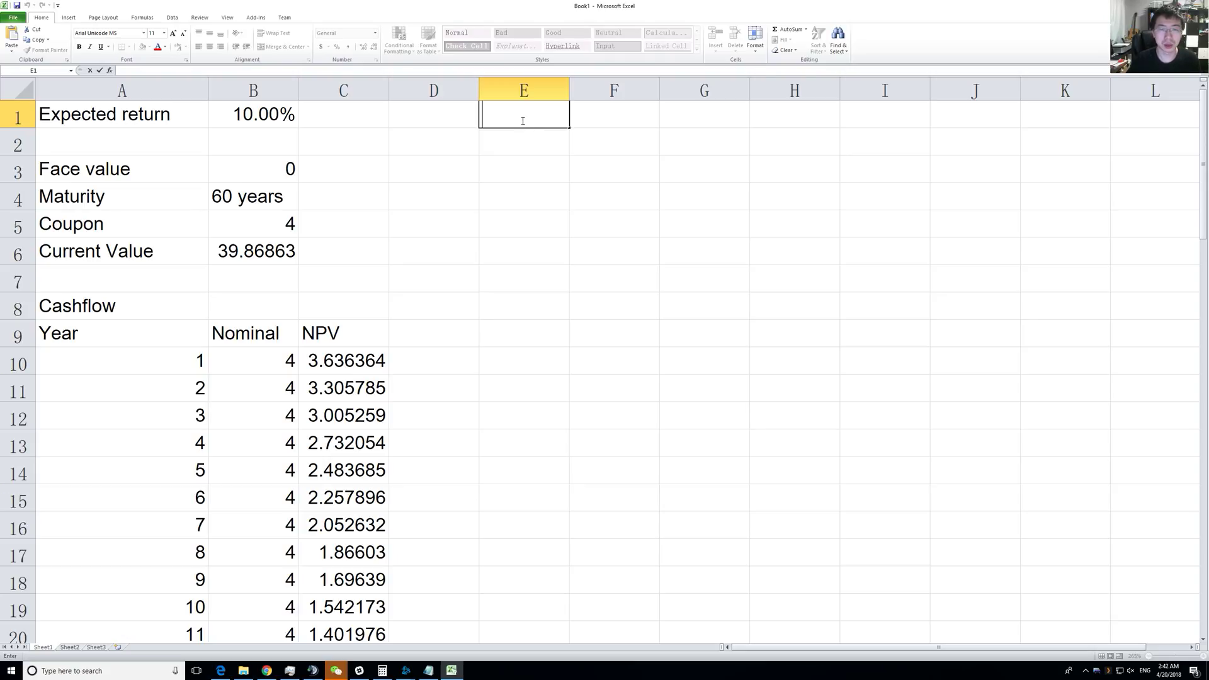
left_click(103, 114)
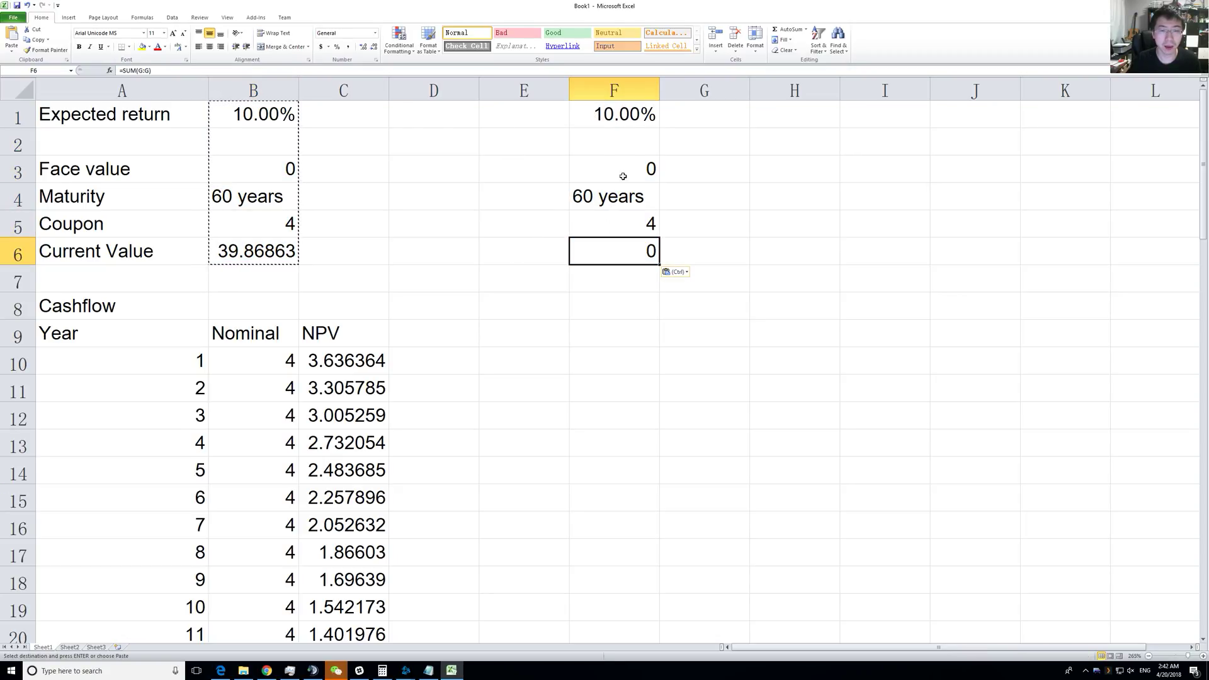
left_click(615, 169)
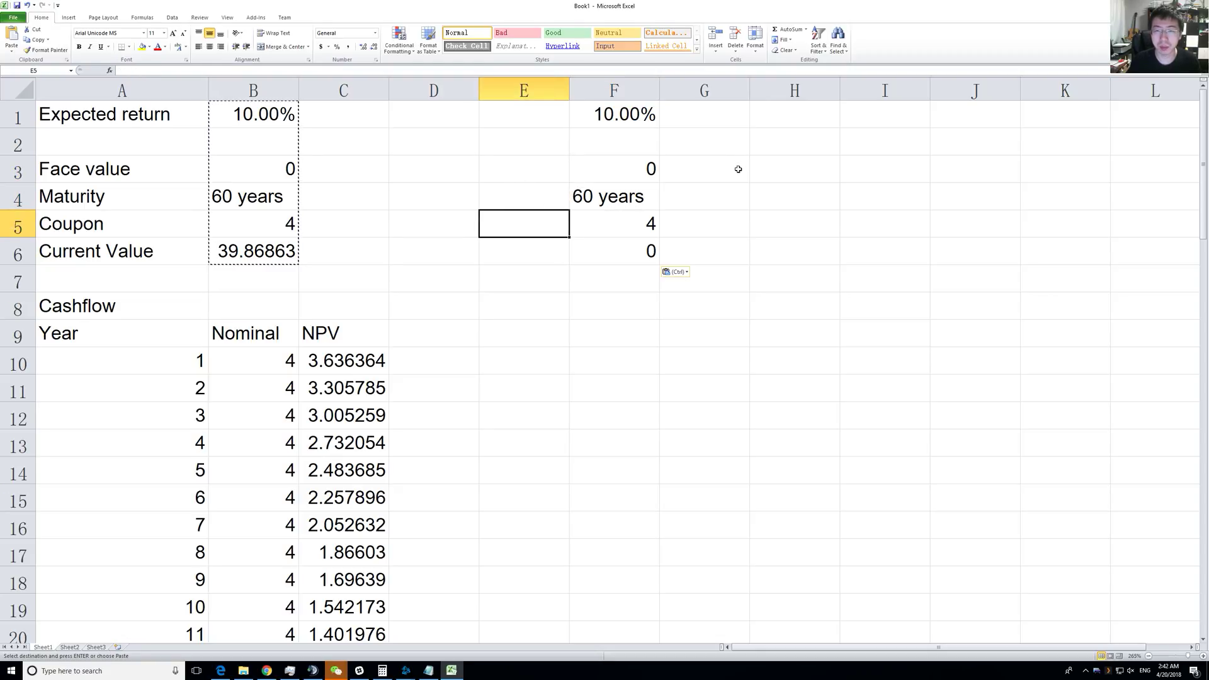
mouse_move(771, 186)
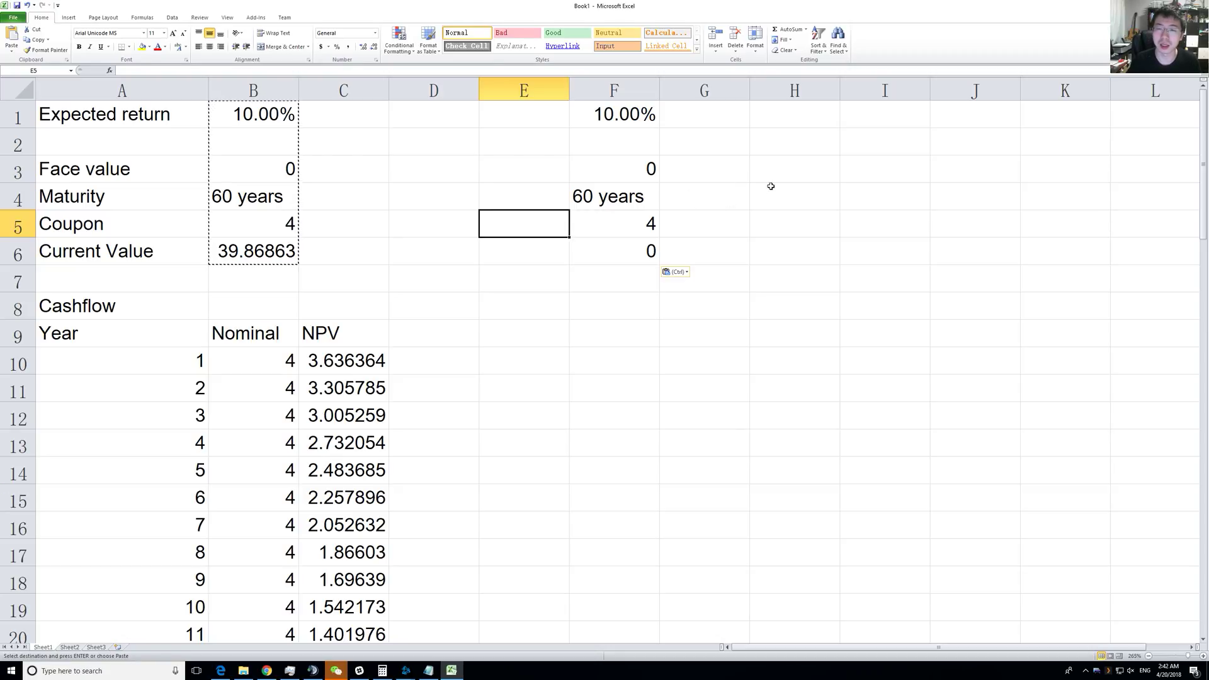
type("3")
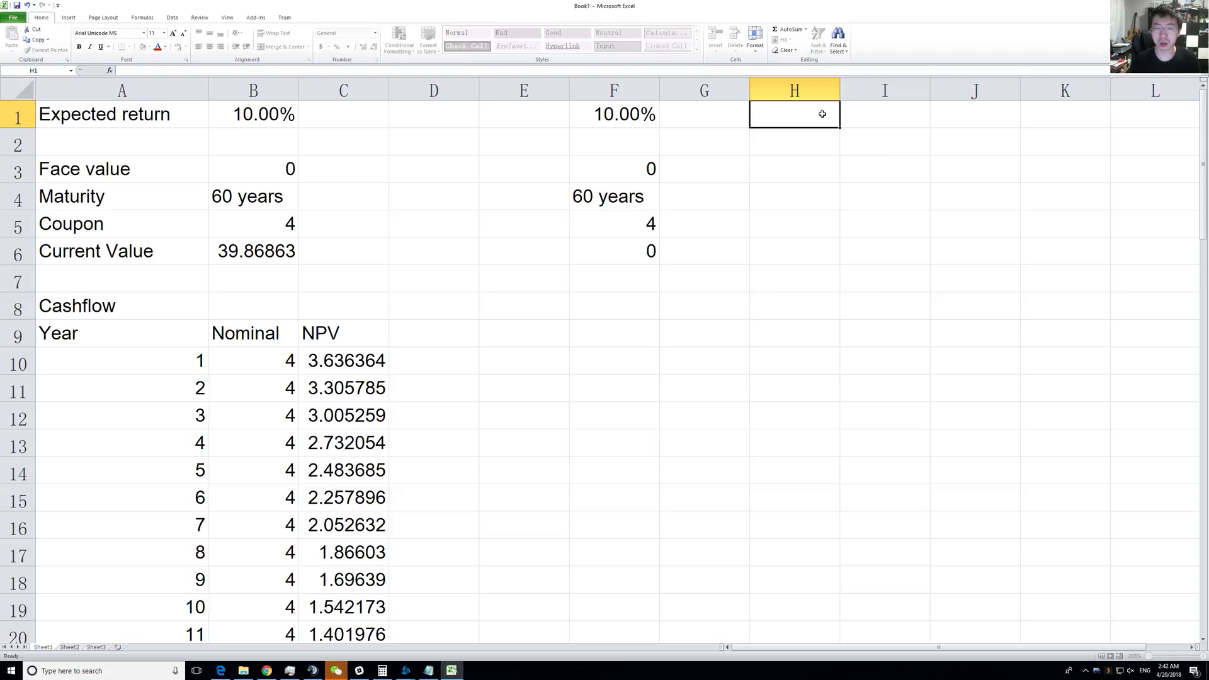
- Add a 3% growth rate in F7 and paste a copy of the cashflow table at F8
left_click(615, 278)
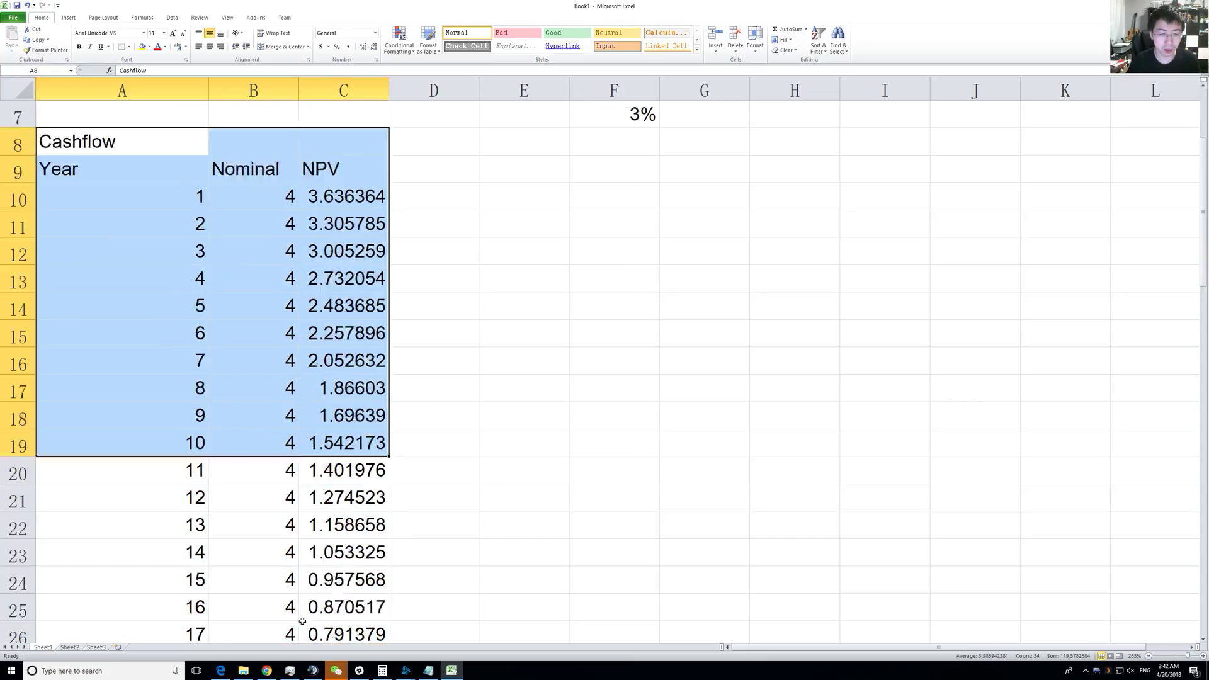
scroll("down", 3)
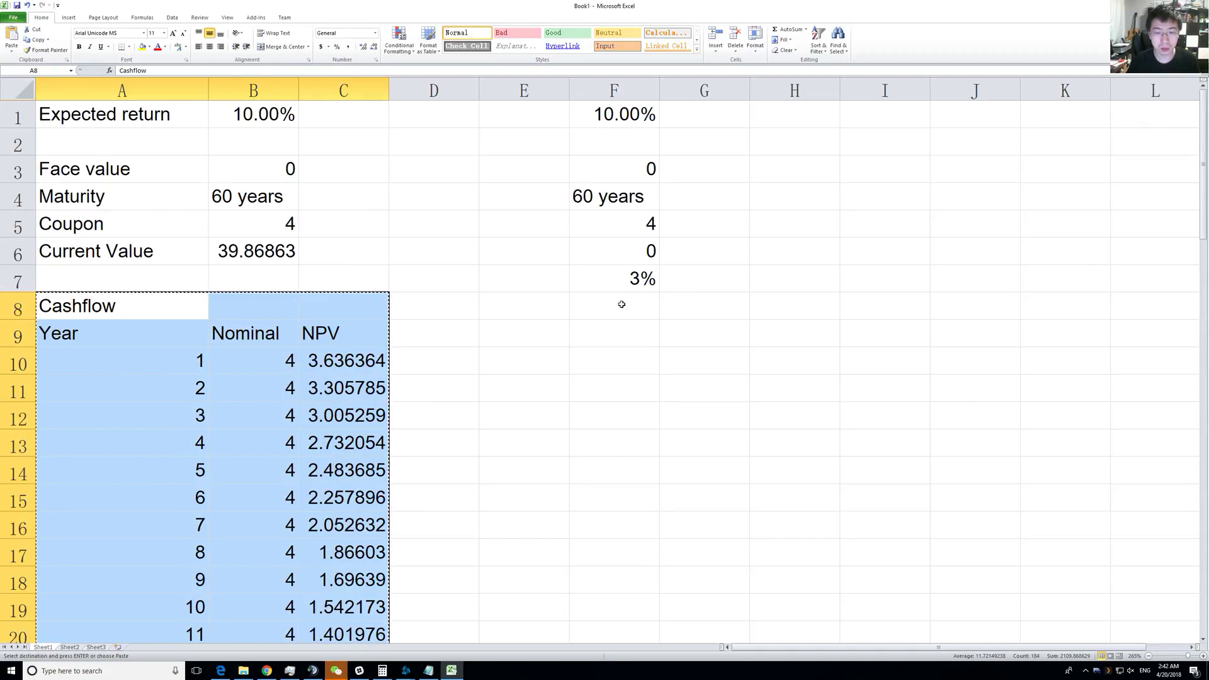
left_click(1065, 332)
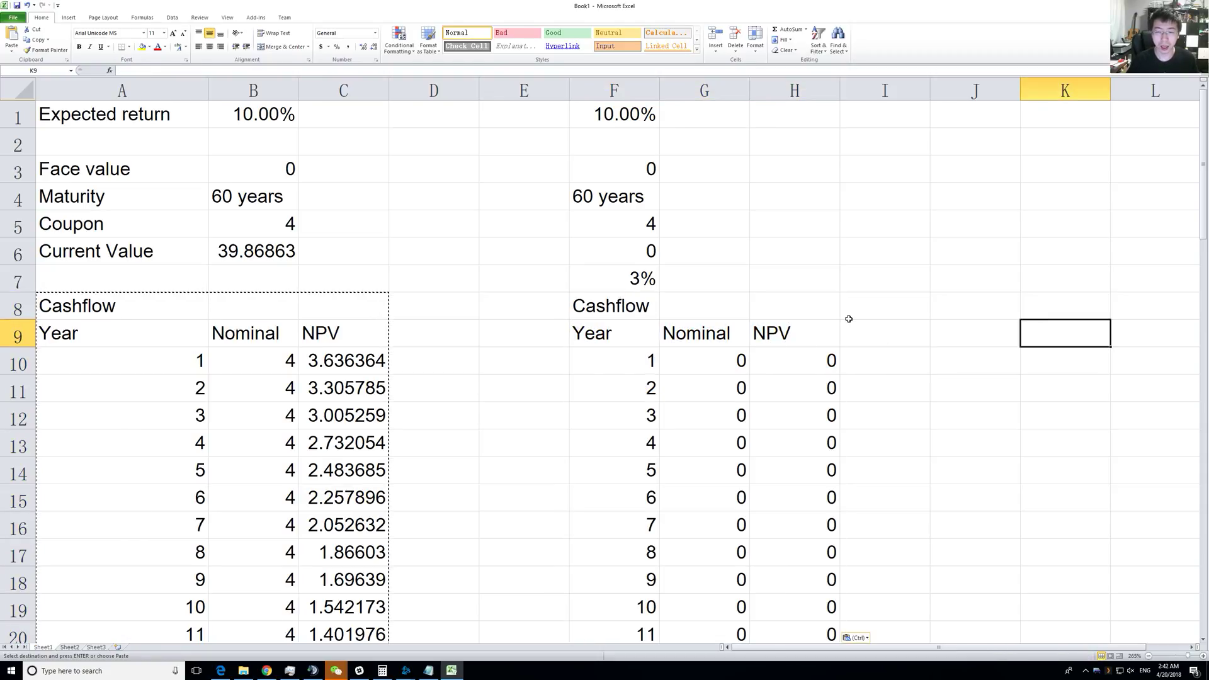
mouse_move(740, 253)
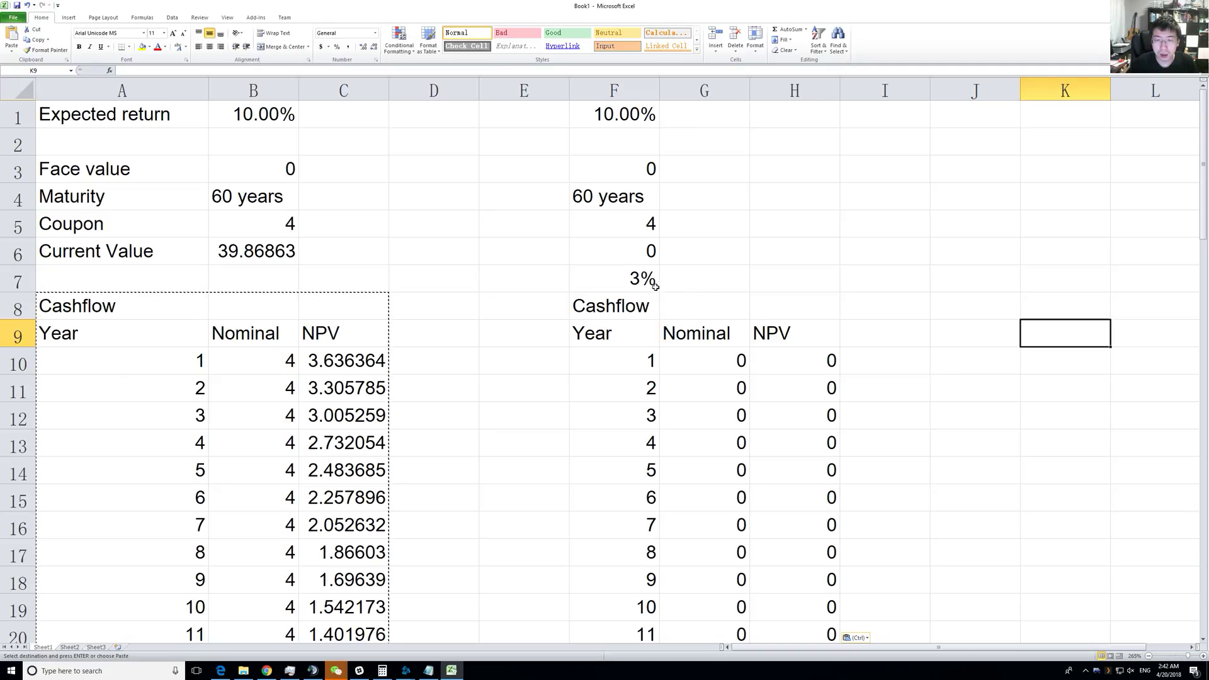
left_click(704, 362)
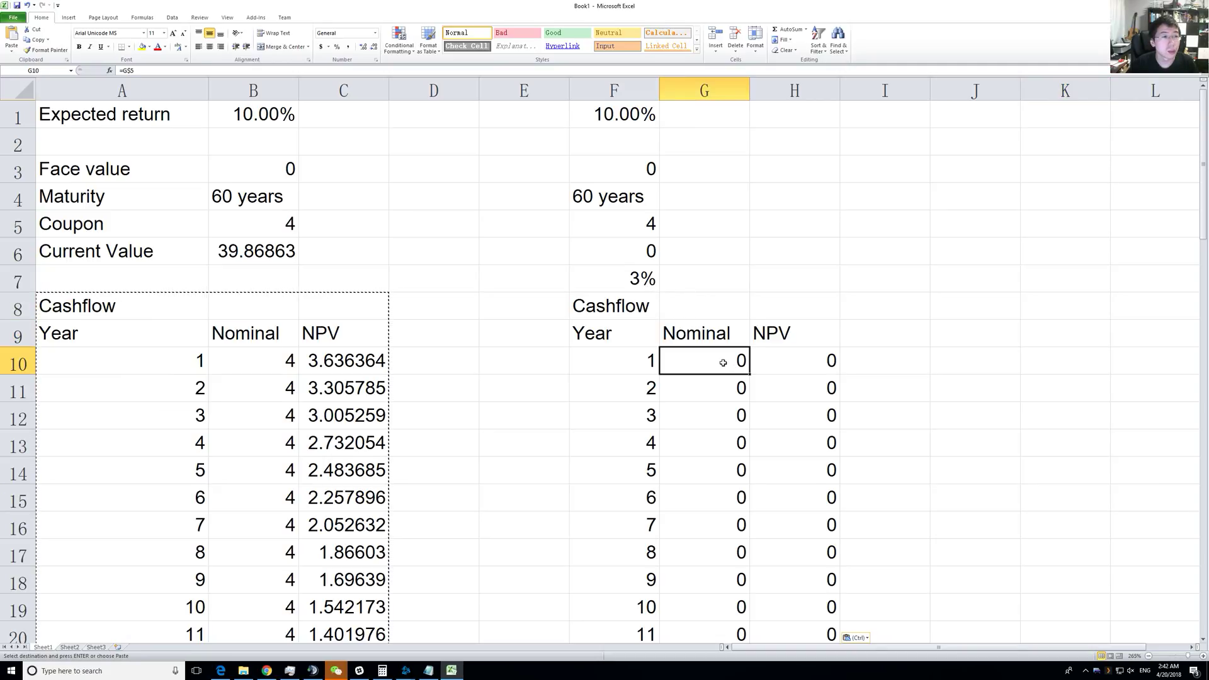
mouse_move(590, 228)
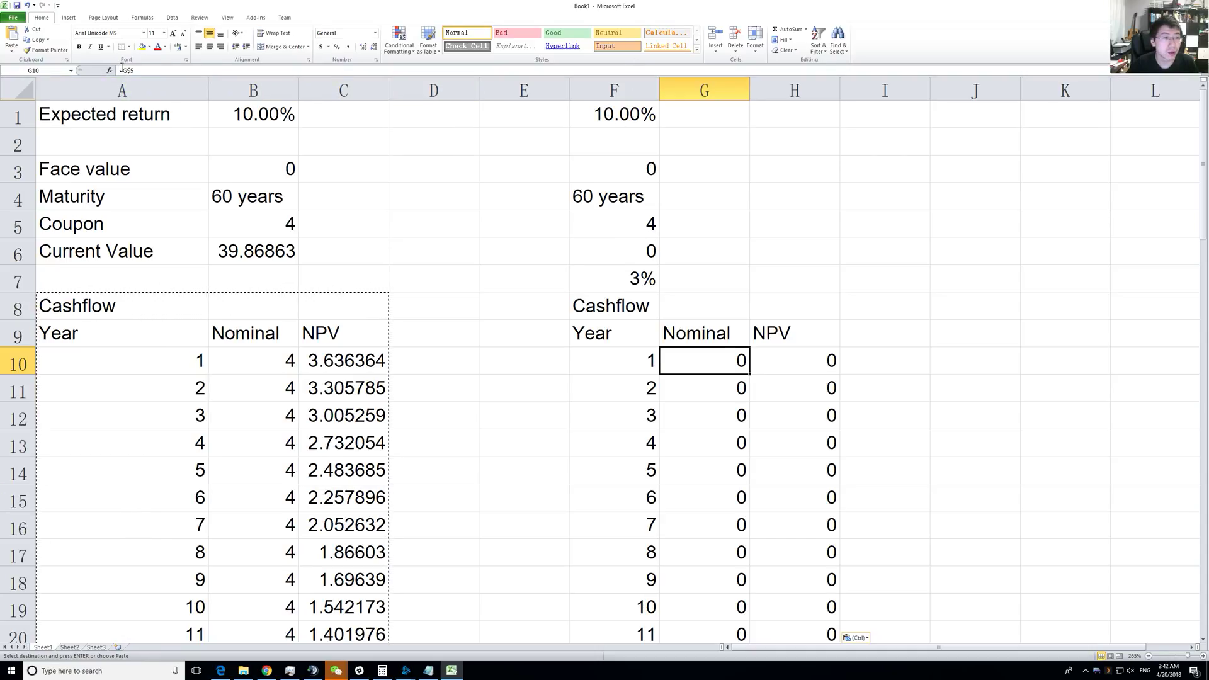
- Link the copied Nominal to =F$5 and make its NPV use $F$1, filled down the column
type("=F$5")
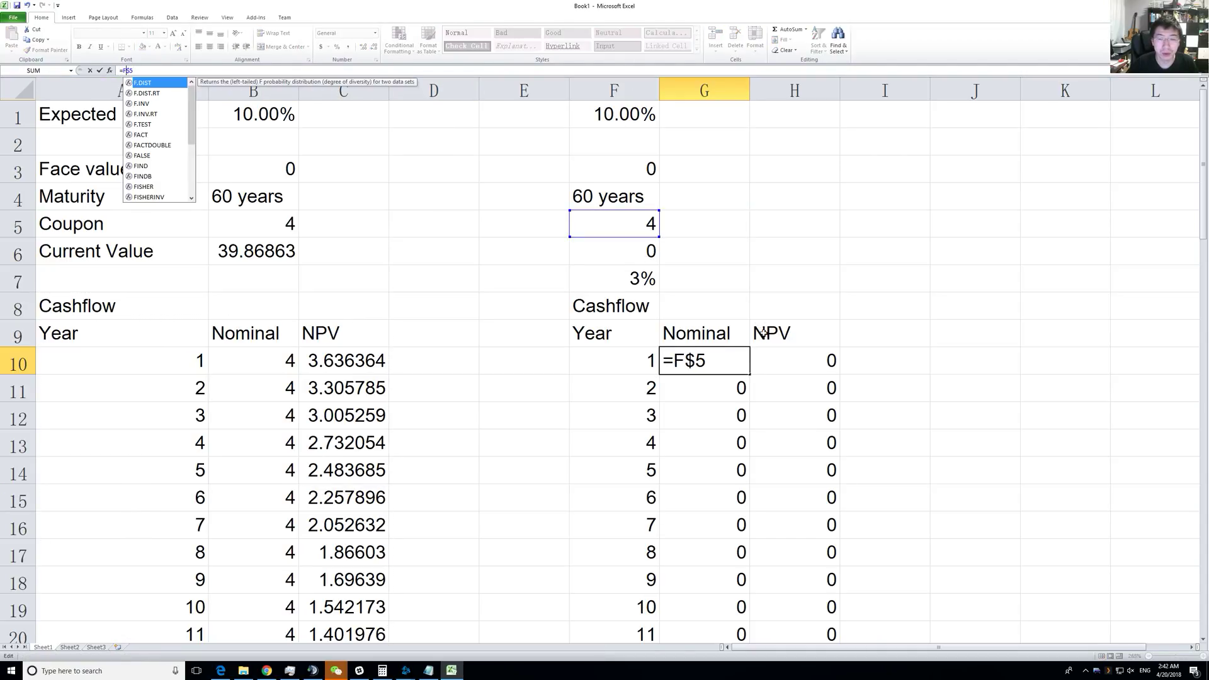
key("Enter")
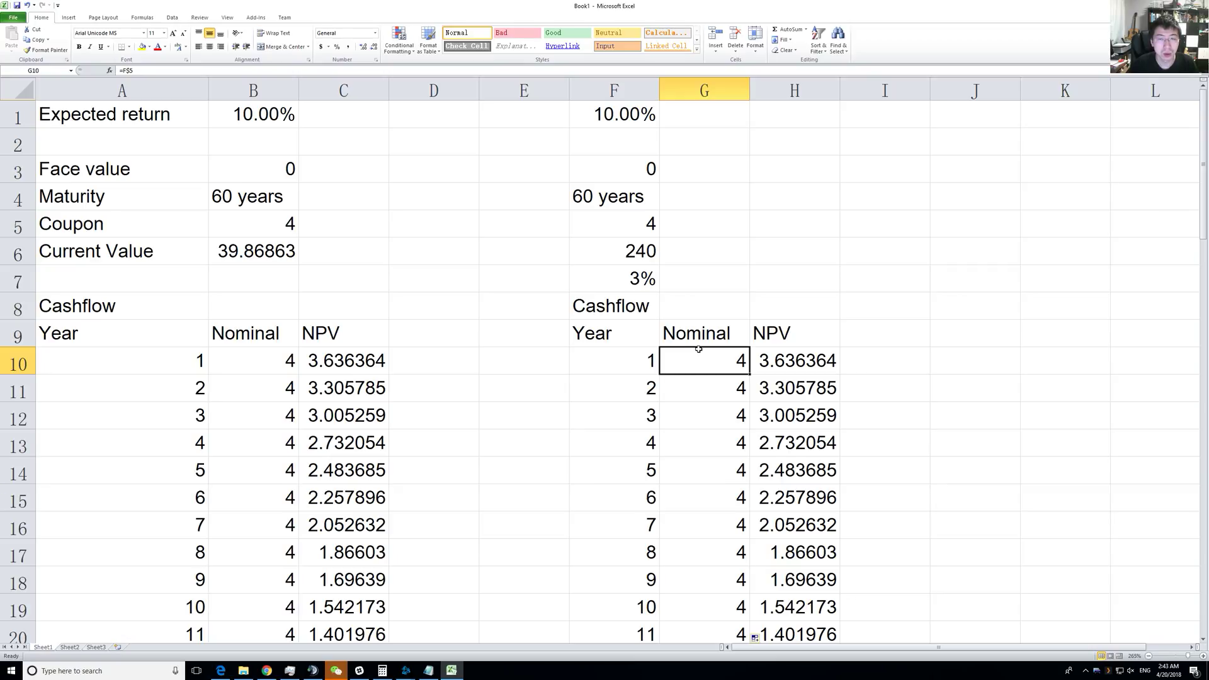
left_click(794, 361)
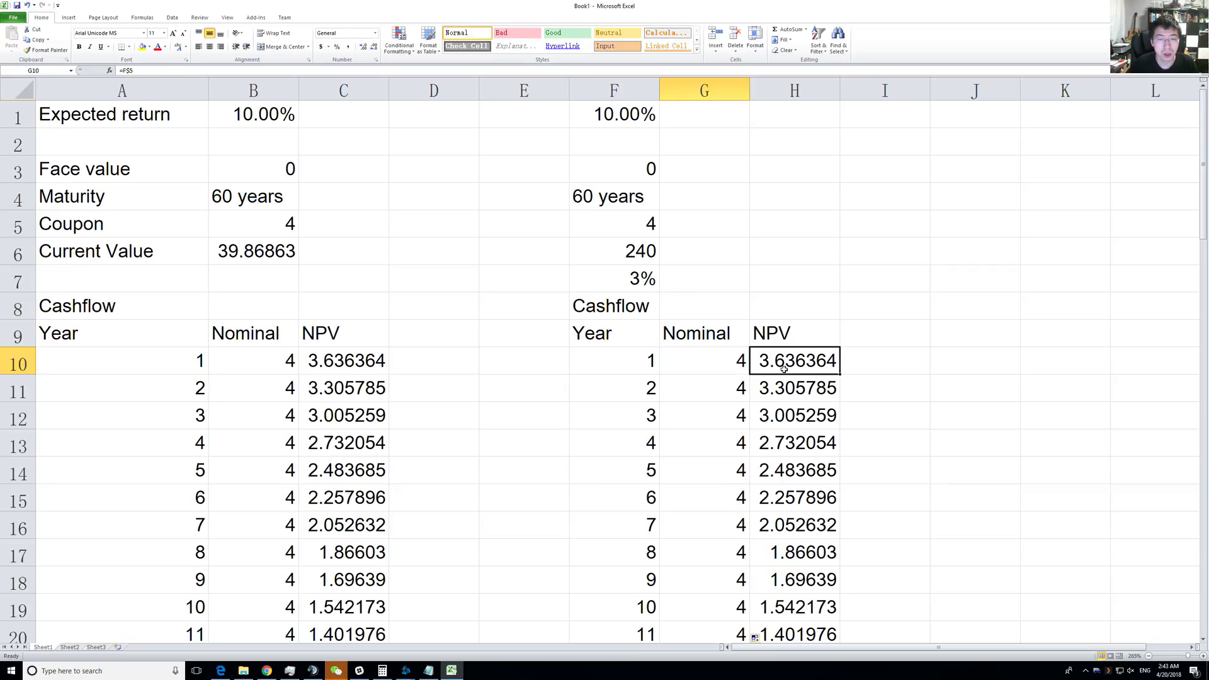
left_click(783, 362)
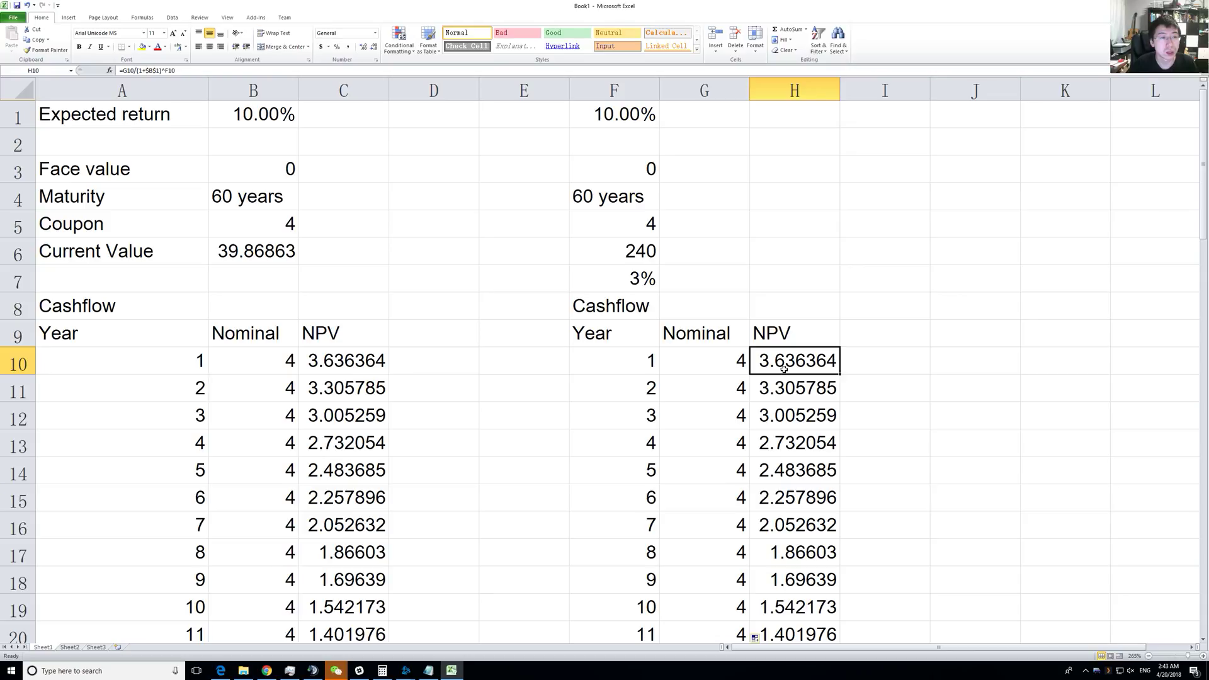
left_click(680, 360)
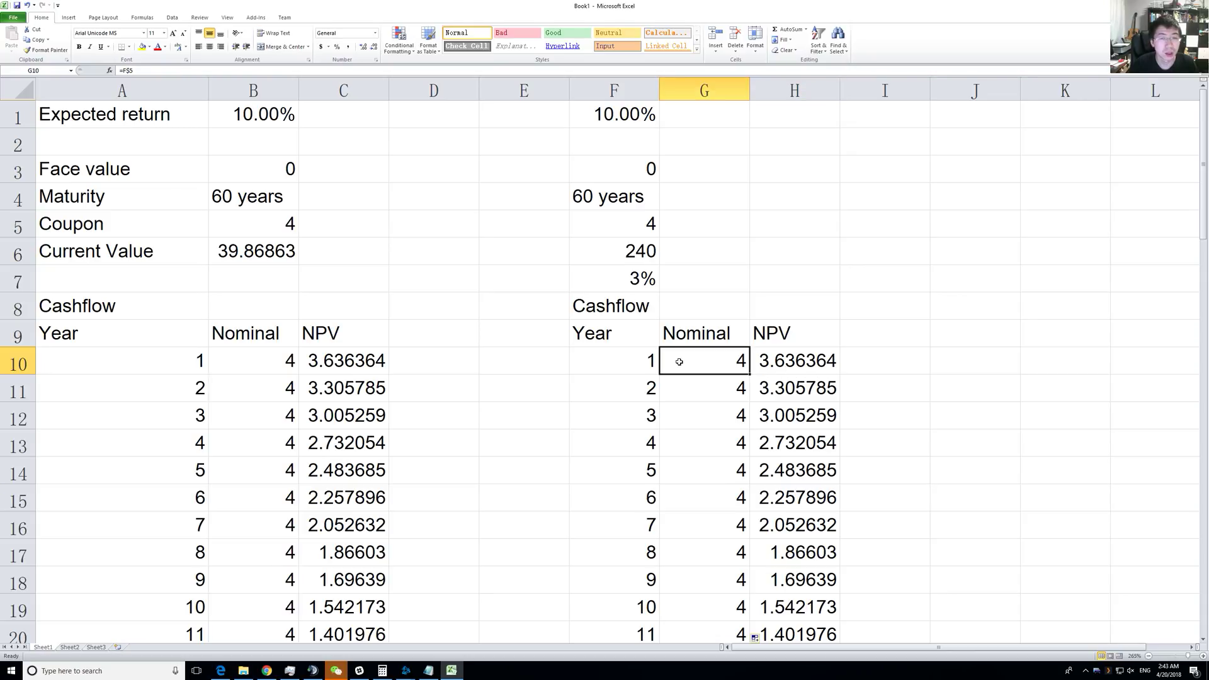
left_click(795, 361)
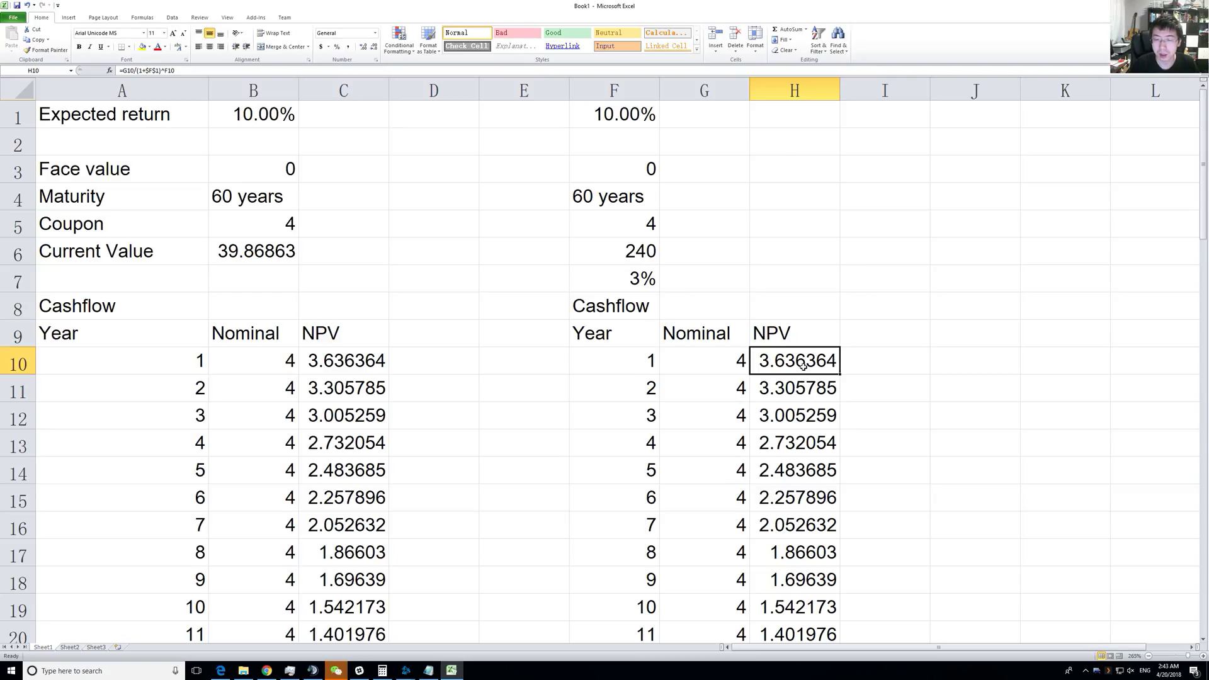
left_click_drag(793, 360, 793, 633)
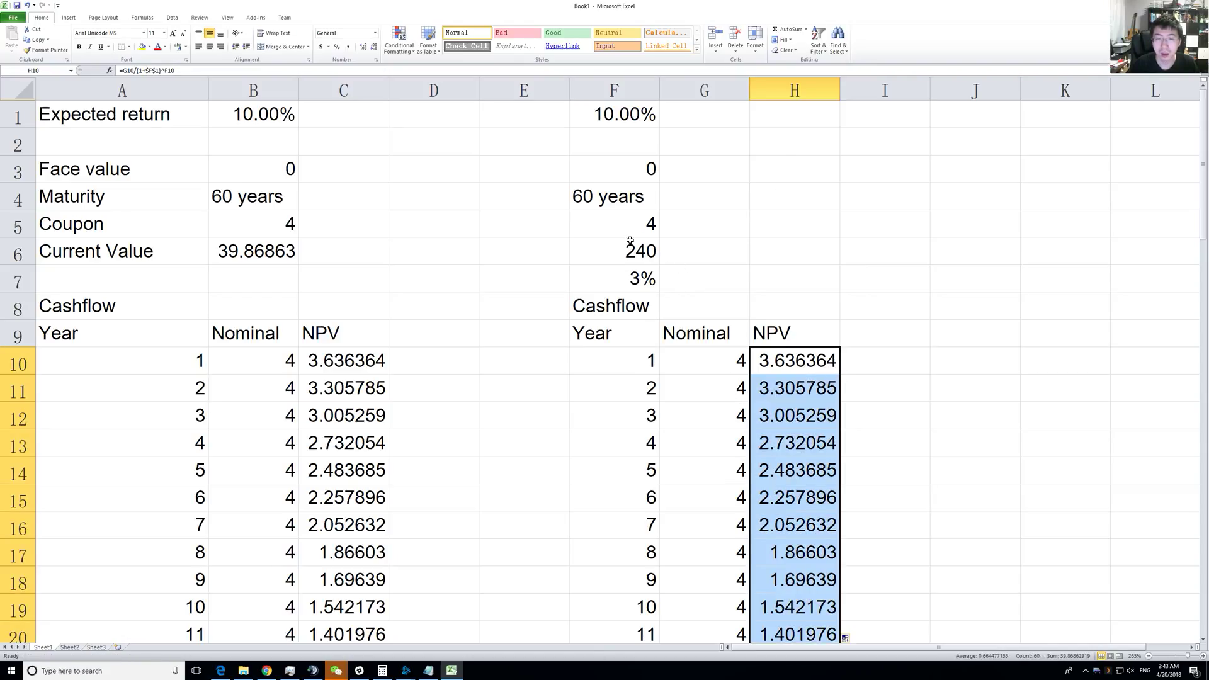
- Cut the copied cashflow table and move it one column left into E–G
left_click(629, 250)
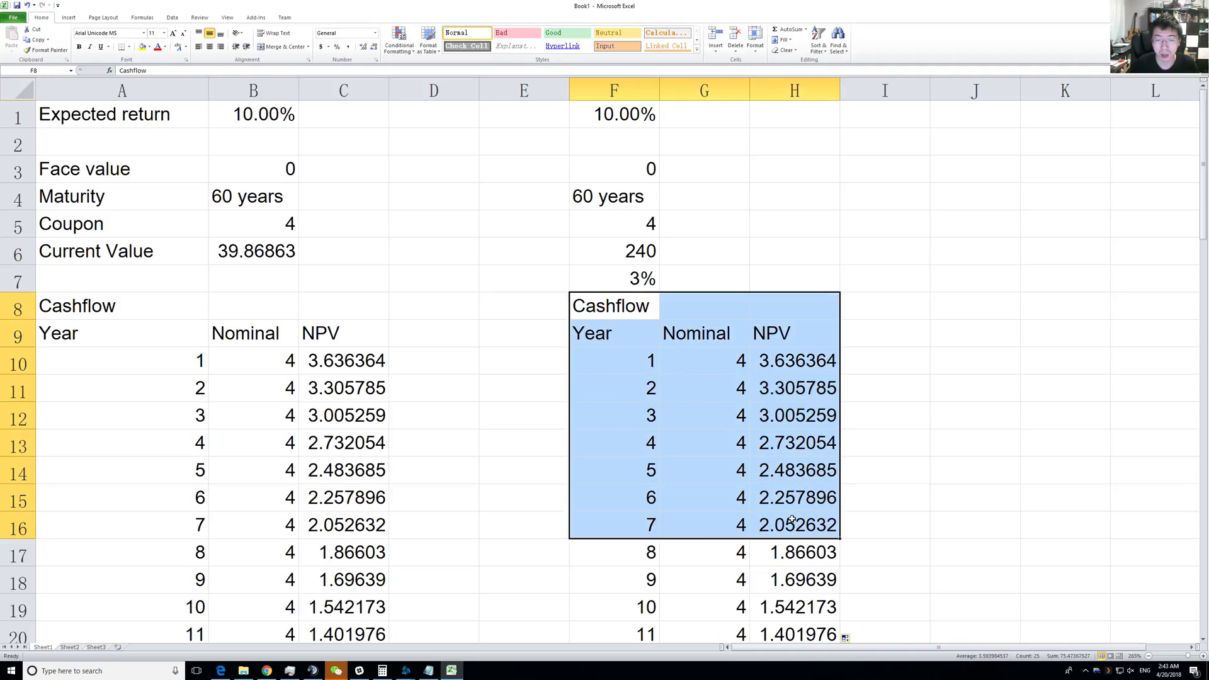
scroll("down", 3)
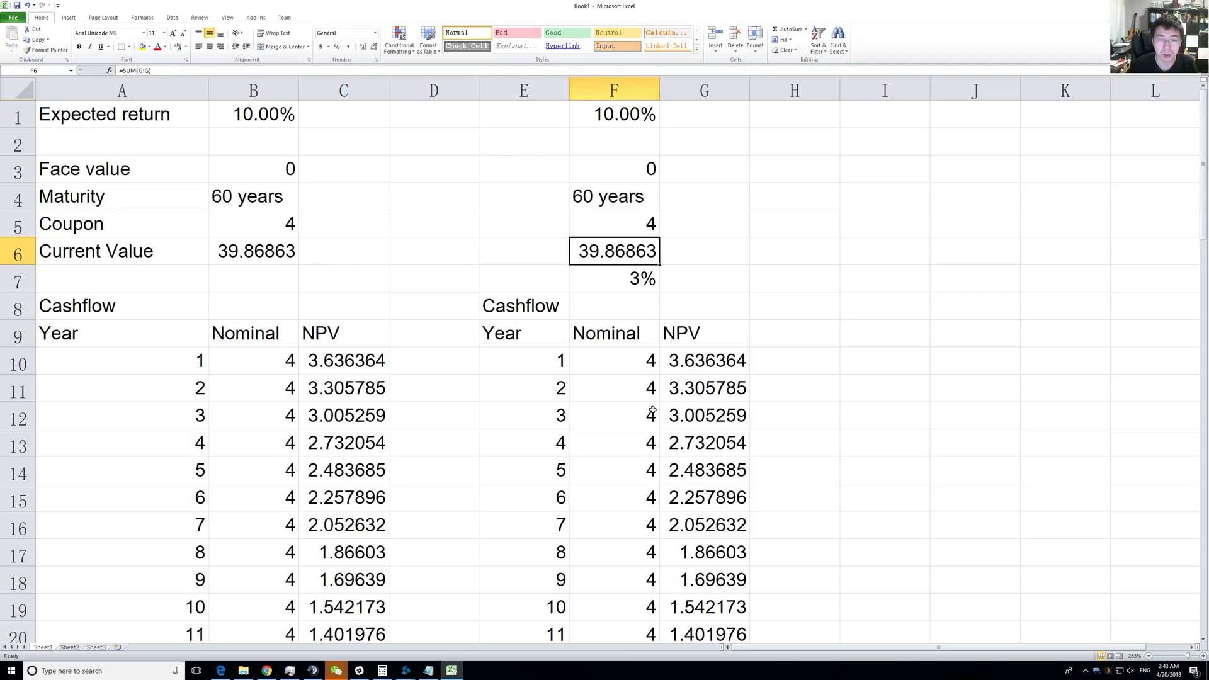
- Set F10 to =F$5*(1+$F$7)^E10 so the year-1 nominal grows to 4.12
left_click(614, 360)
type("=F$5")
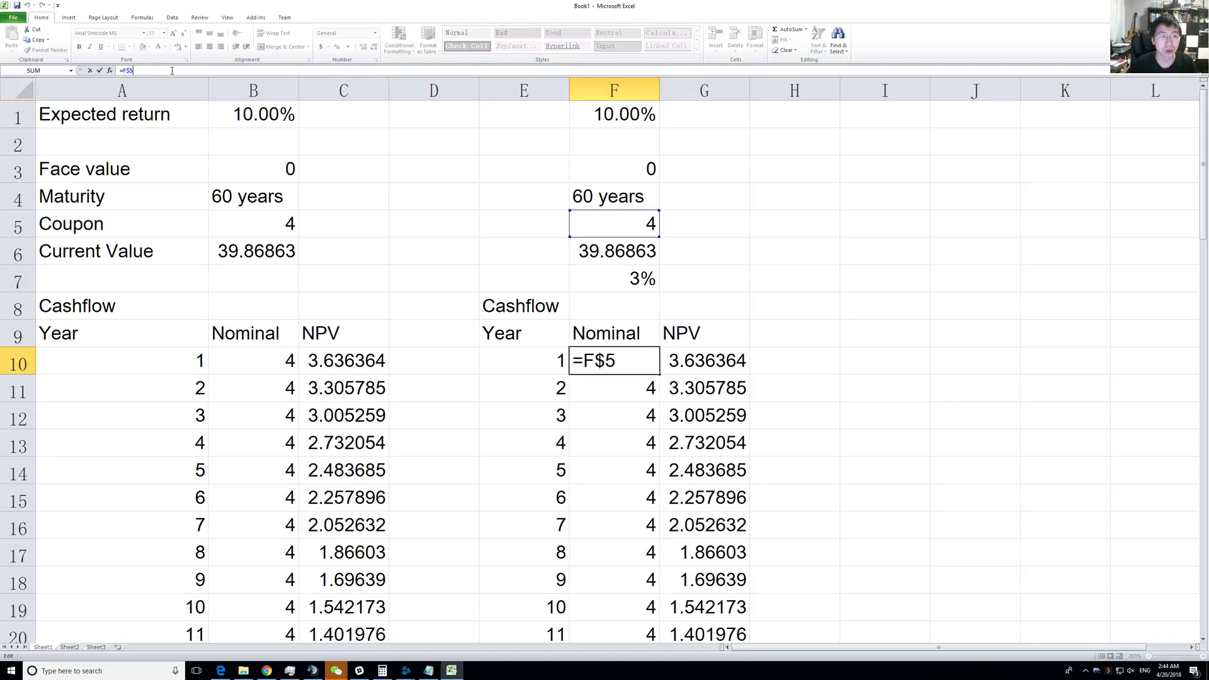
key("Enter")
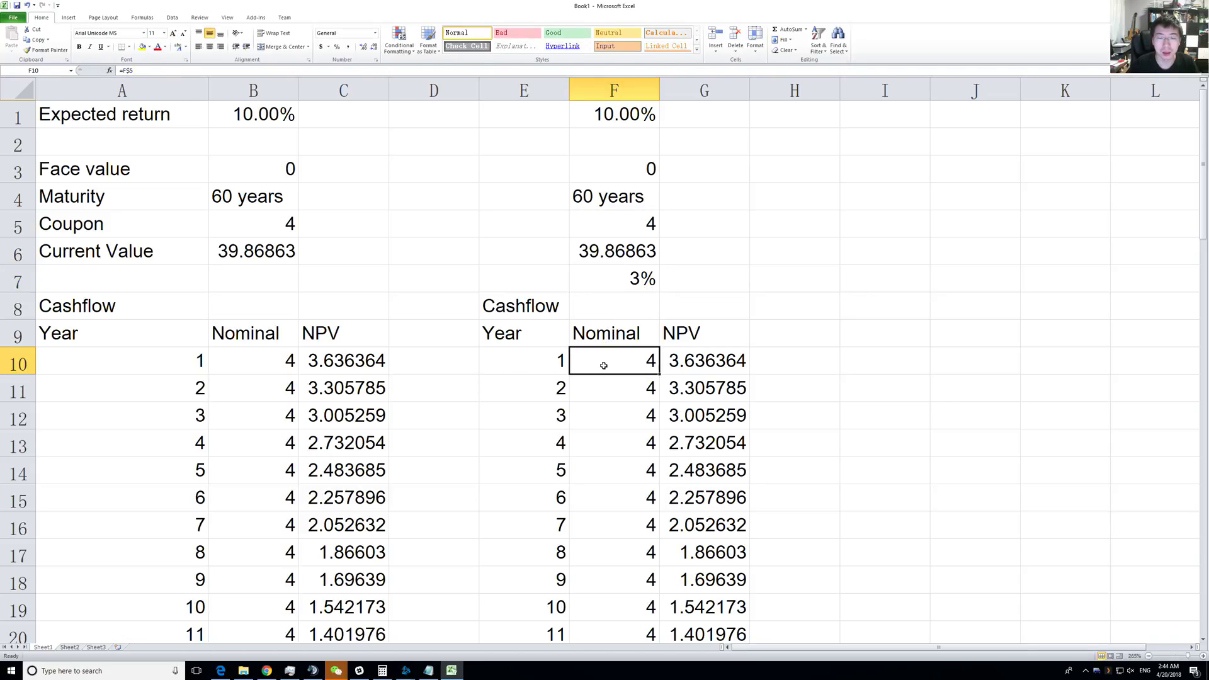
double_click(613, 360)
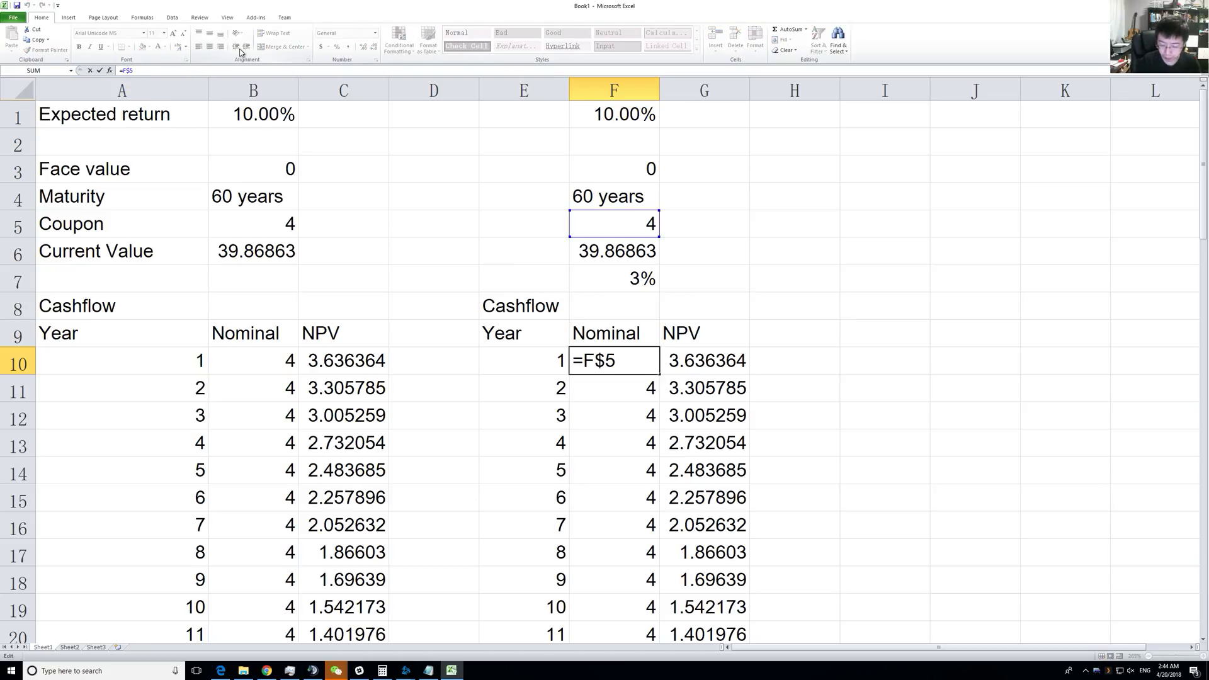
type("*(1.")
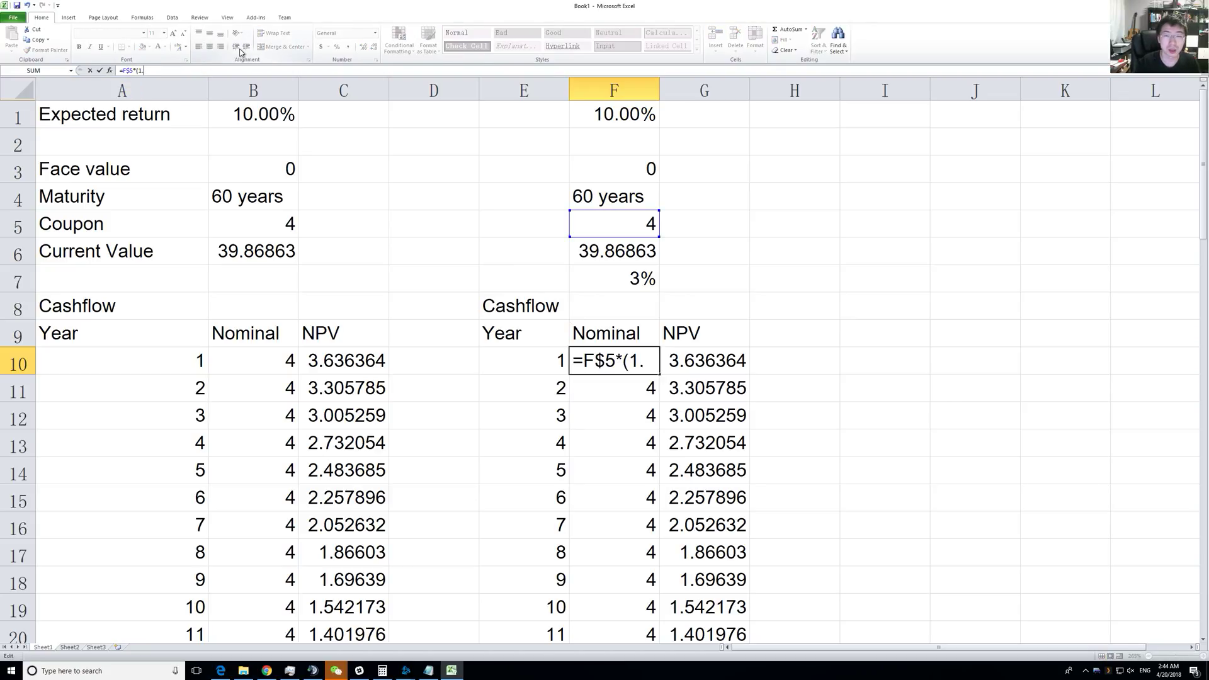
type("+F7)^E10")
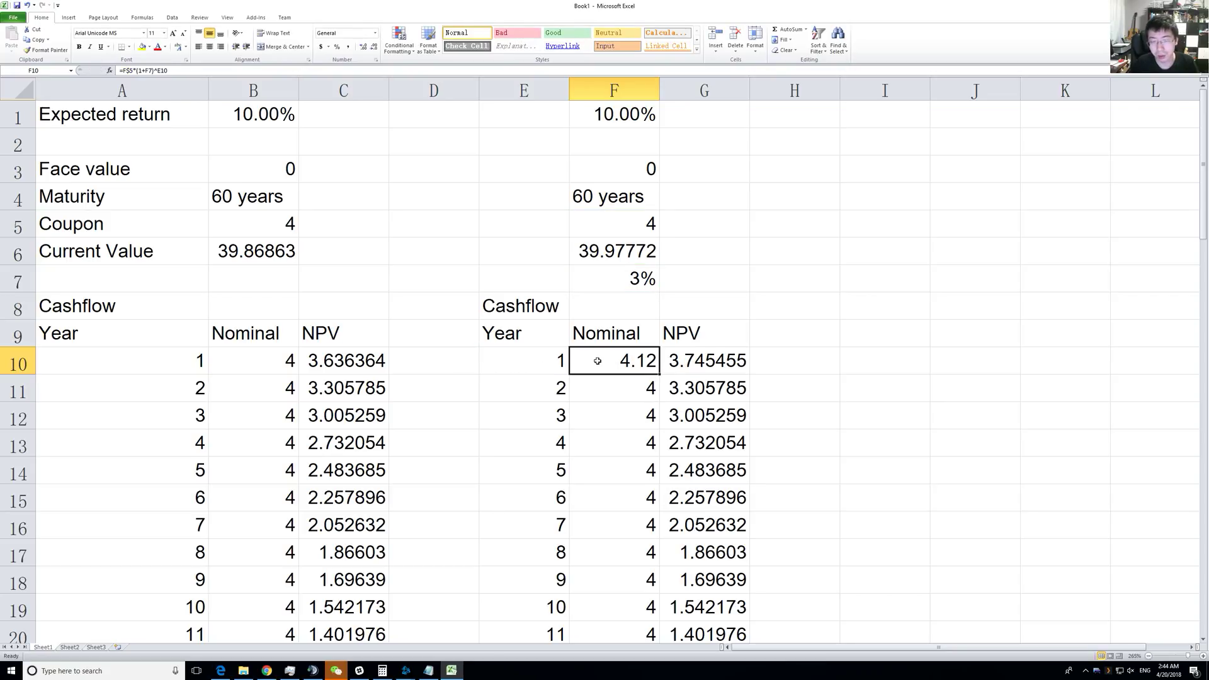
mouse_move(620, 392)
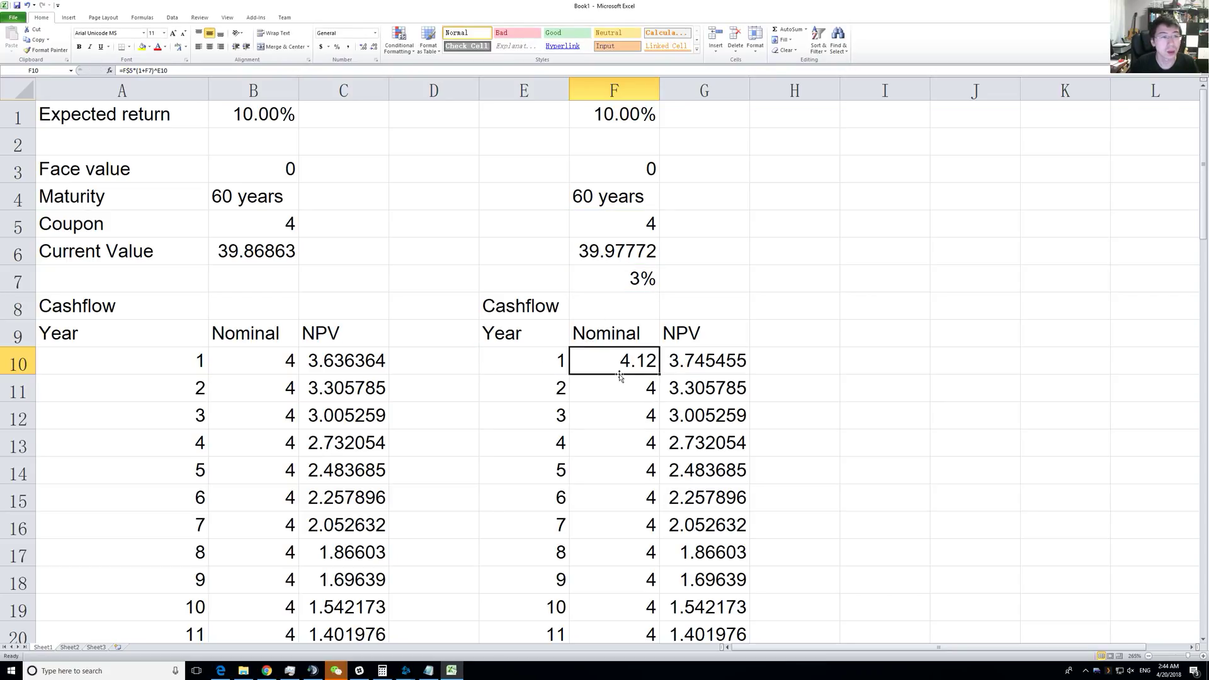
mouse_move(598, 360)
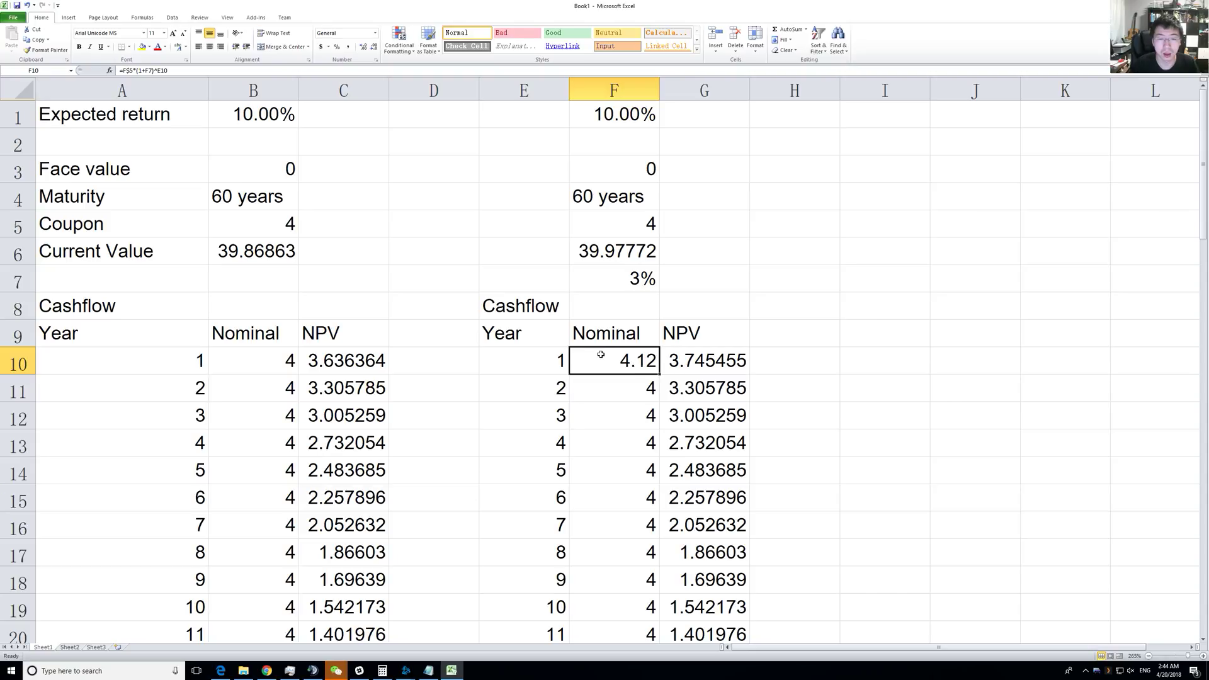
mouse_move(608, 410)
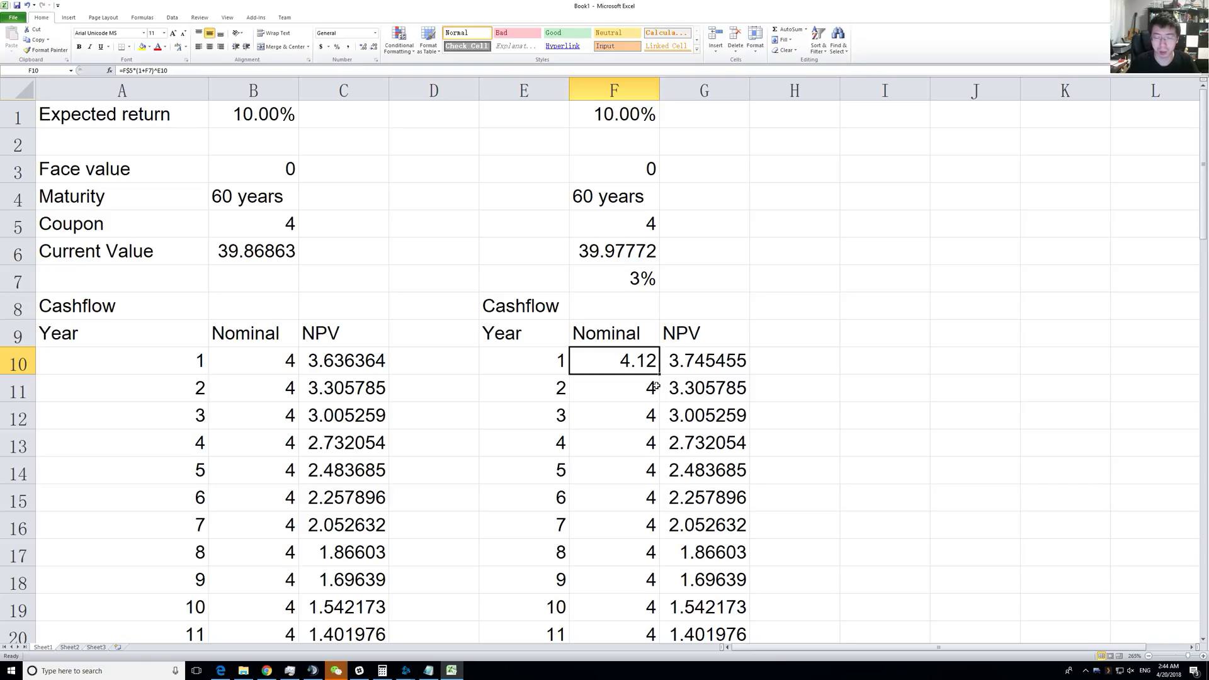
mouse_move(661, 377)
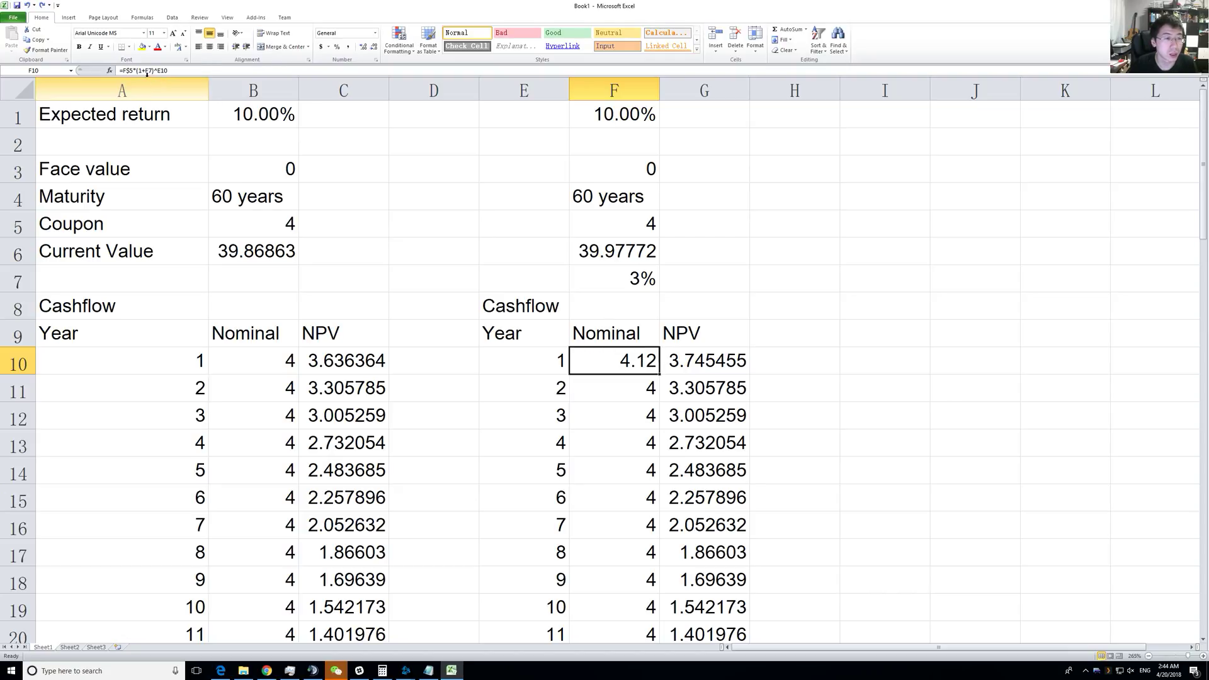
double_click(614, 360)
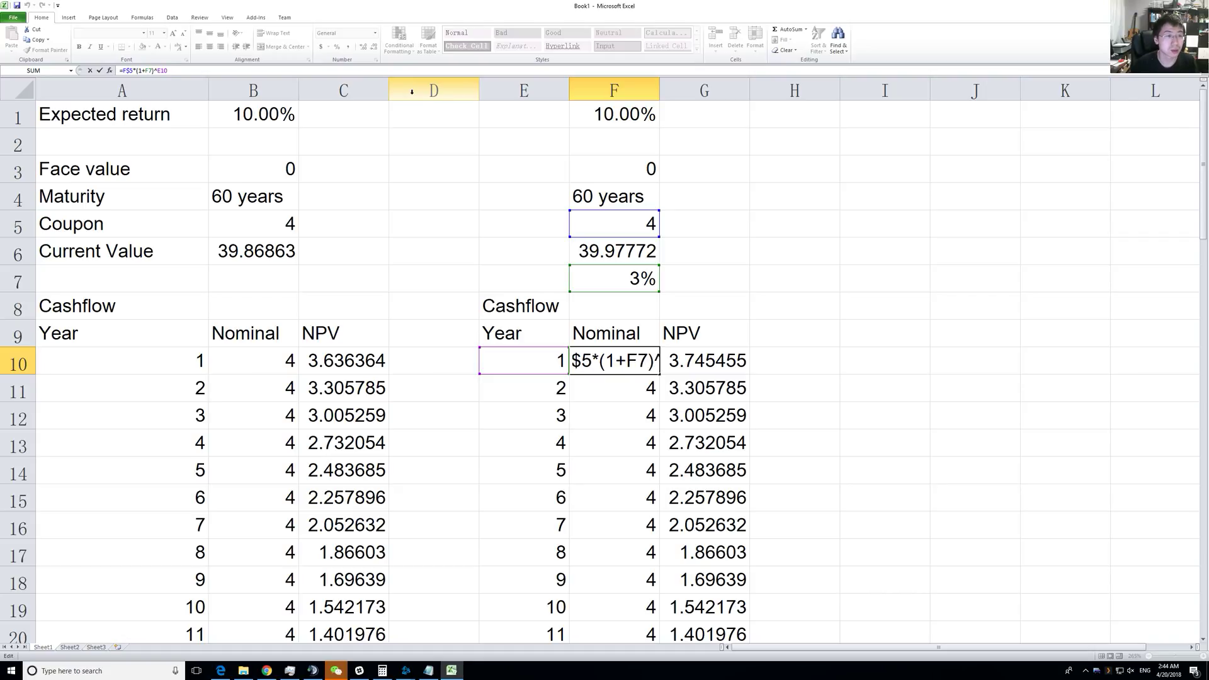
key("Enter")
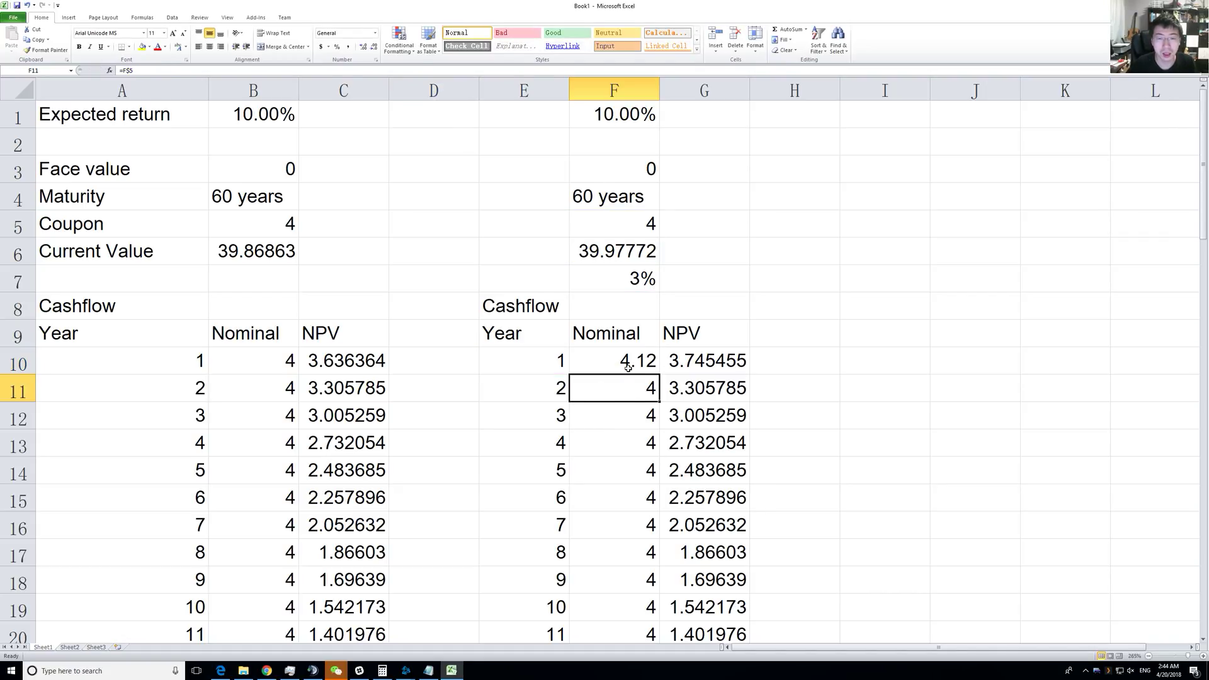
left_click(615, 360)
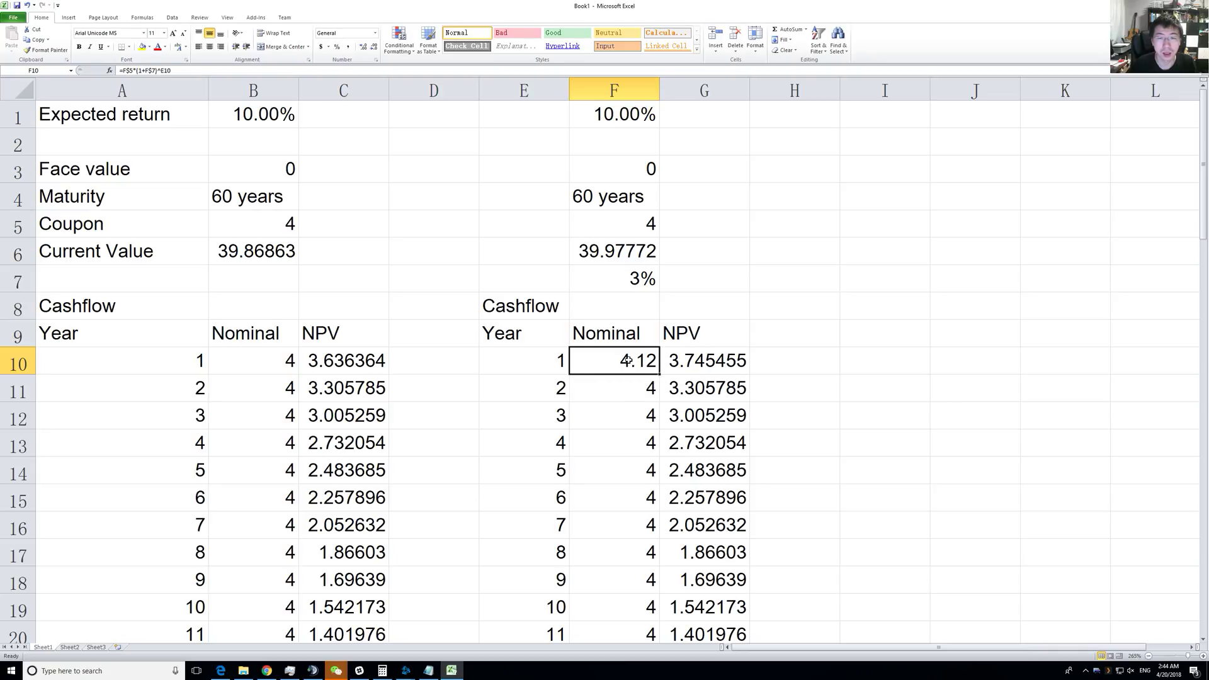
- Fill the growing cash-flow formula down column F so each year compounds 3%
left_click_drag(612, 360, 612, 634)
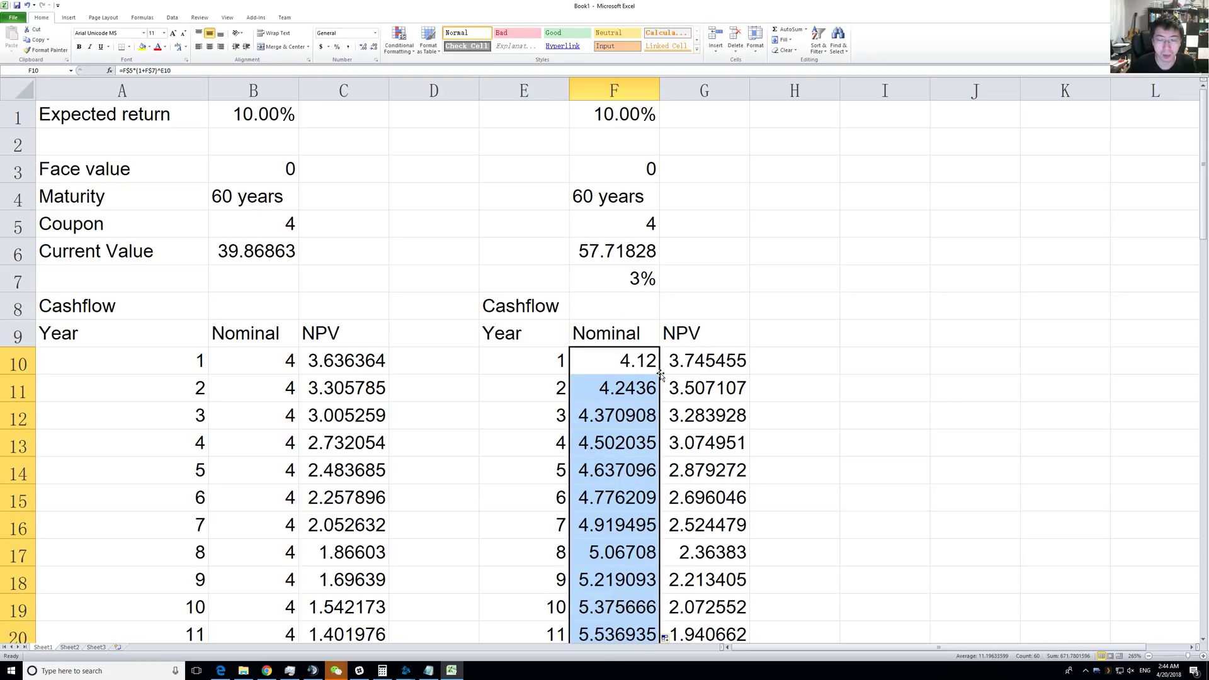
scroll("down", 3)
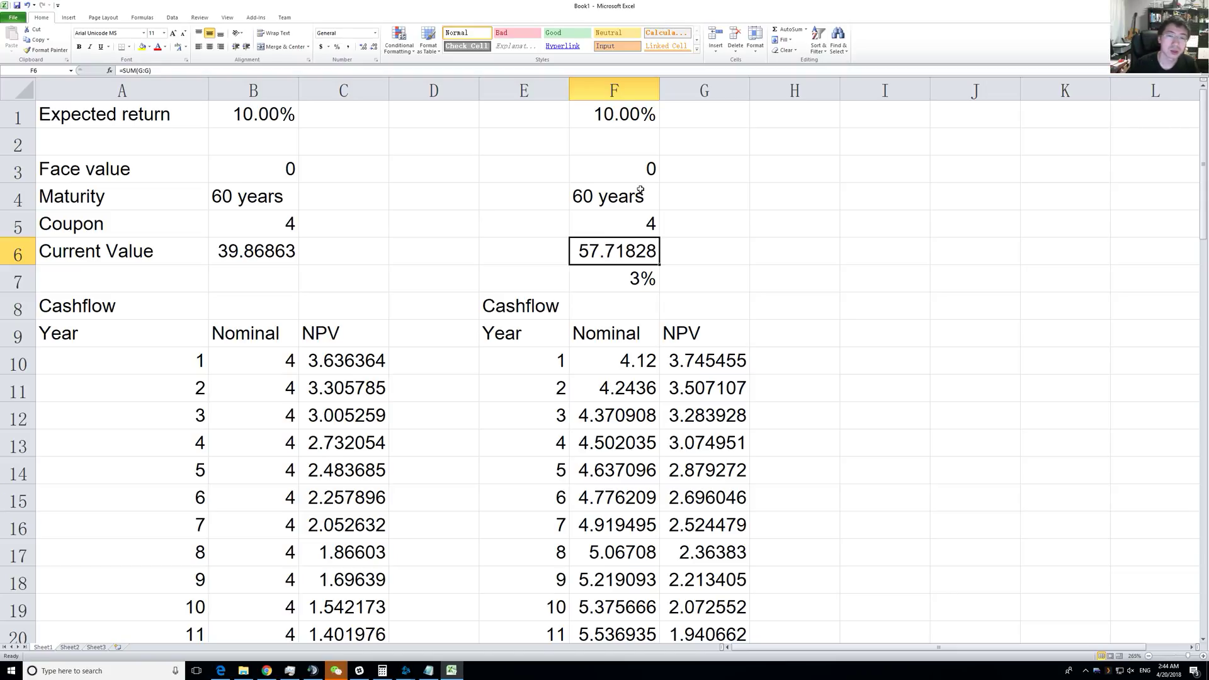
mouse_move(625, 279)
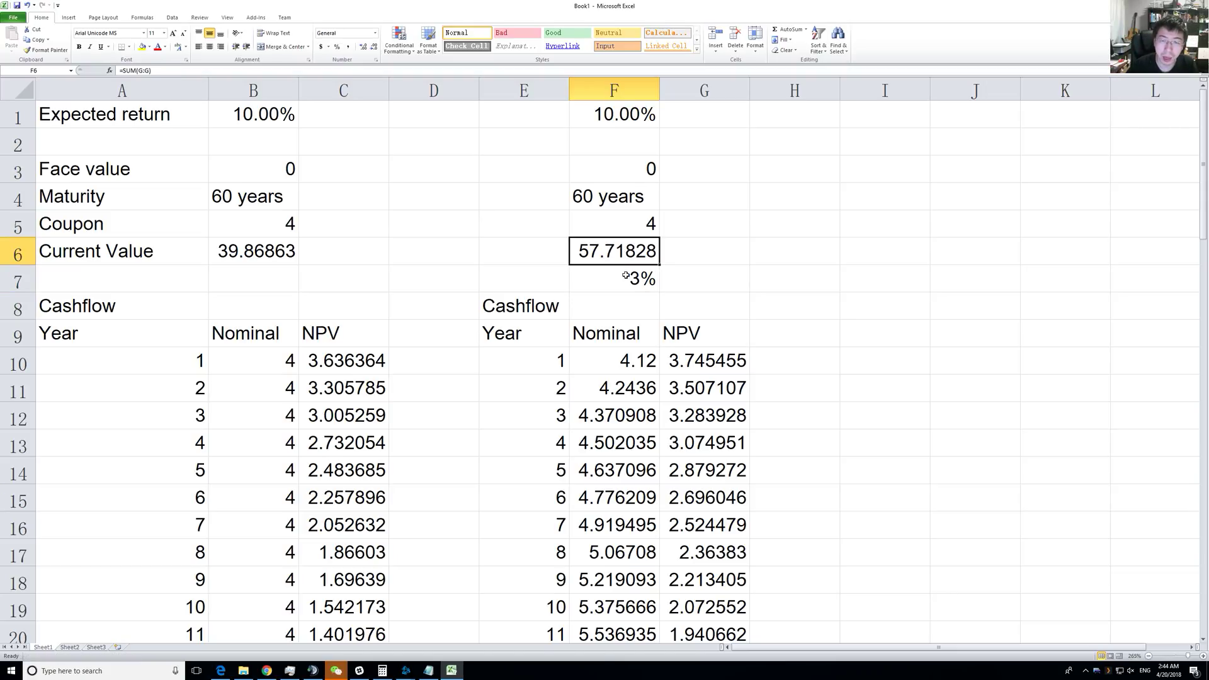
double_click(636, 279)
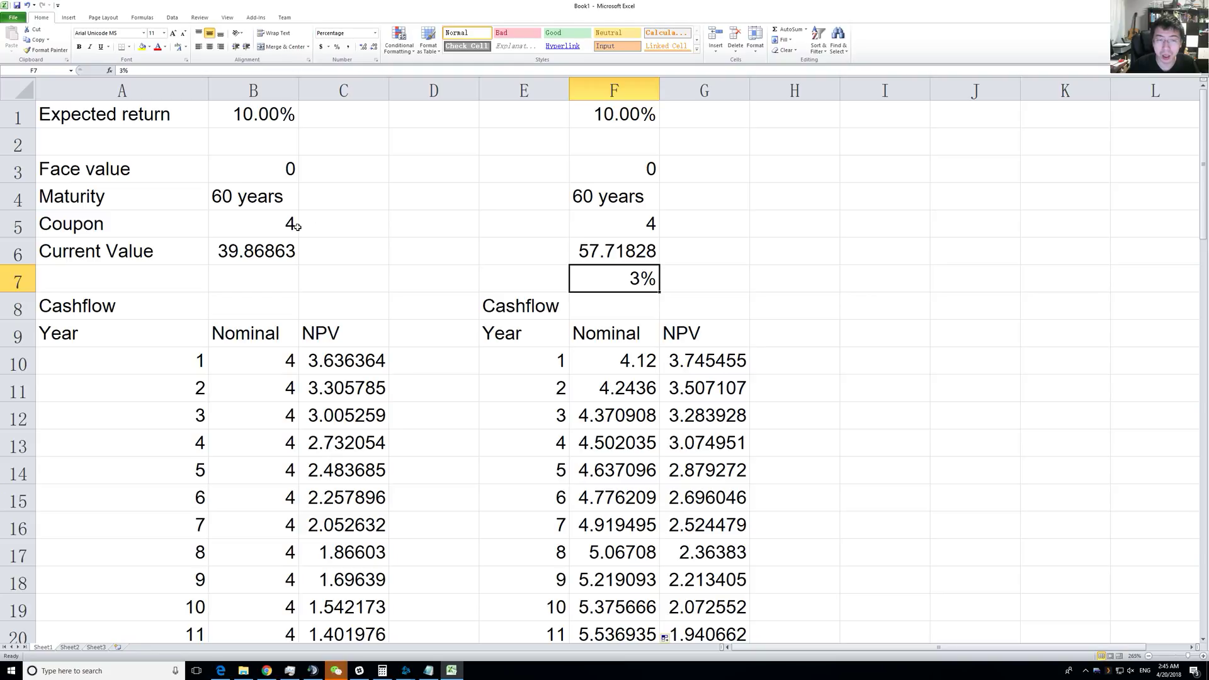
mouse_move(298, 226)
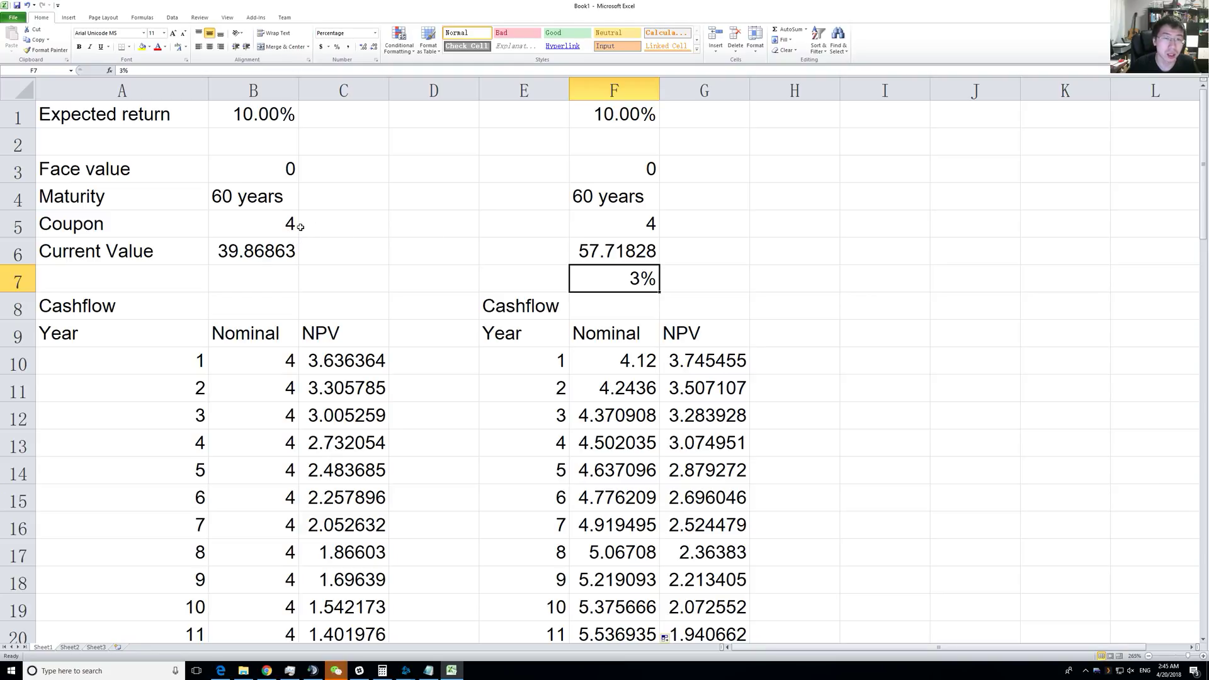
left_click(614, 251)
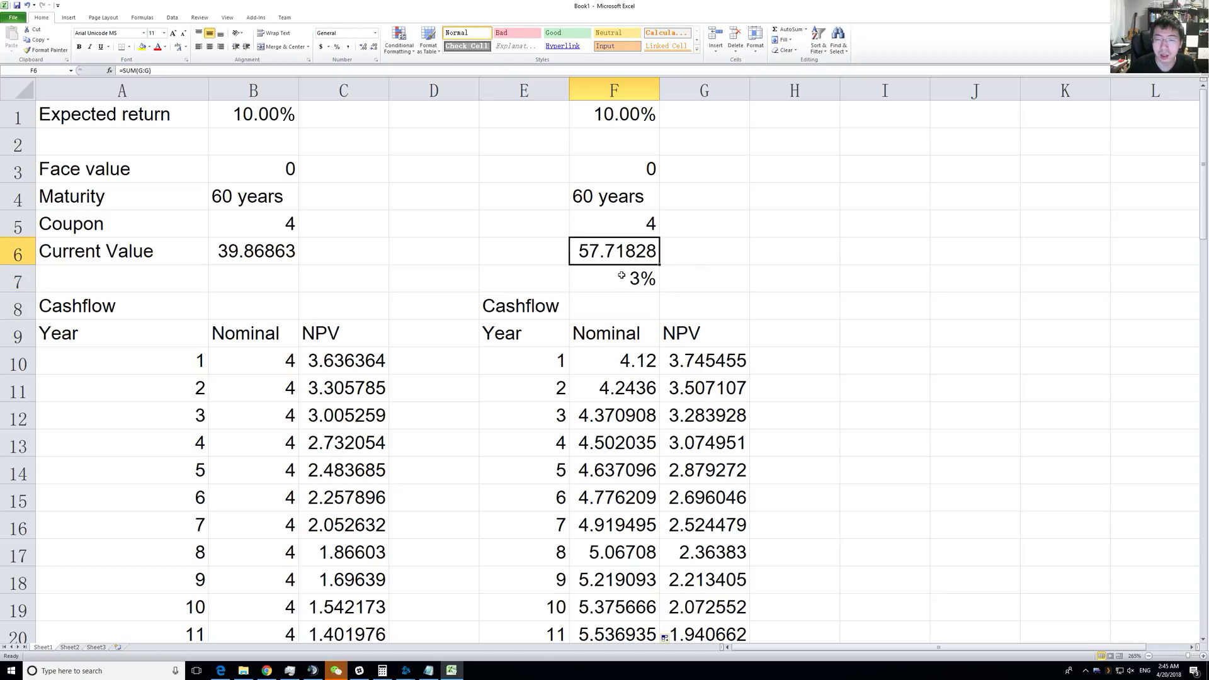
left_click(614, 278)
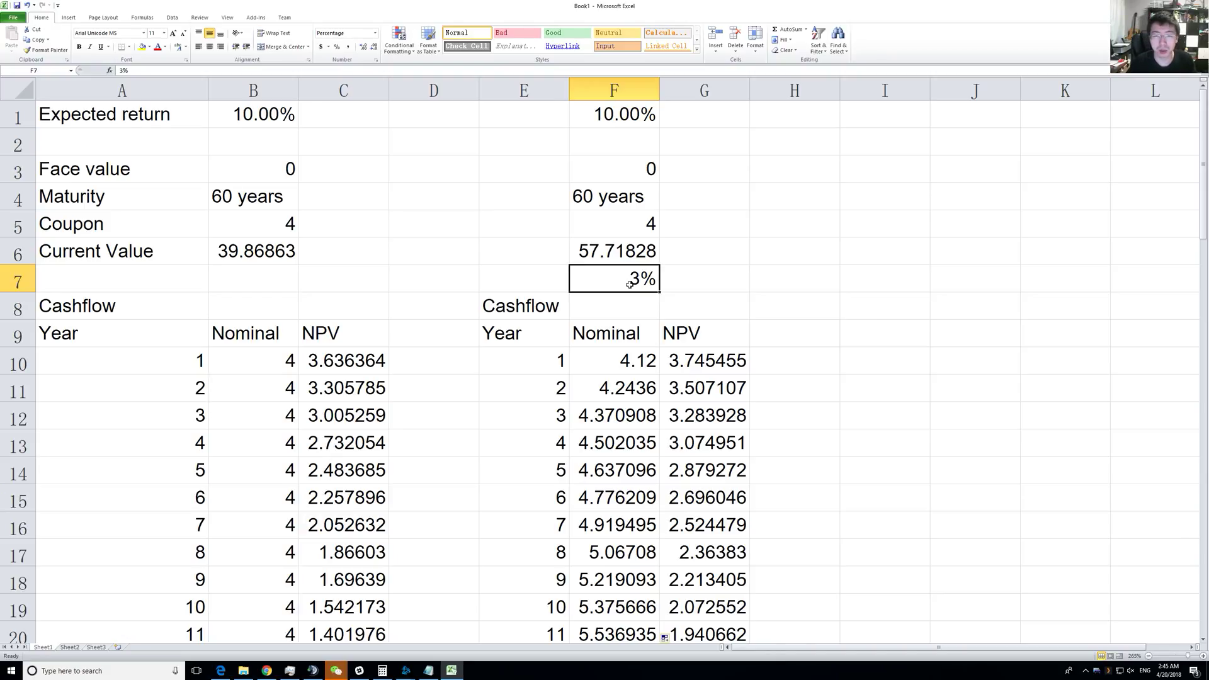
- Compare the new 57.71828 current value in F6 against 39.86863 in B6 and the return in F1
left_click(252, 251)
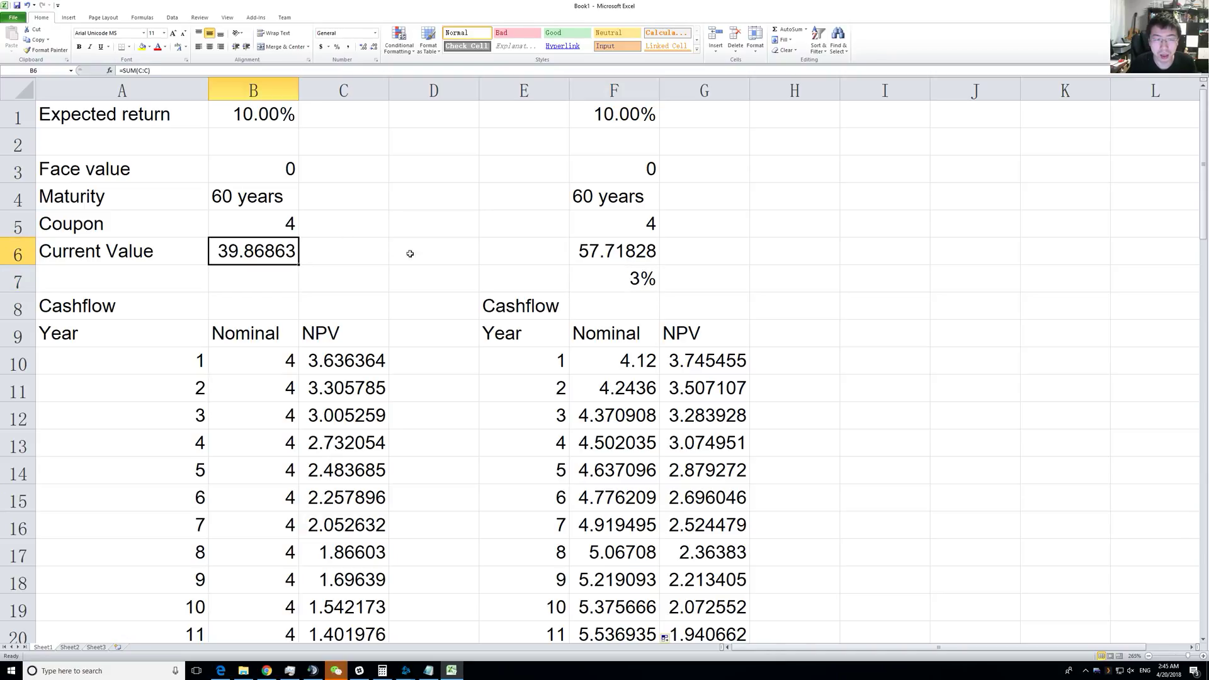
left_click(614, 251)
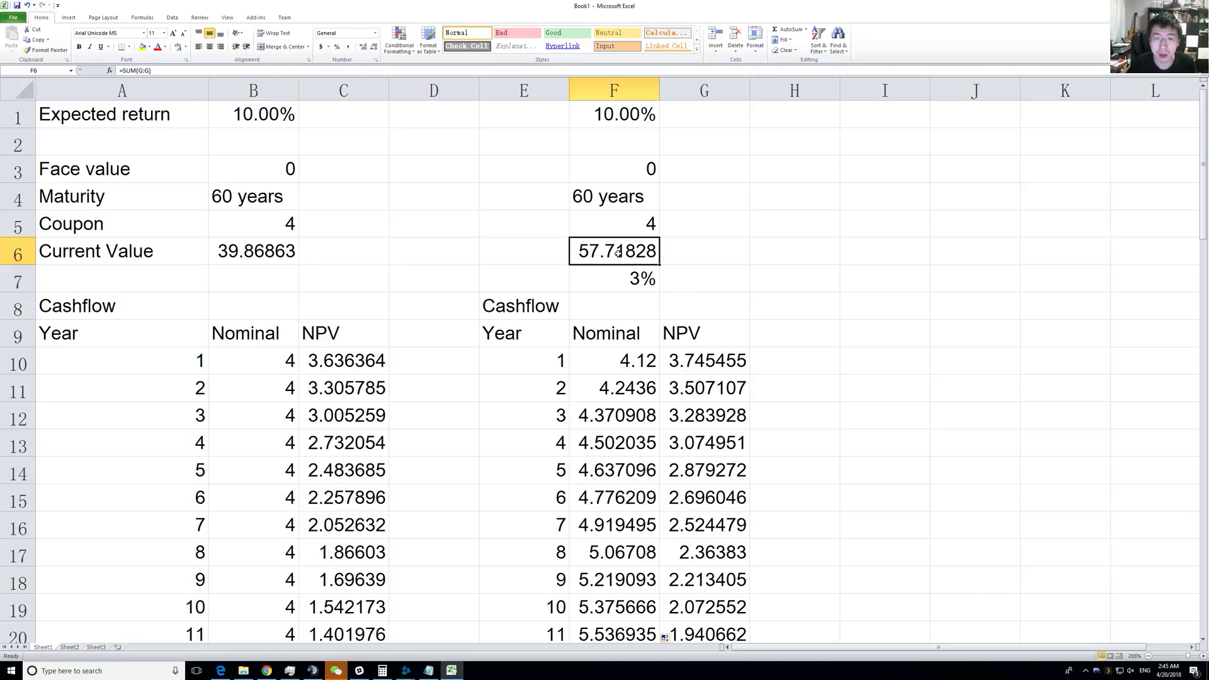
left_click(613, 115)
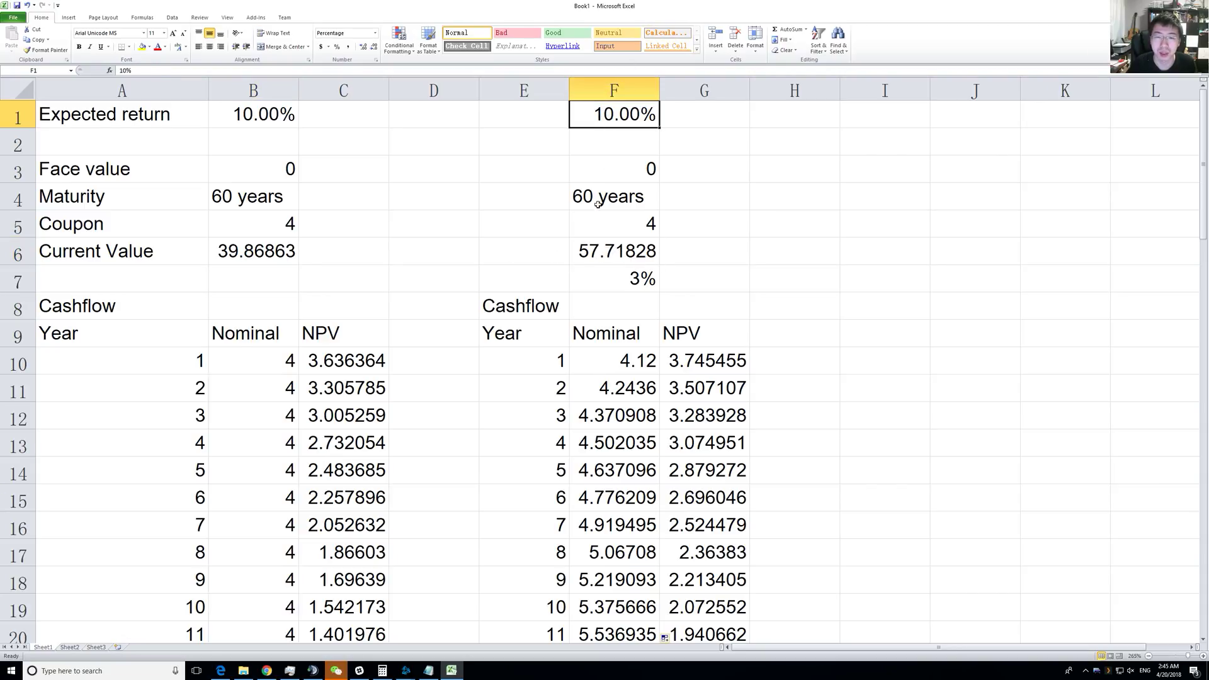
left_click(615, 251)
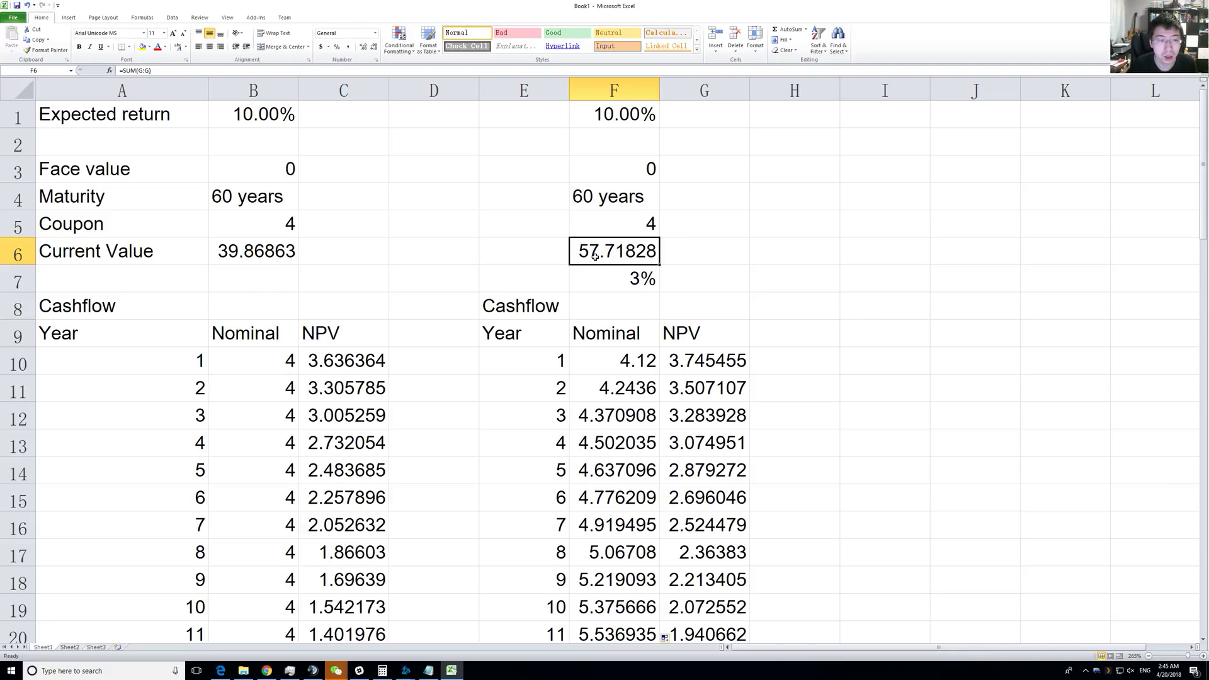
left_click(793, 250)
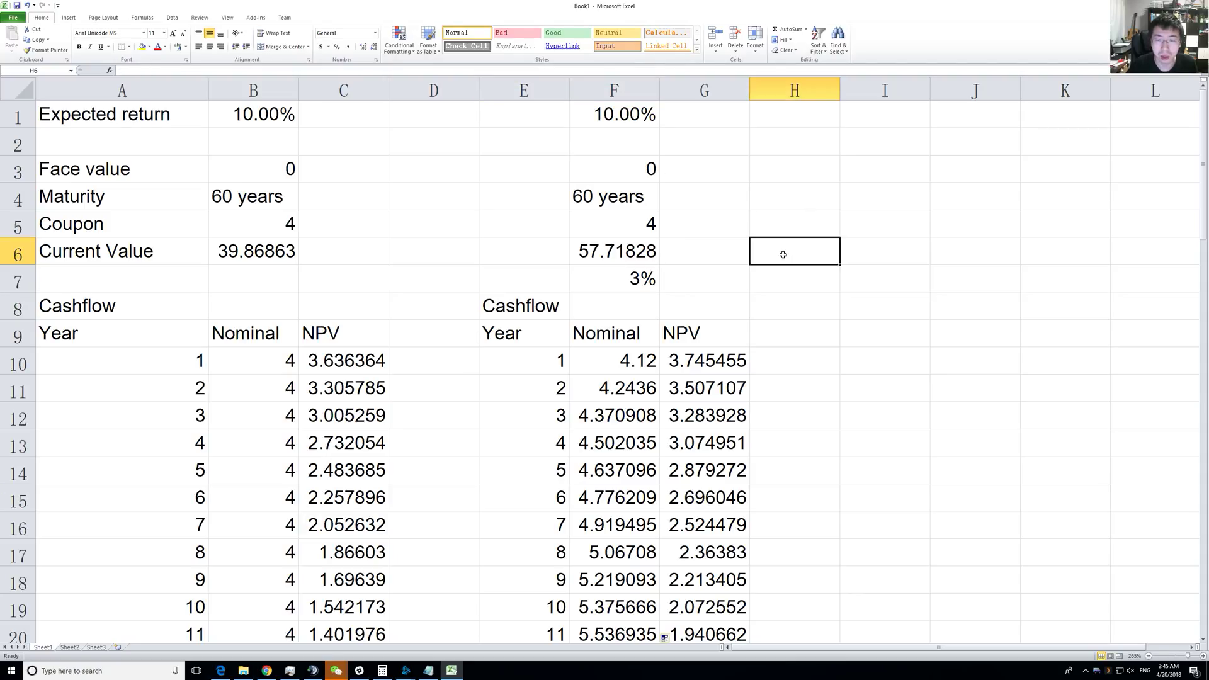
- Enter =F6/B6-1 in H6, giving a comparison ratio of 0.447712
left_click(613, 251)
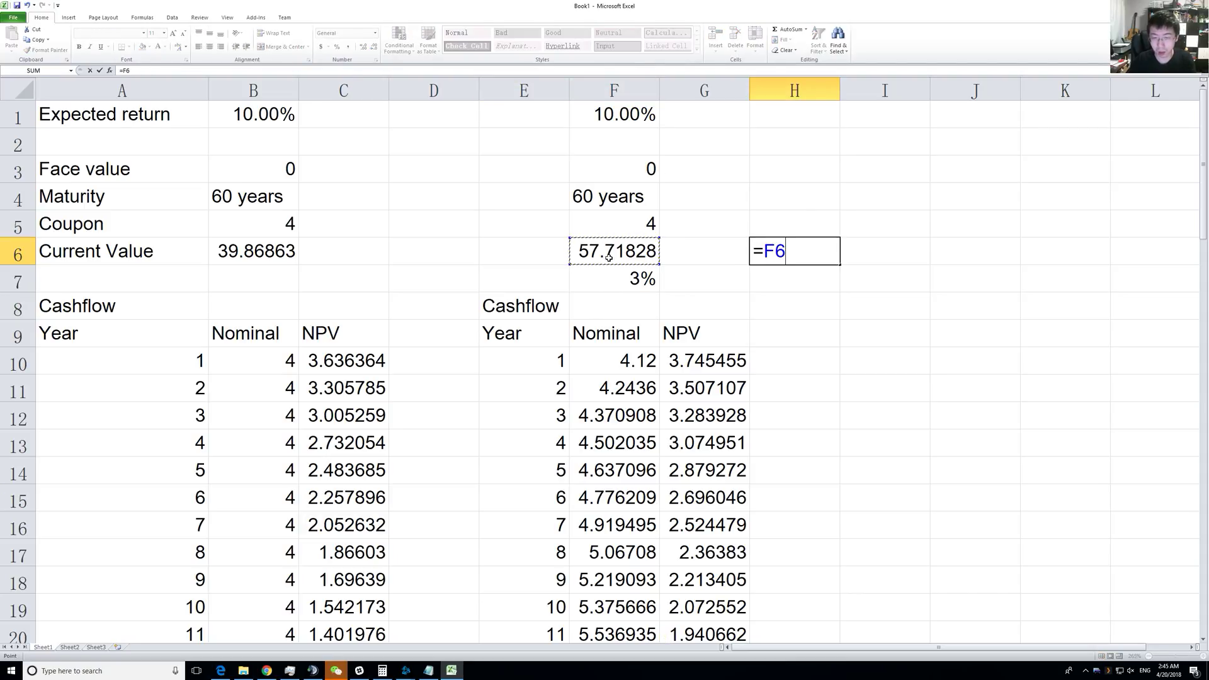
left_click(254, 250)
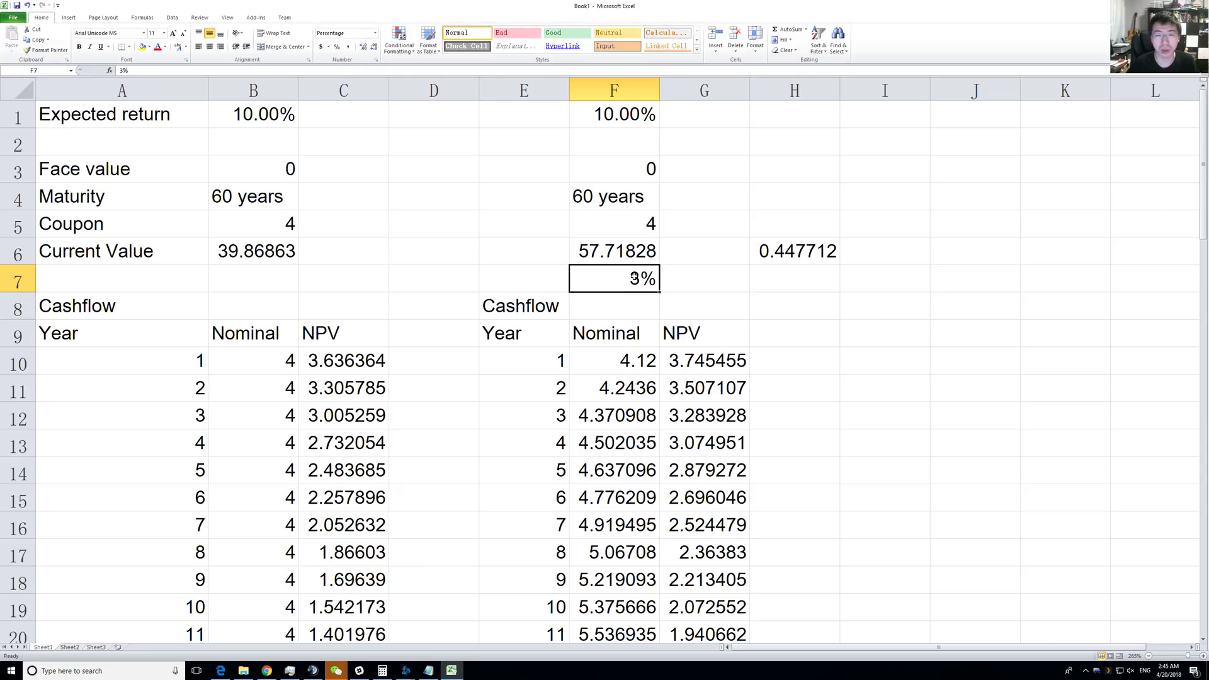
double_click(614, 278)
type("10")
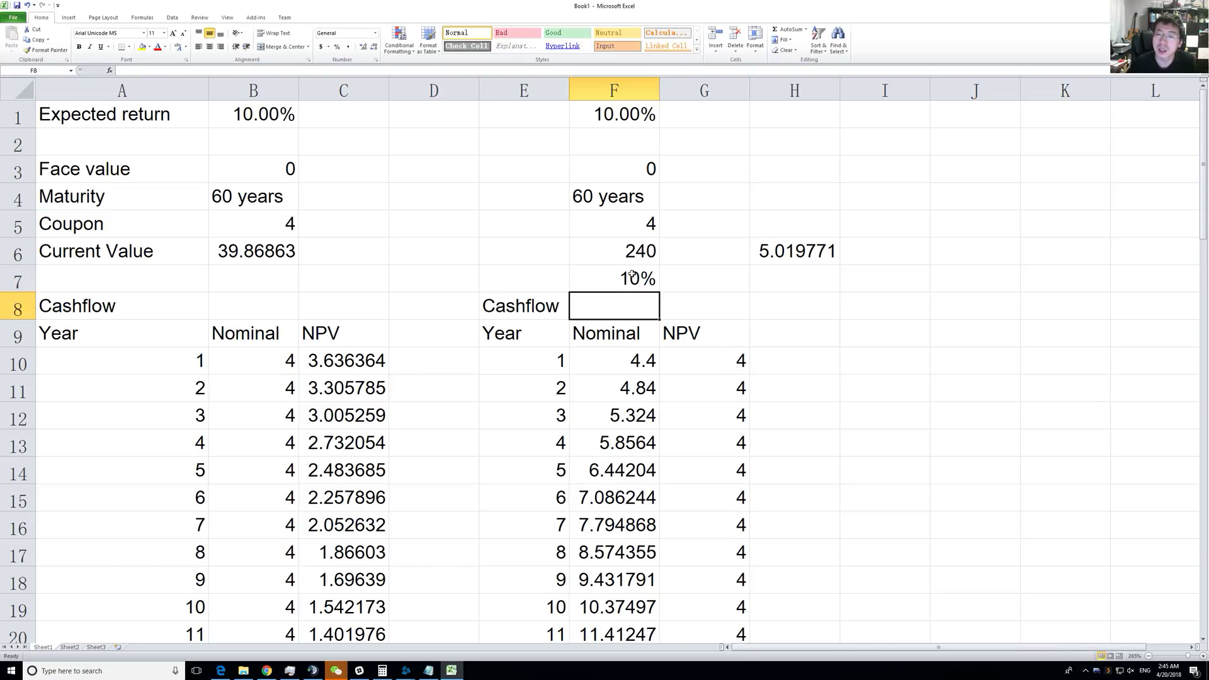
left_click(613, 250)
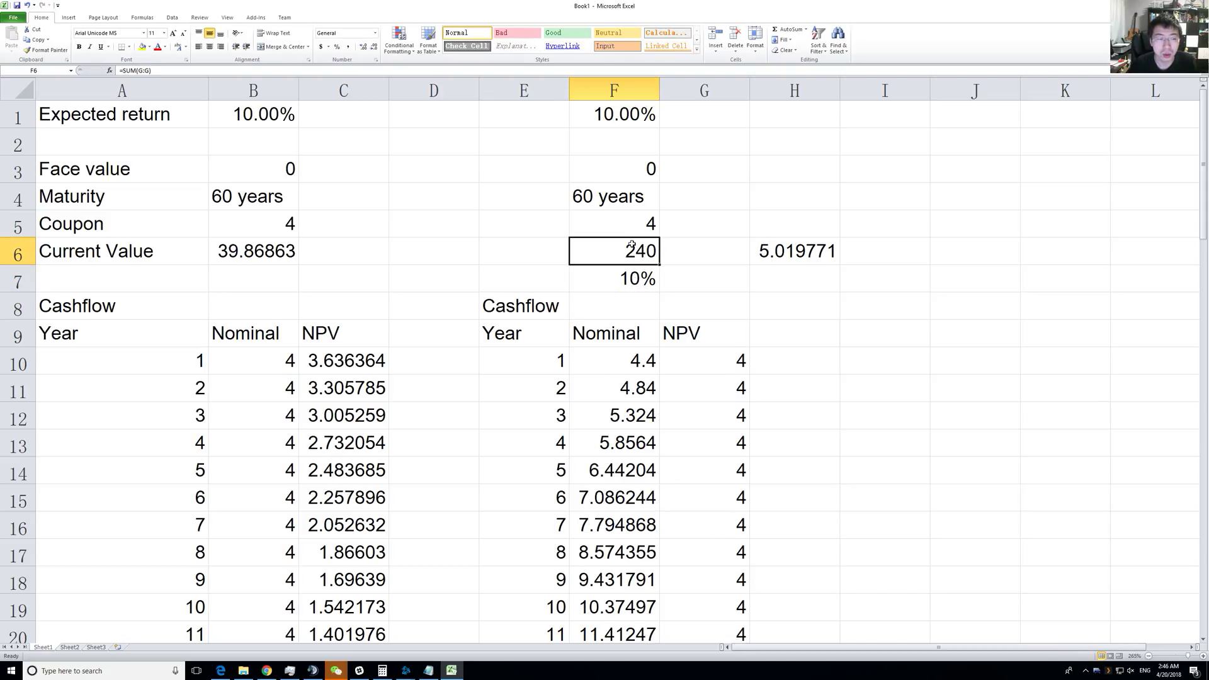
mouse_move(652, 260)
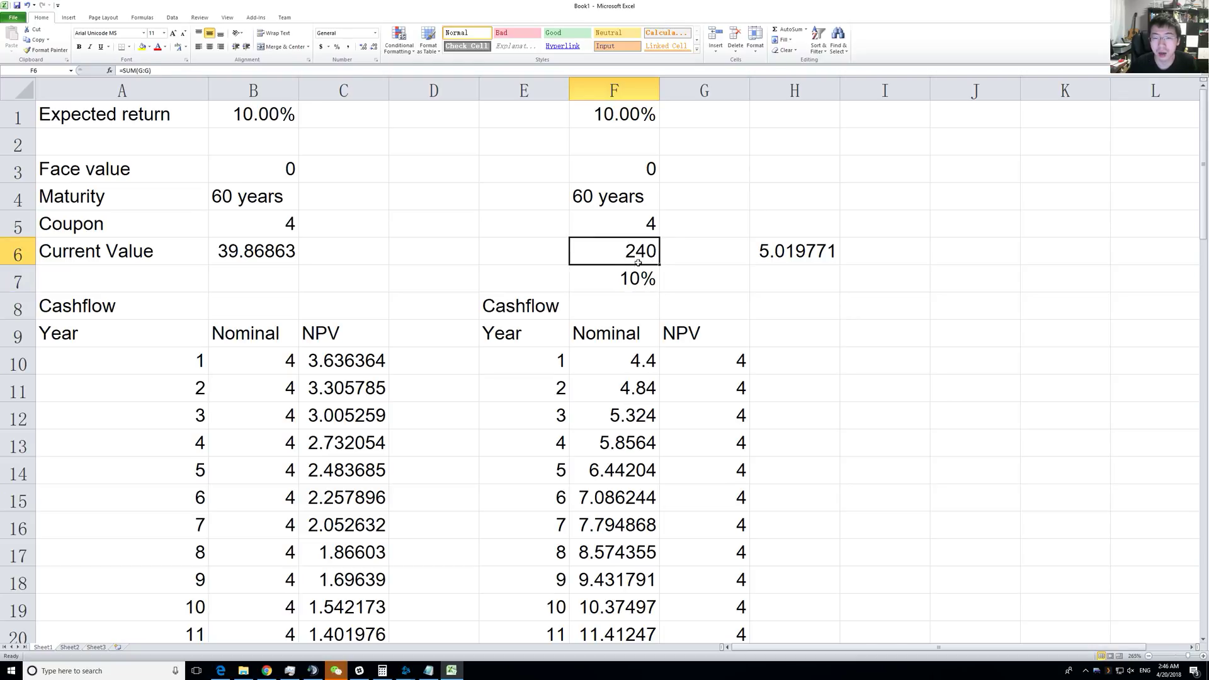
left_click(613, 279)
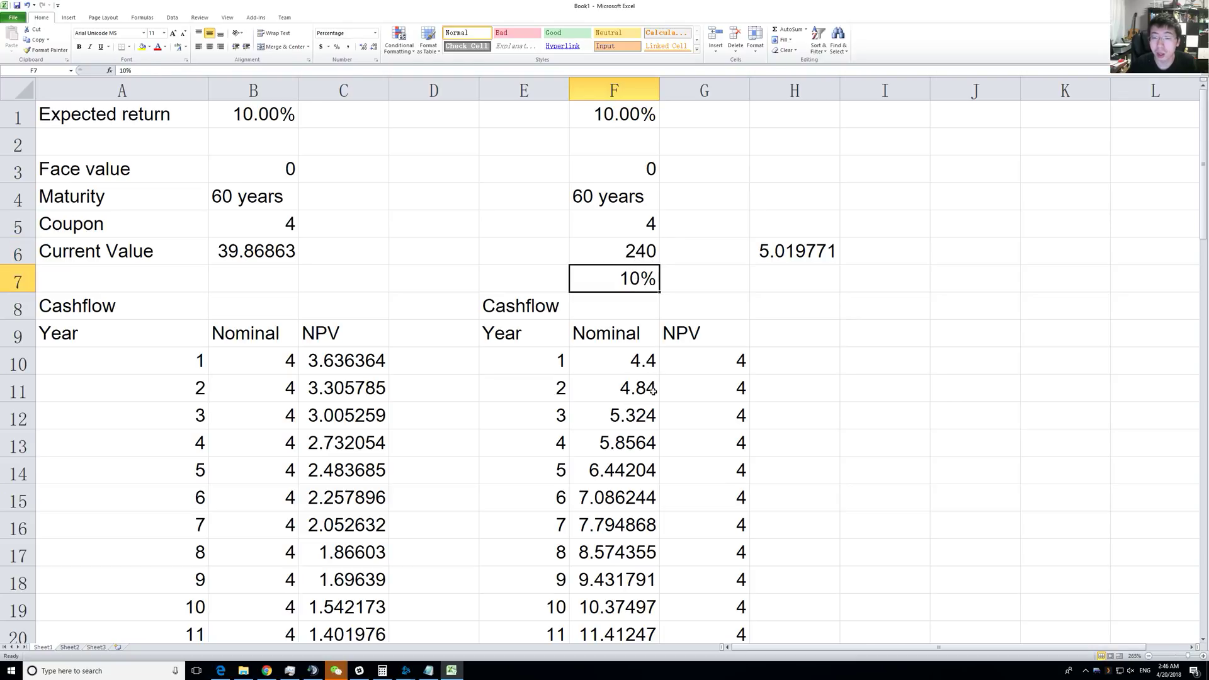
left_click(613, 195)
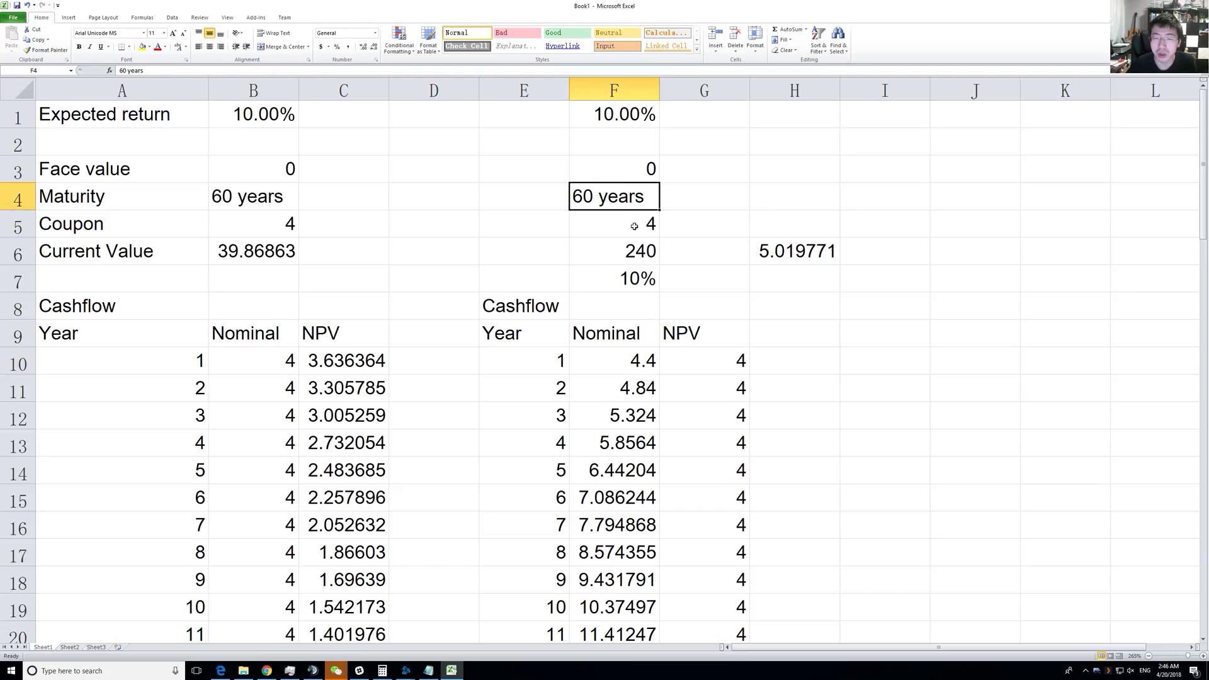
left_click(614, 224)
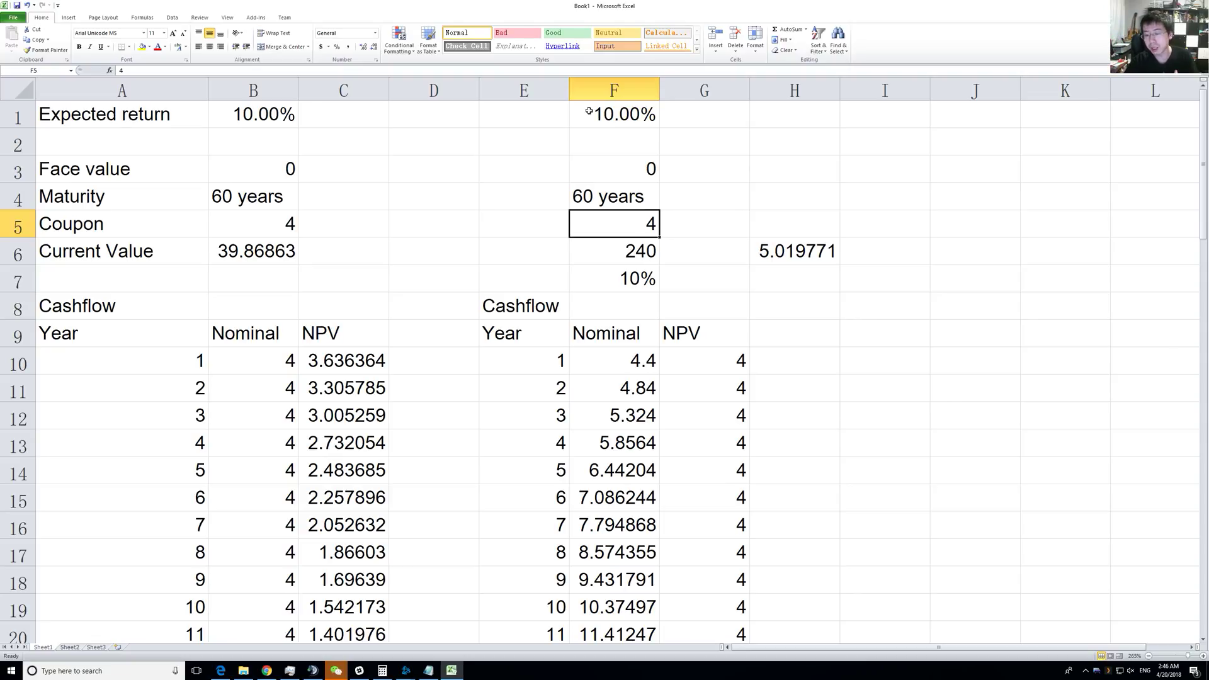
mouse_move(599, 156)
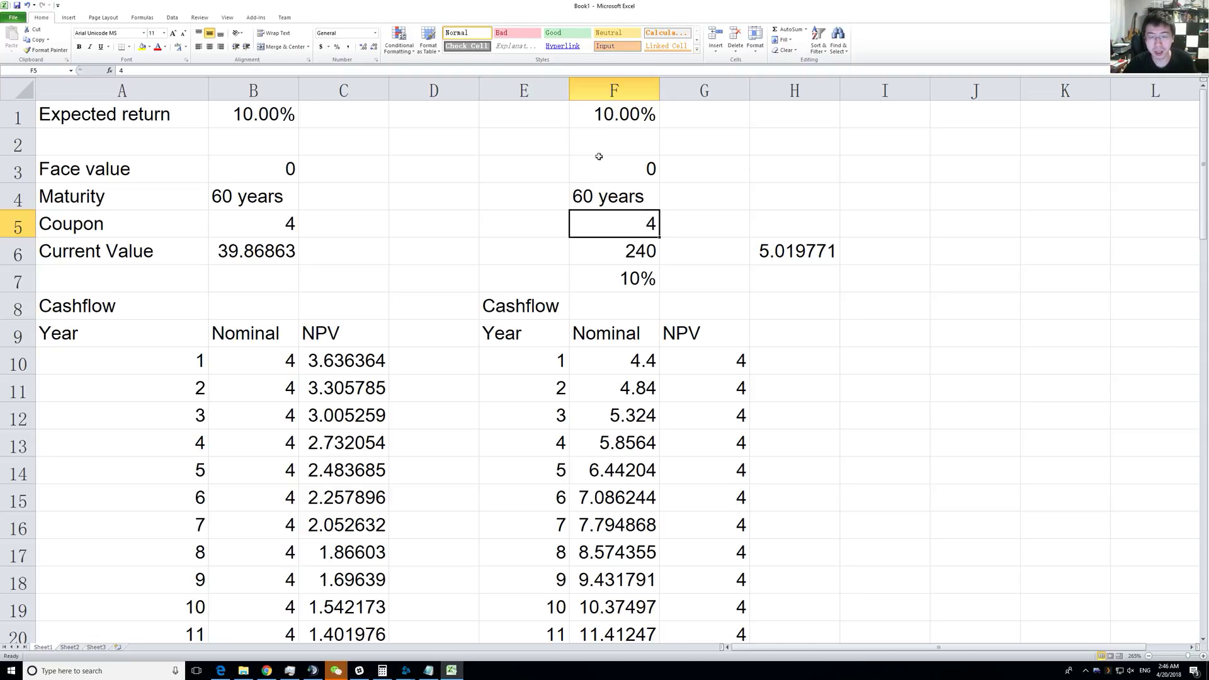
scroll("down", 3)
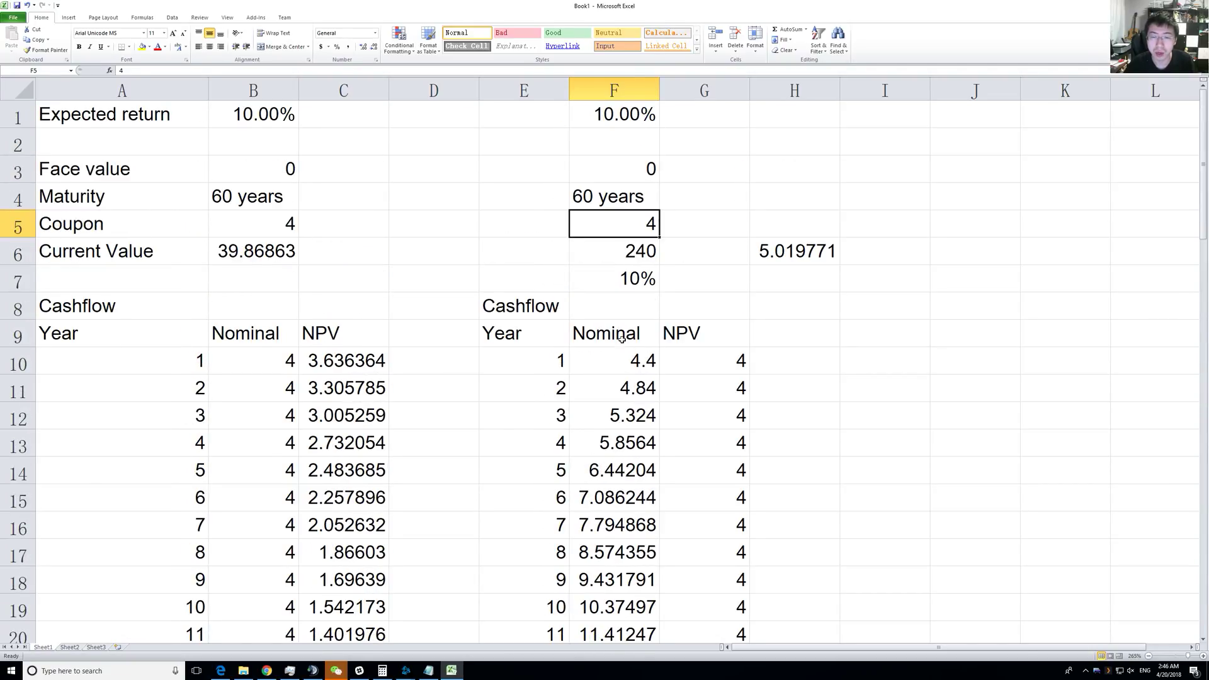
left_click(613, 360)
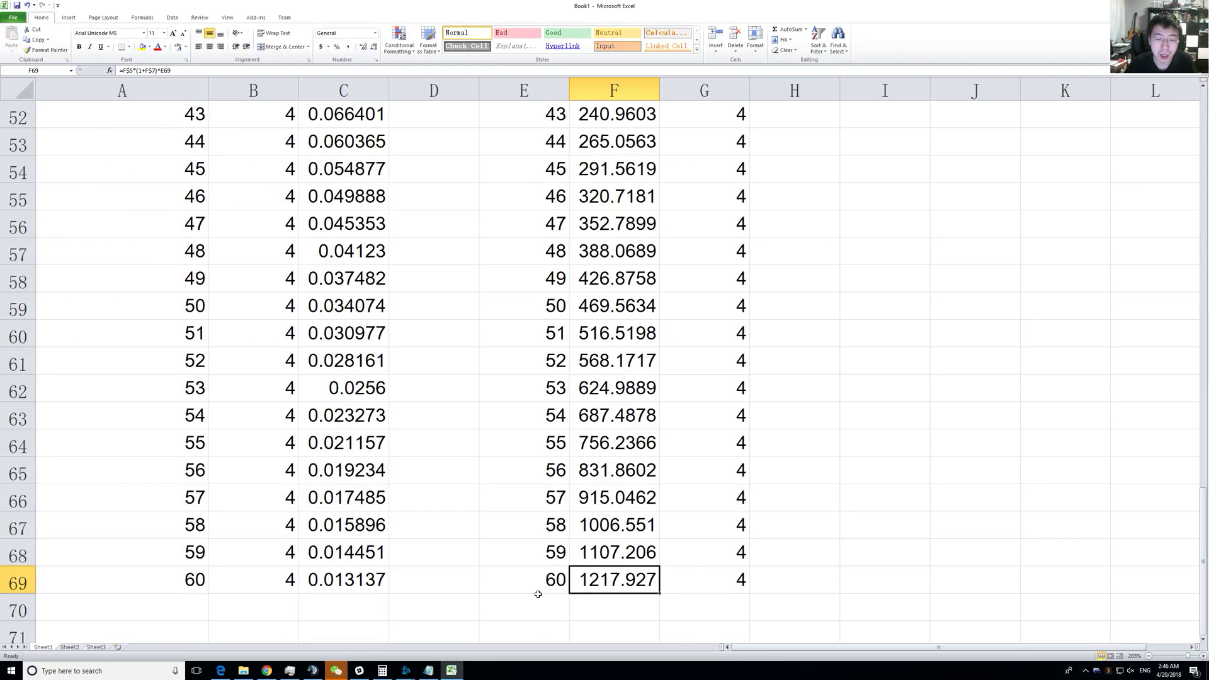
scroll("up", 3)
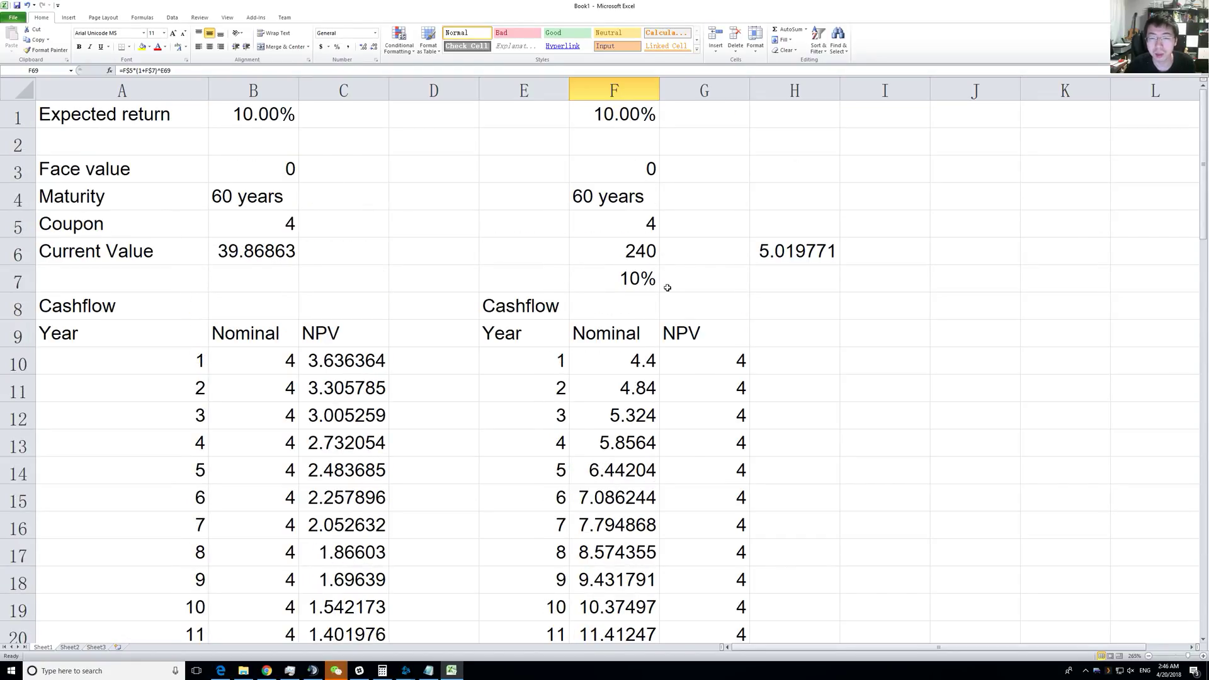
left_click(615, 279)
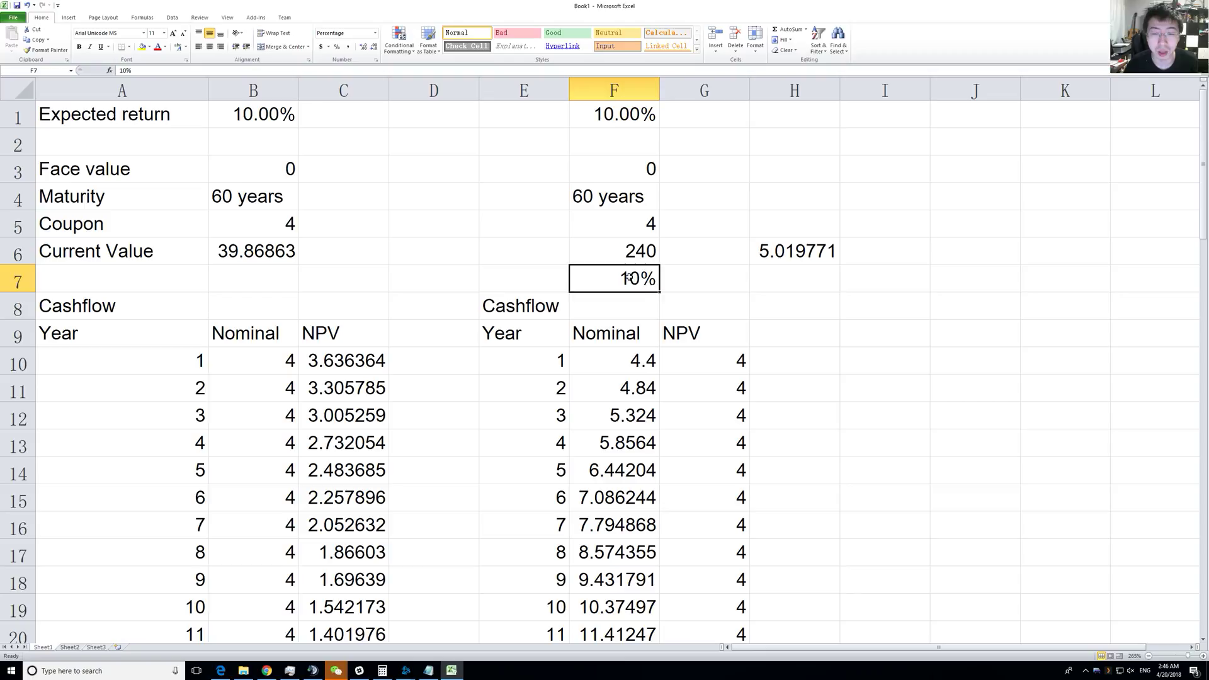
mouse_move(637, 269)
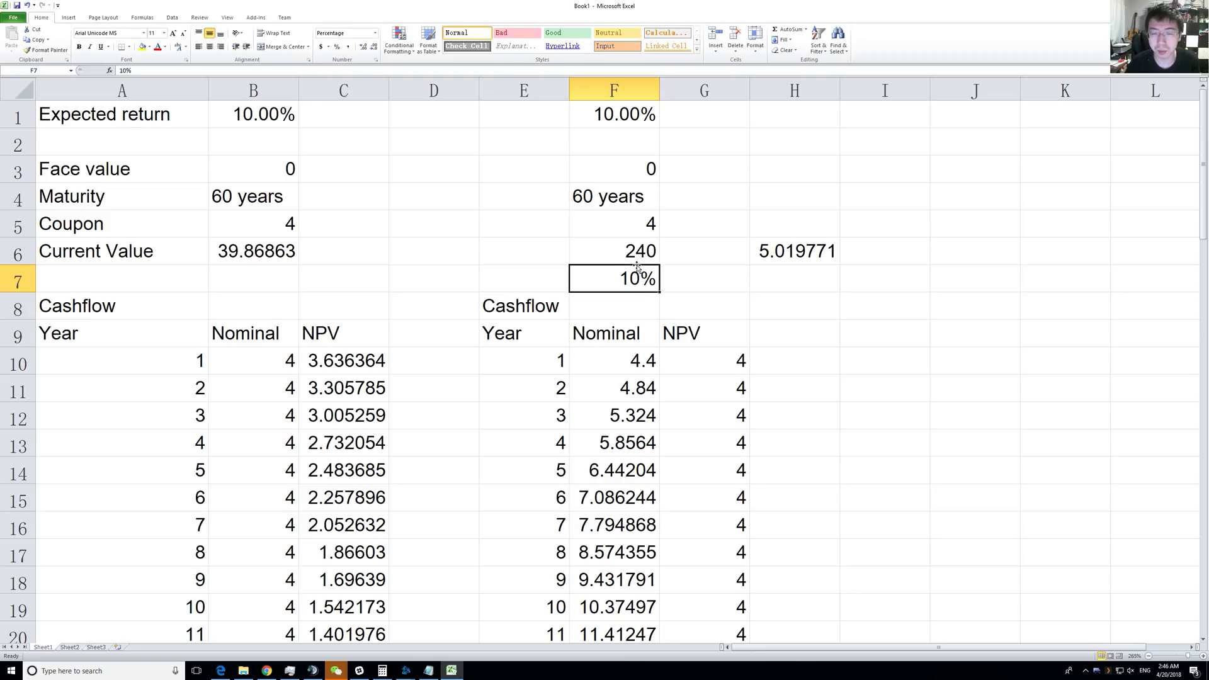
left_click(253, 250)
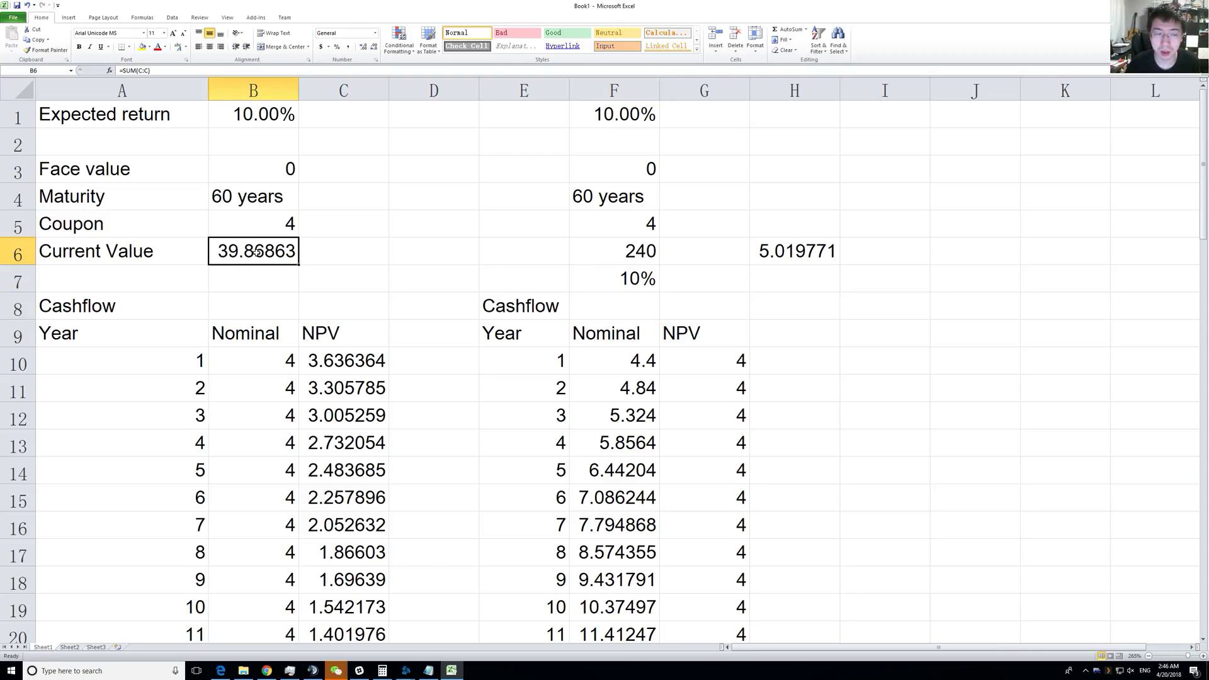
left_click(793, 251)
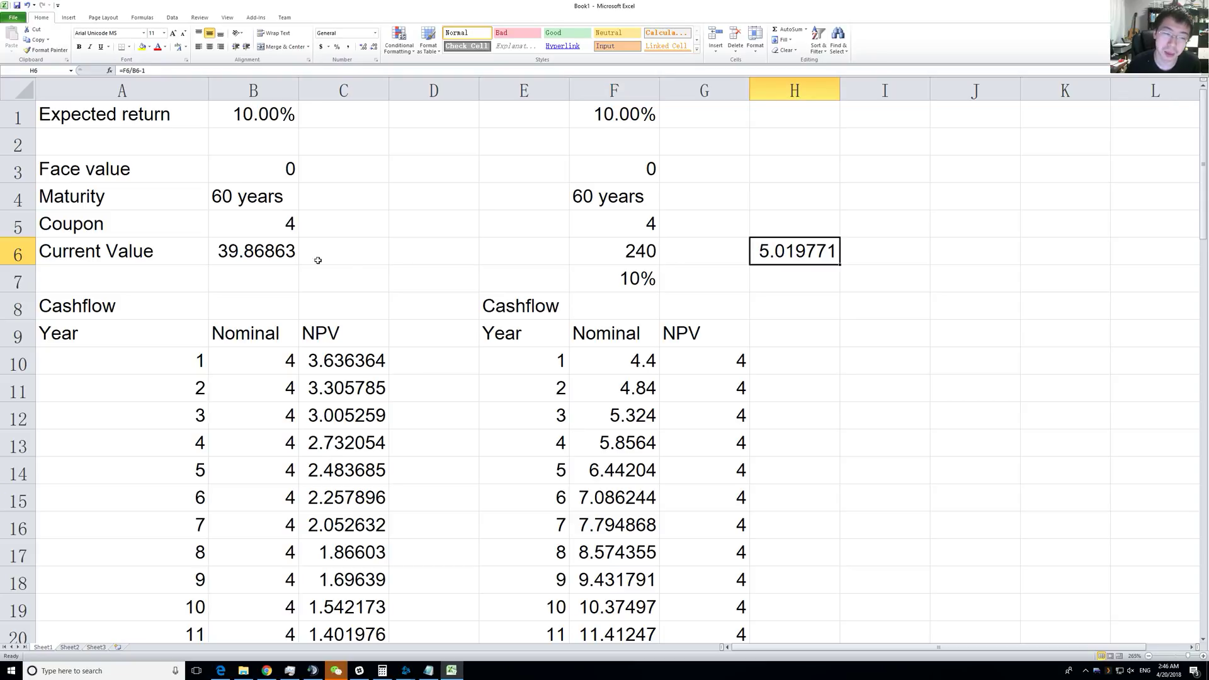
left_click(615, 251)
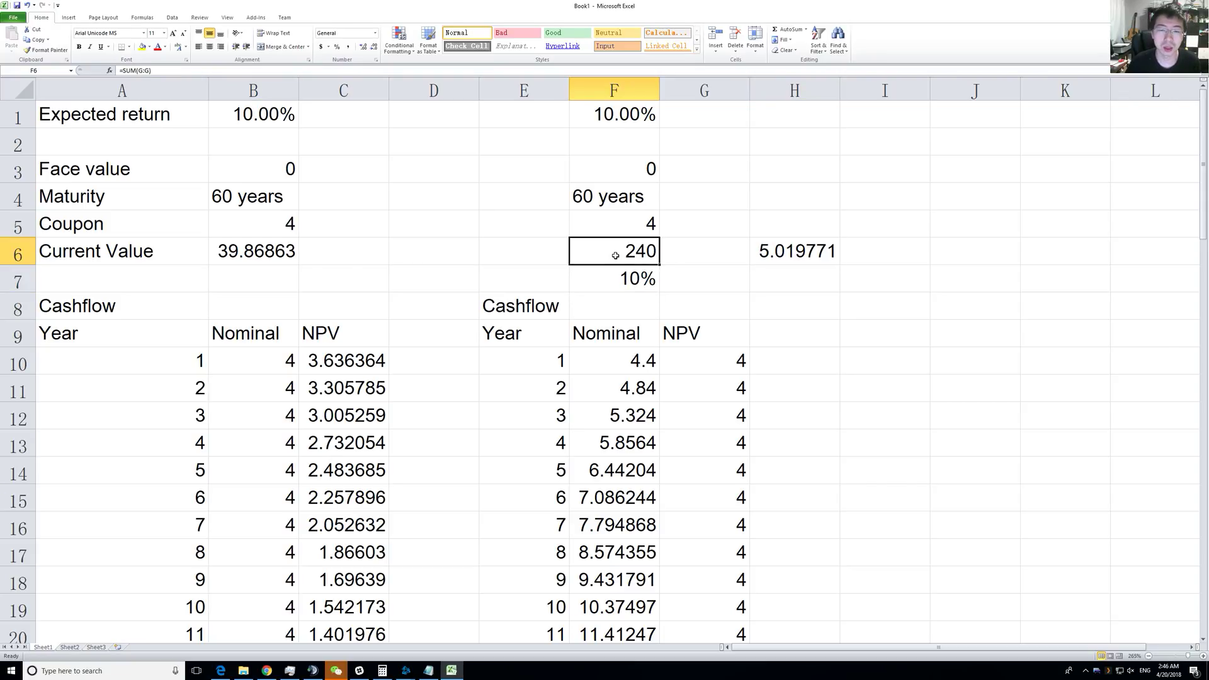
mouse_move(612, 274)
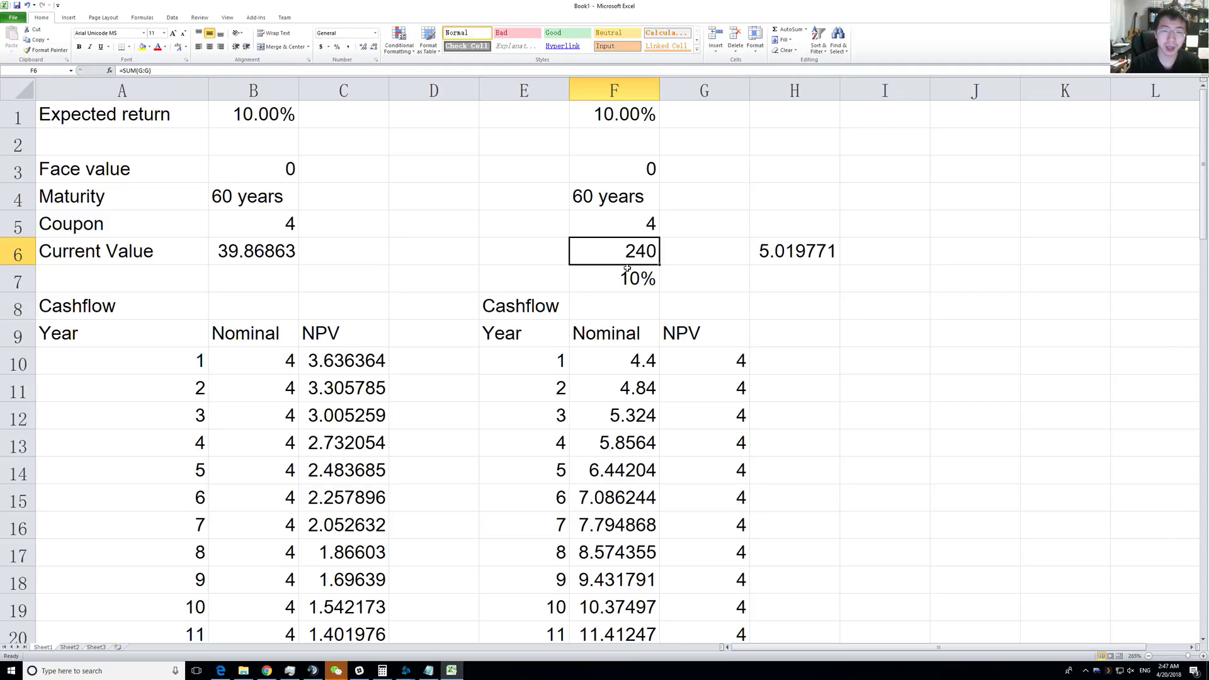
left_click(615, 278)
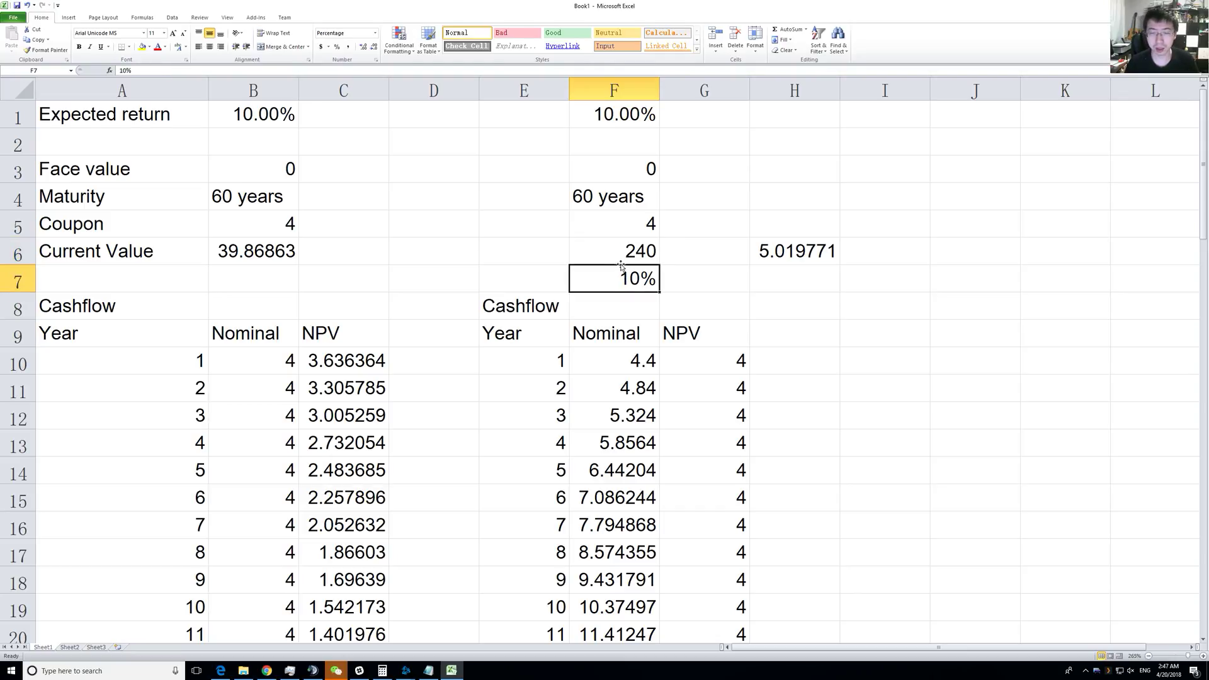
- Set growth to 3% in F7 and expected return to 6% in F1, valuing F6 at 112.8056
type("3%")
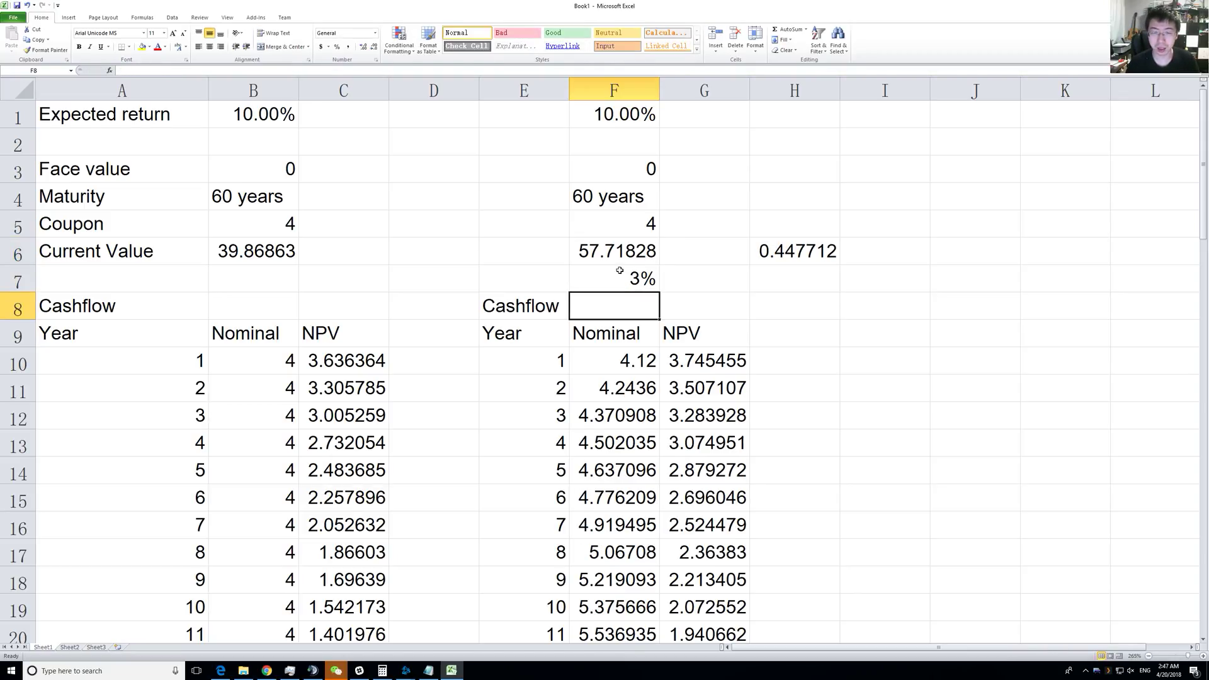
double_click(615, 114)
type("6")
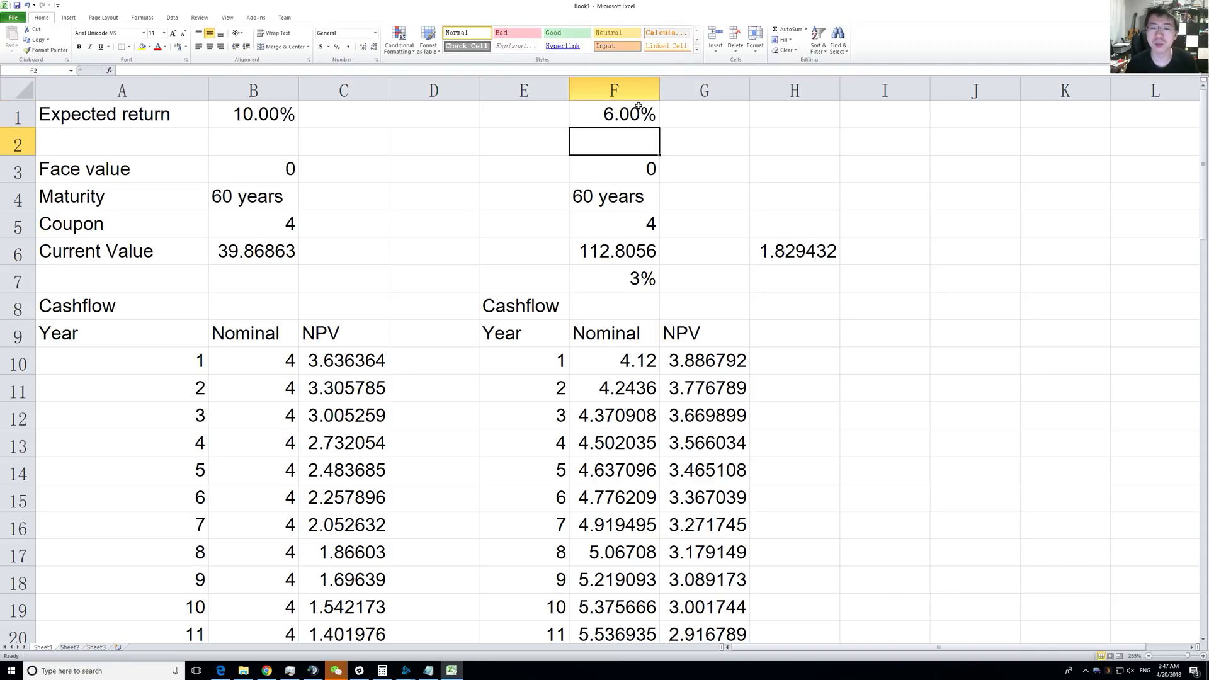
left_click(614, 250)
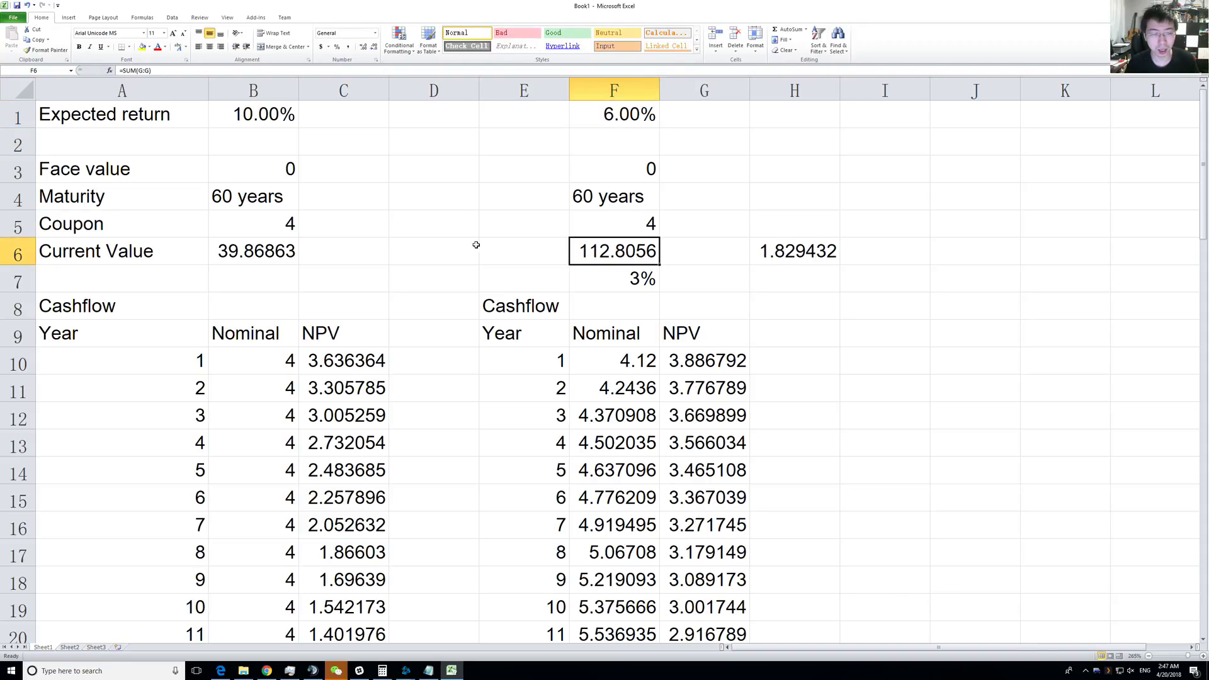
mouse_move(388, 269)
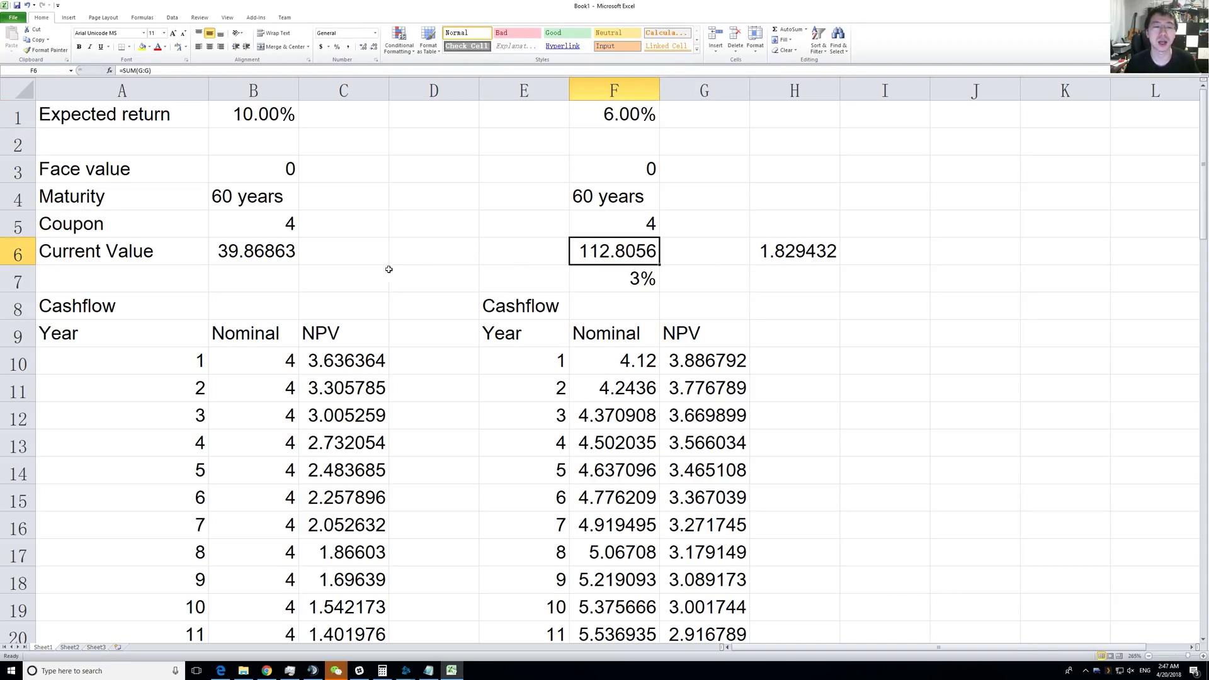
- Review B6 and the H6 ratio of 1.829432, leaving F6's formula unchanged
left_click(253, 250)
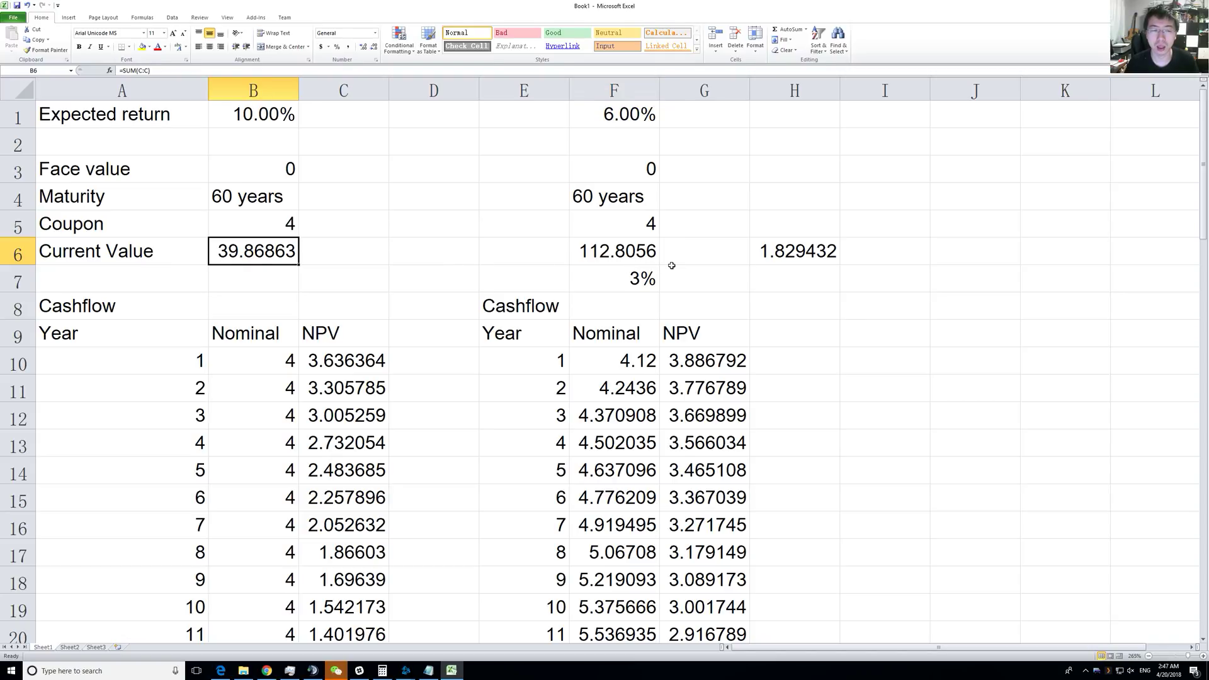
left_click(794, 250)
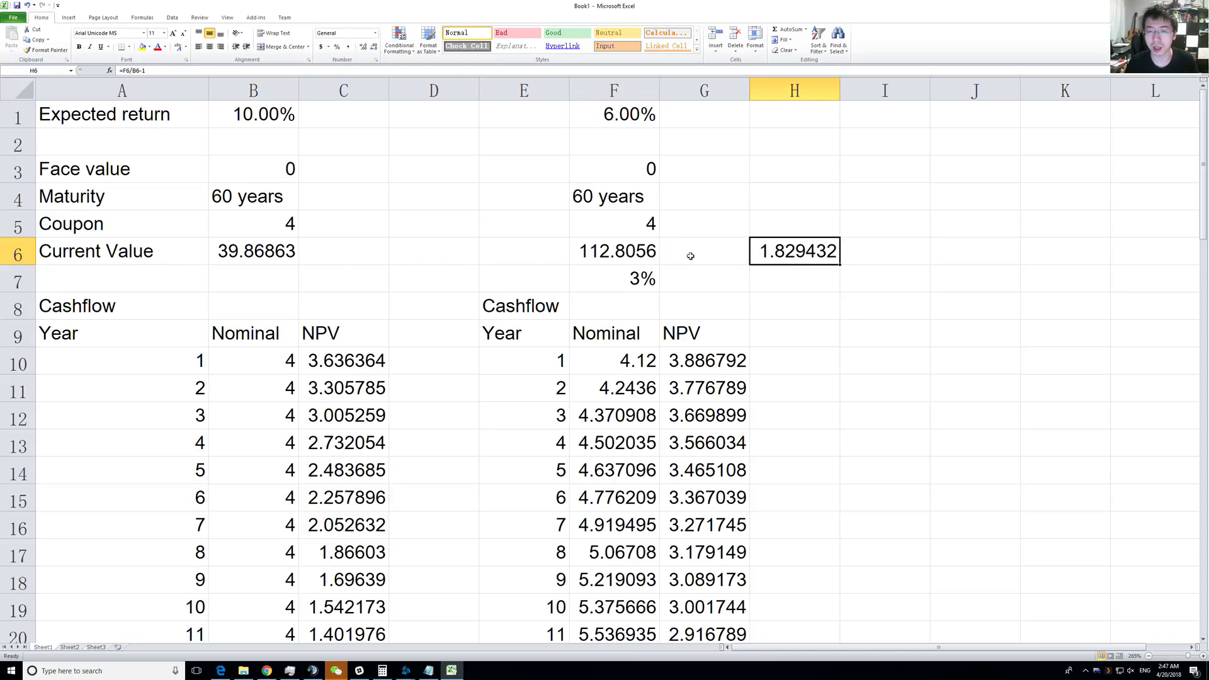
mouse_move(776, 262)
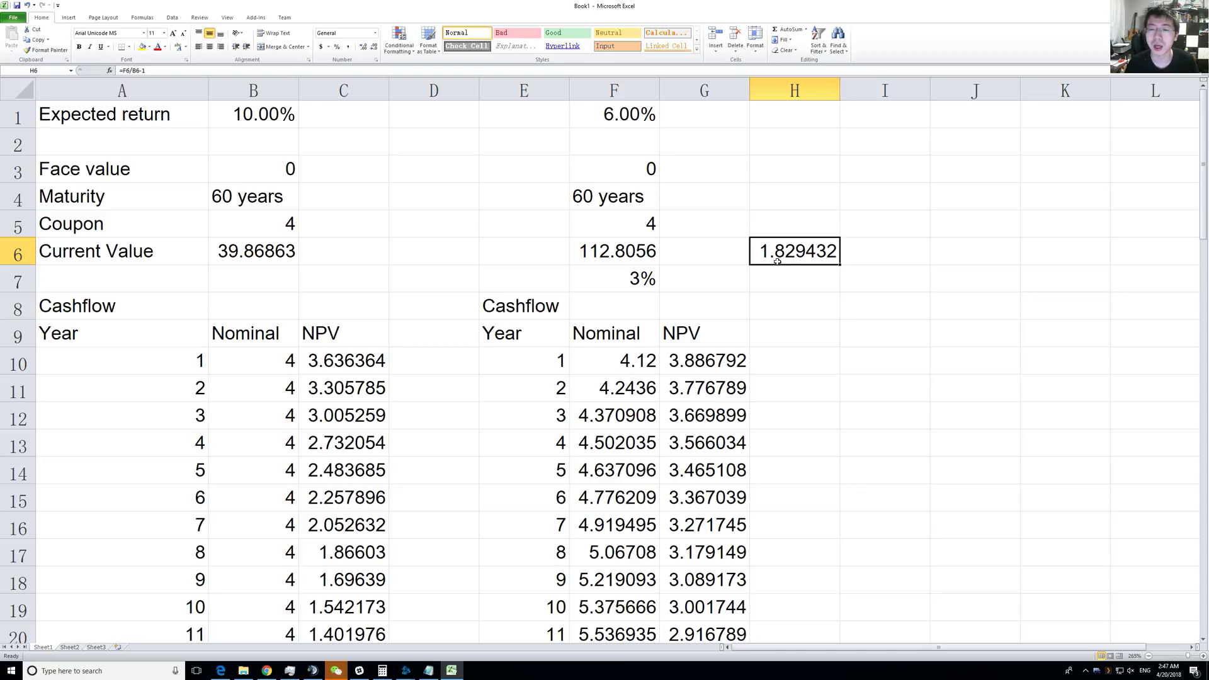
mouse_move(750, 160)
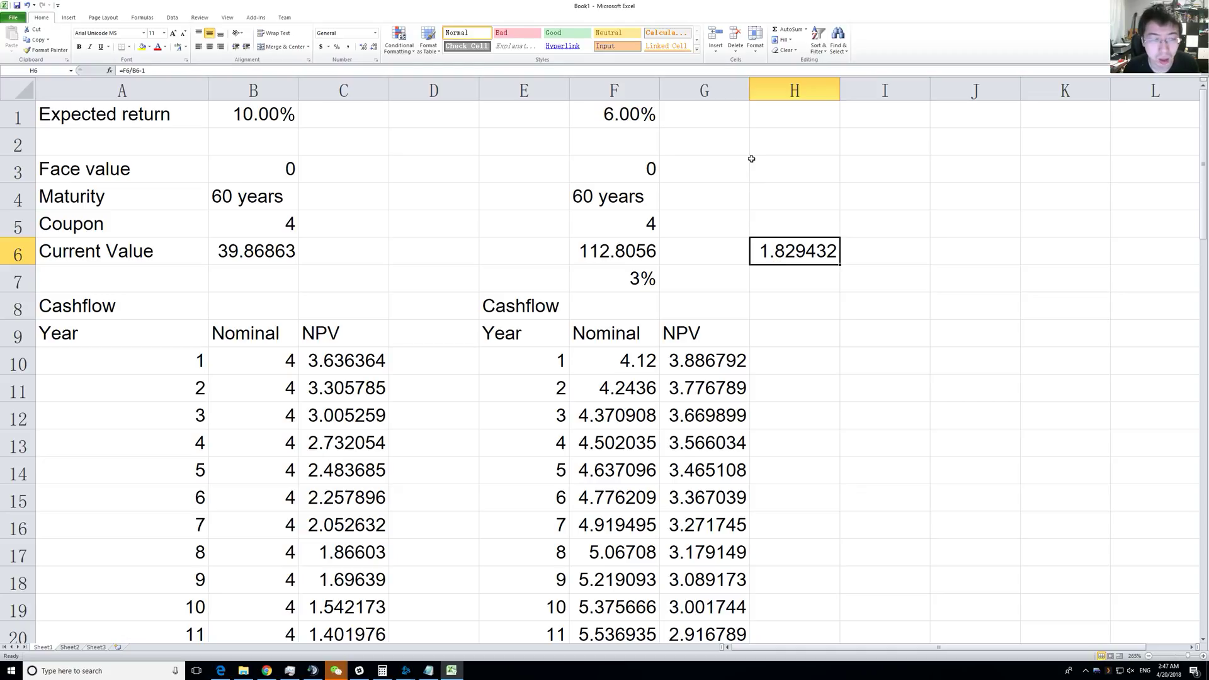
left_click(253, 250)
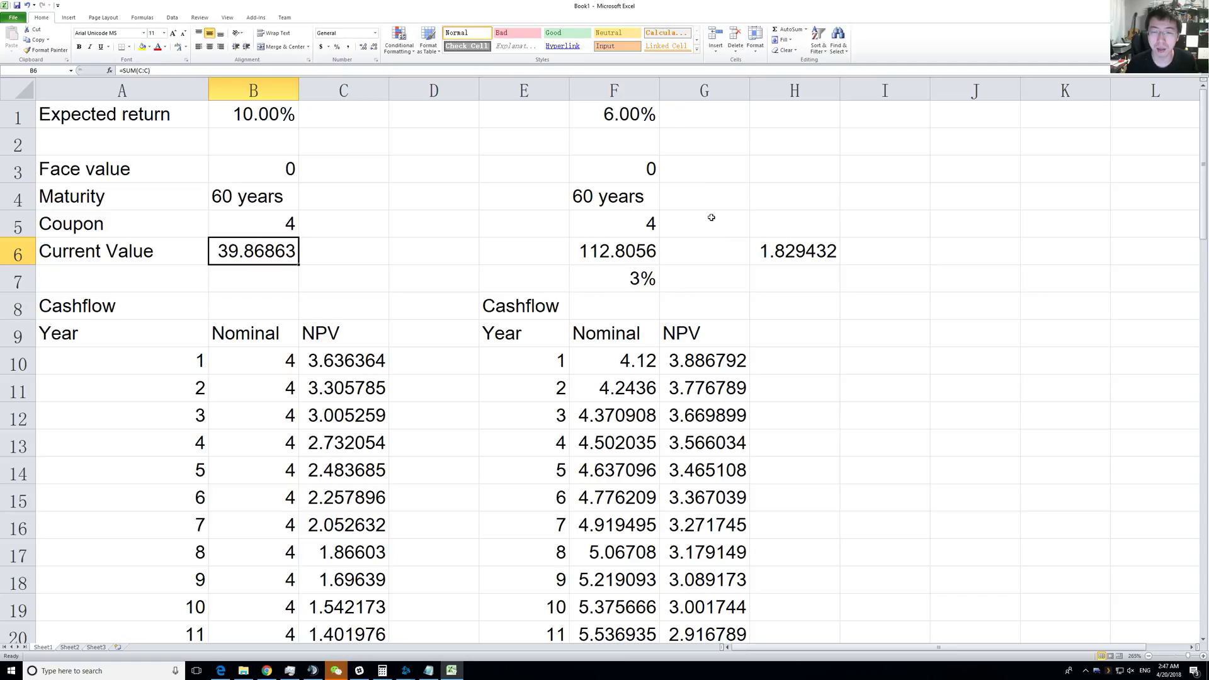
mouse_move(786, 250)
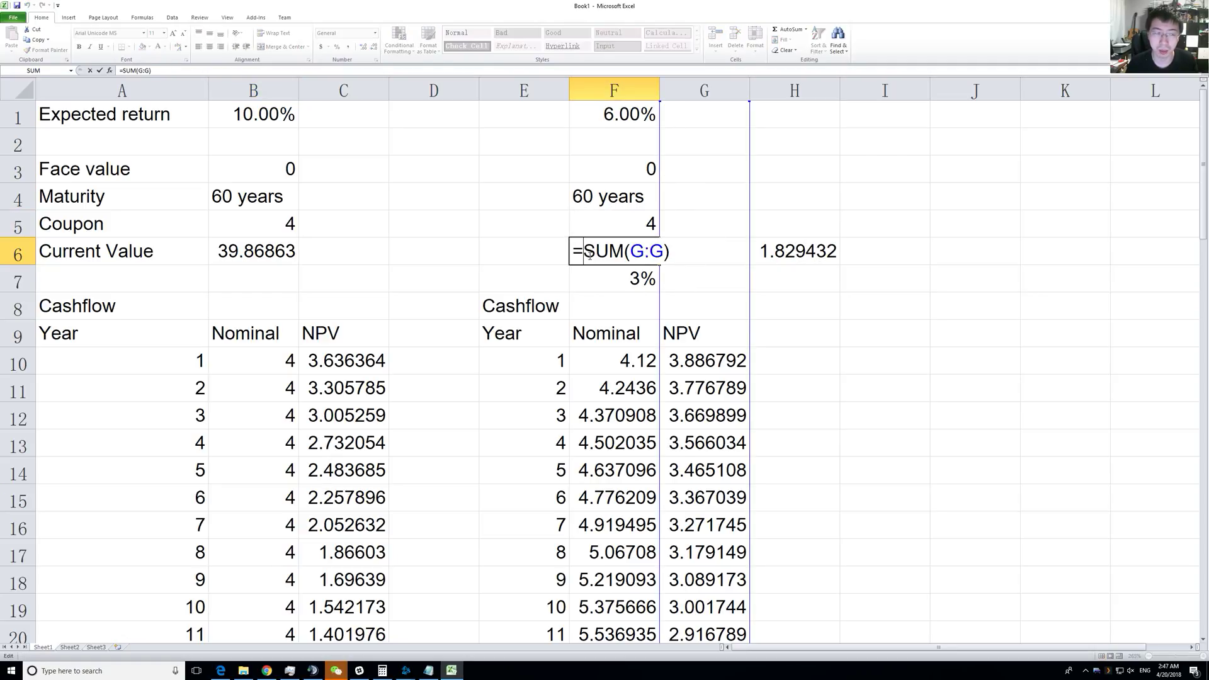
key("Enter")
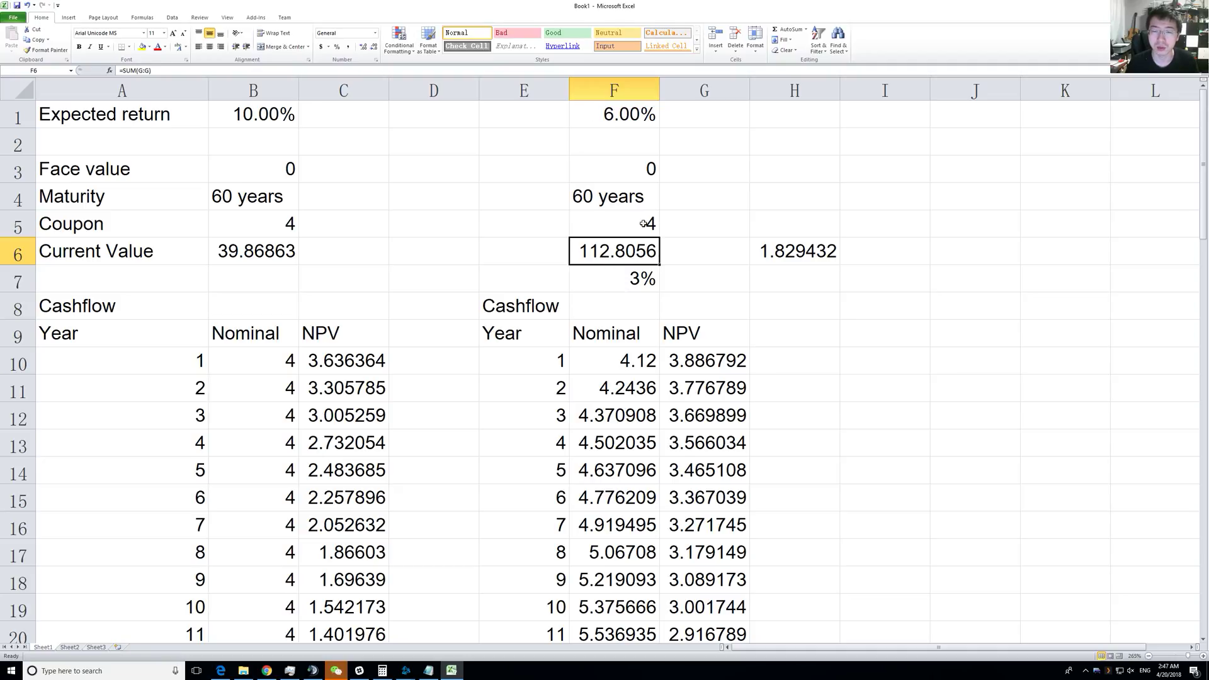